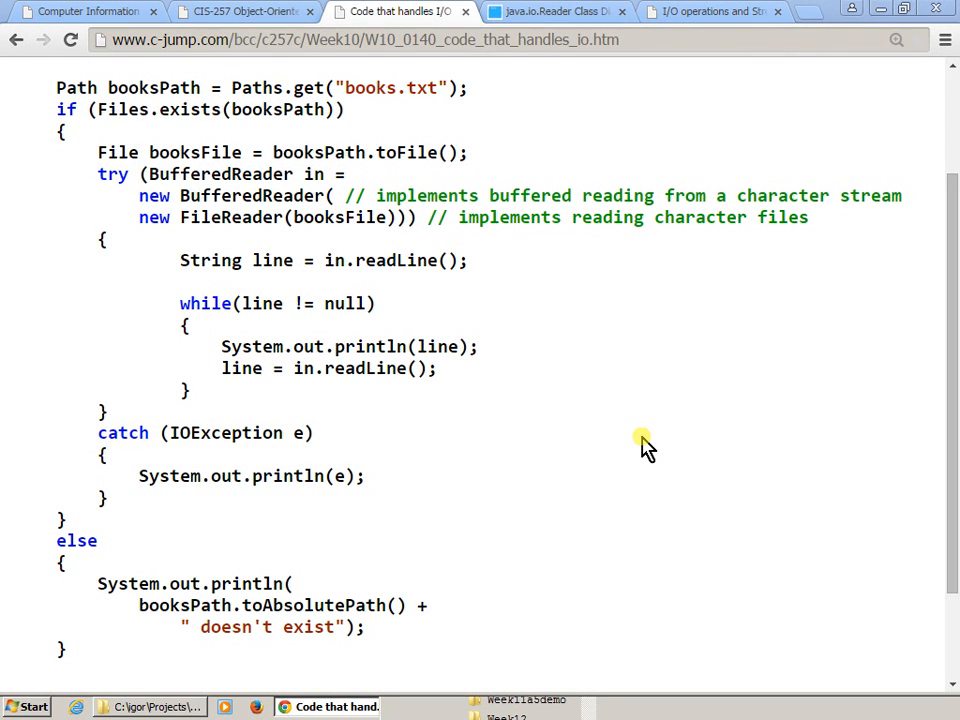
pyautogui.moveTo(180, 476)
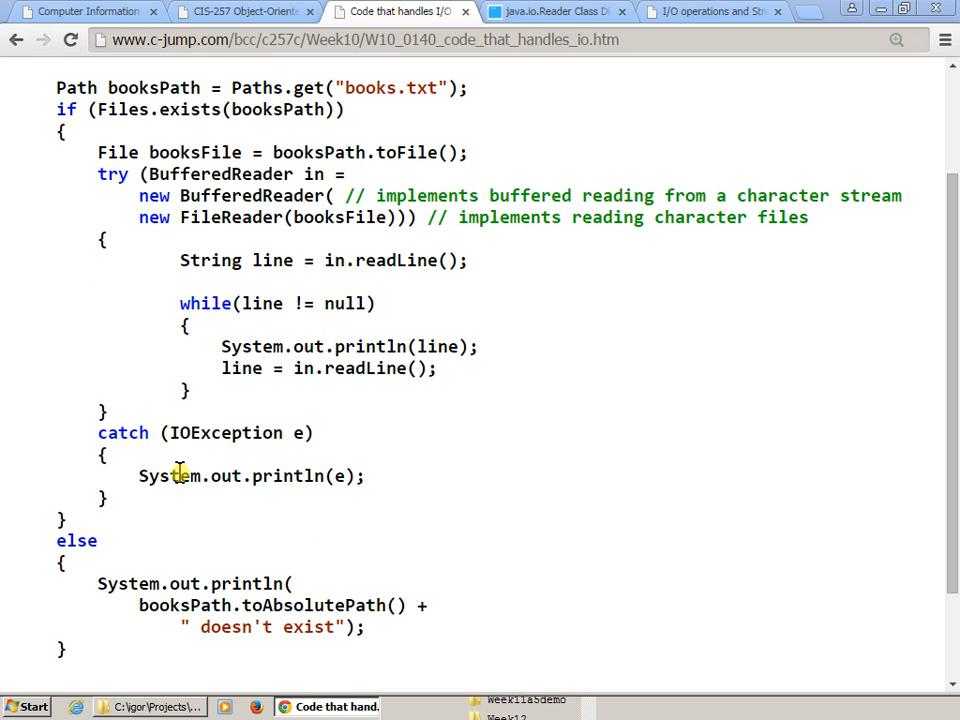
pyautogui.moveTo(300, 292)
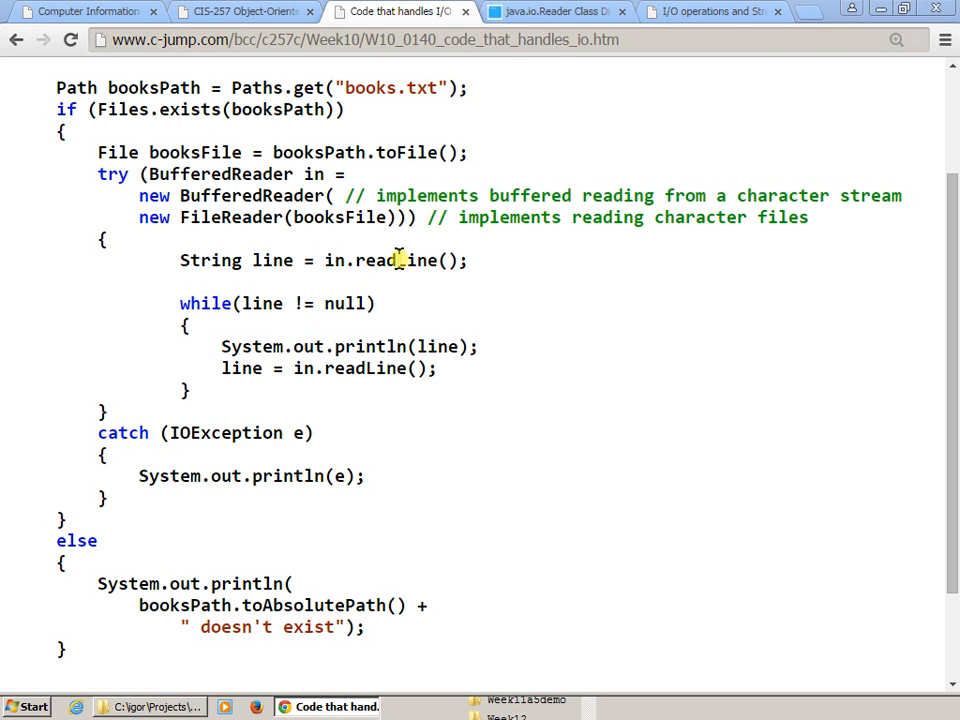
# Highlight the booksPath creation, readLine loop, println call and BufferedReader type in the reader example
pyautogui.moveTo(56, 88); pyautogui.dragTo(344, 108)
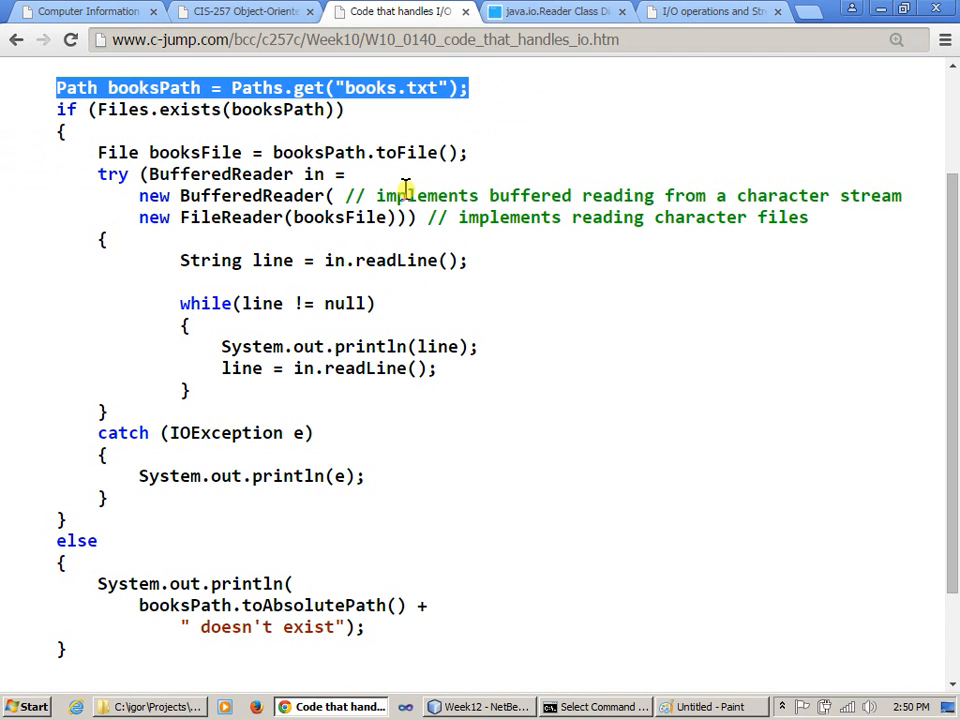
pyautogui.moveTo(384, 468)
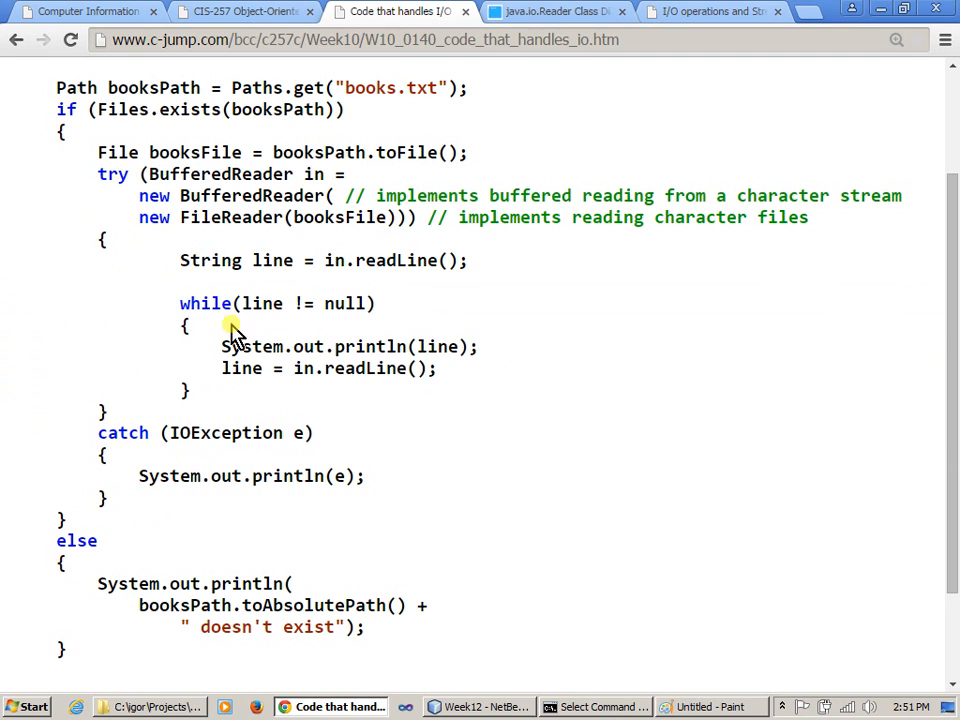
pyautogui.doubleClick(206, 304)
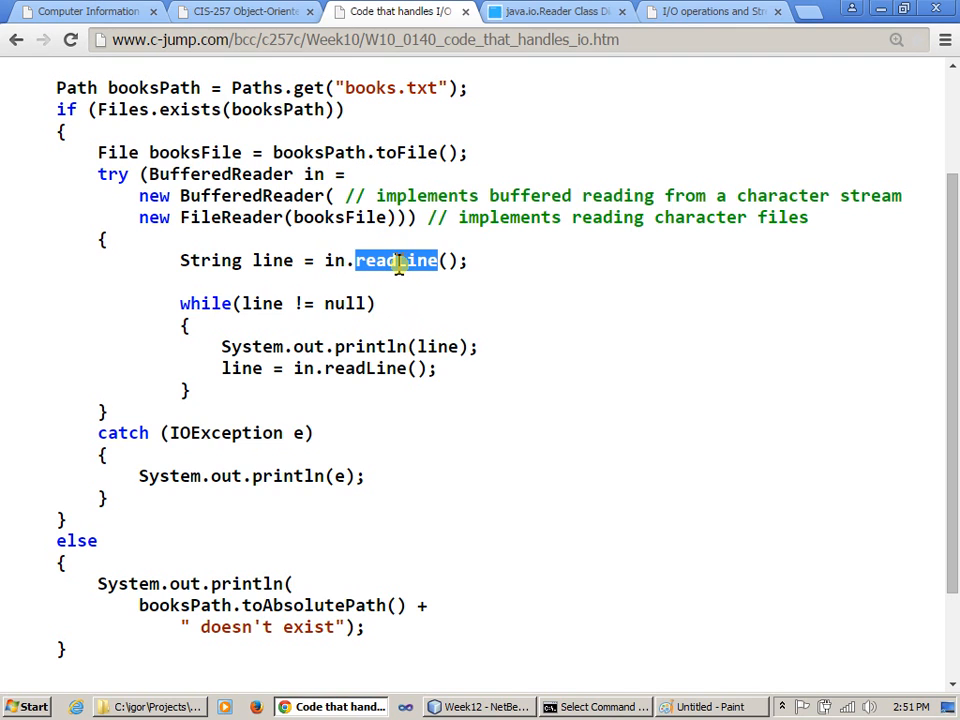
pyautogui.doubleClick(272, 260)
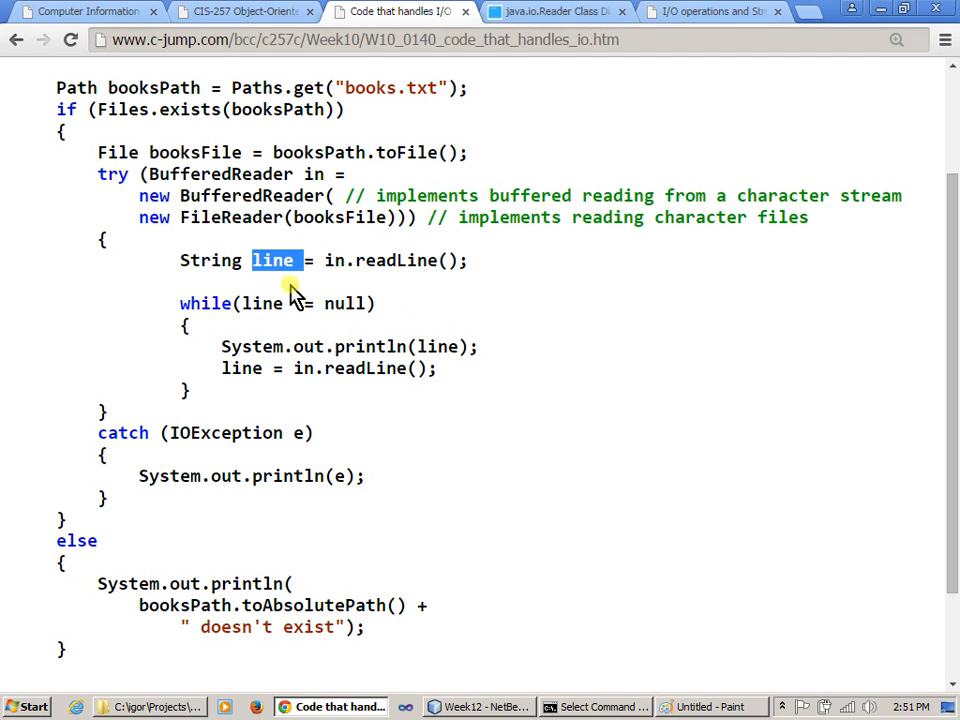
pyautogui.moveTo(440, 346)
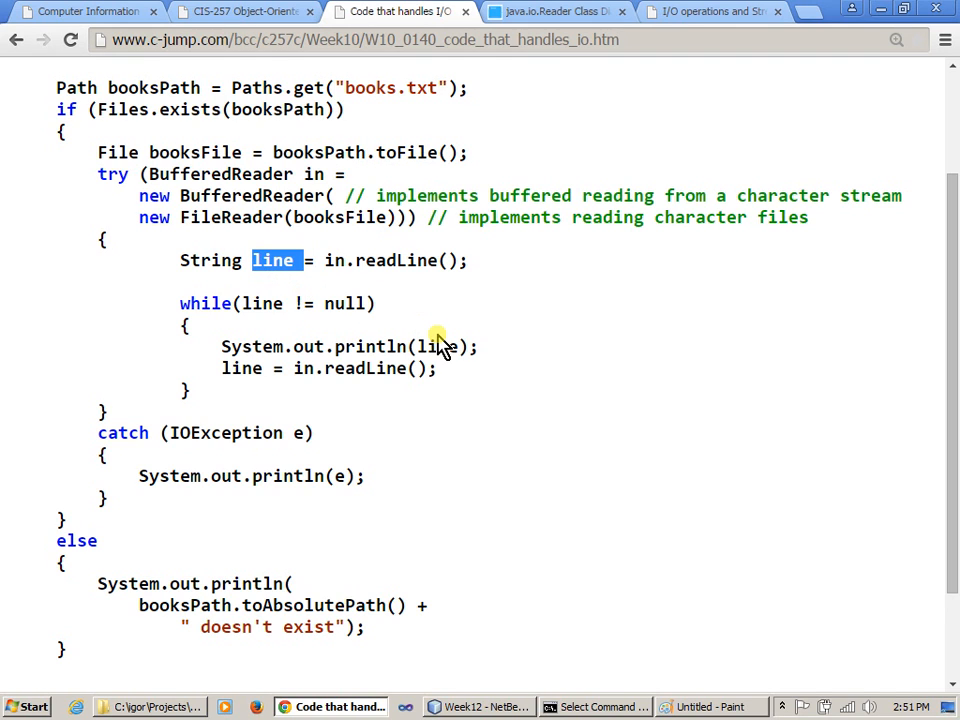
pyautogui.moveTo(472, 304)
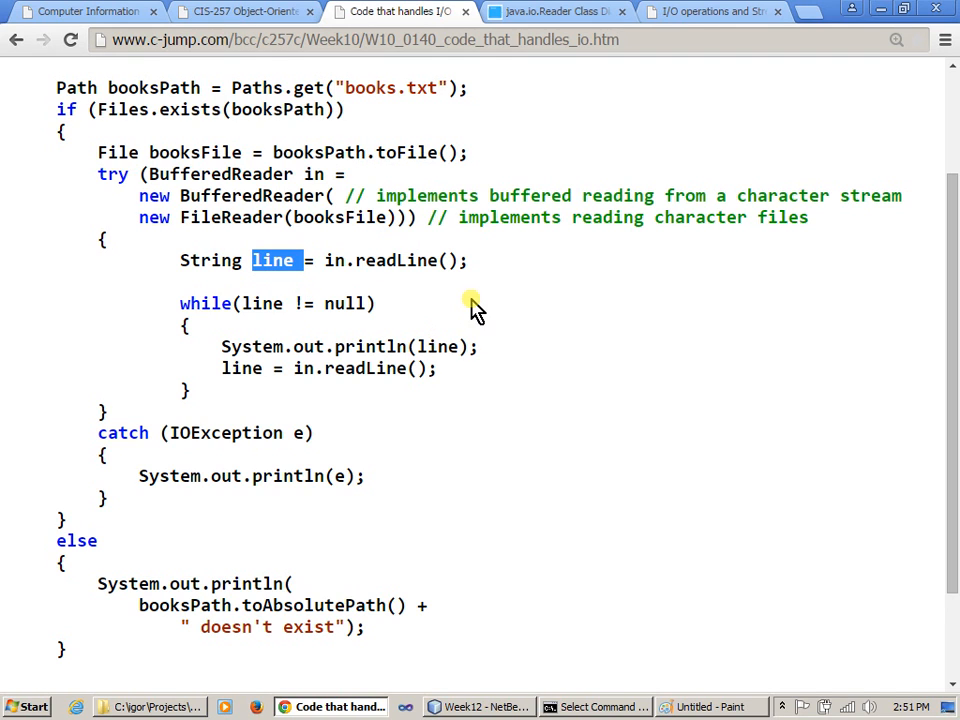
pyautogui.moveTo(244, 300)
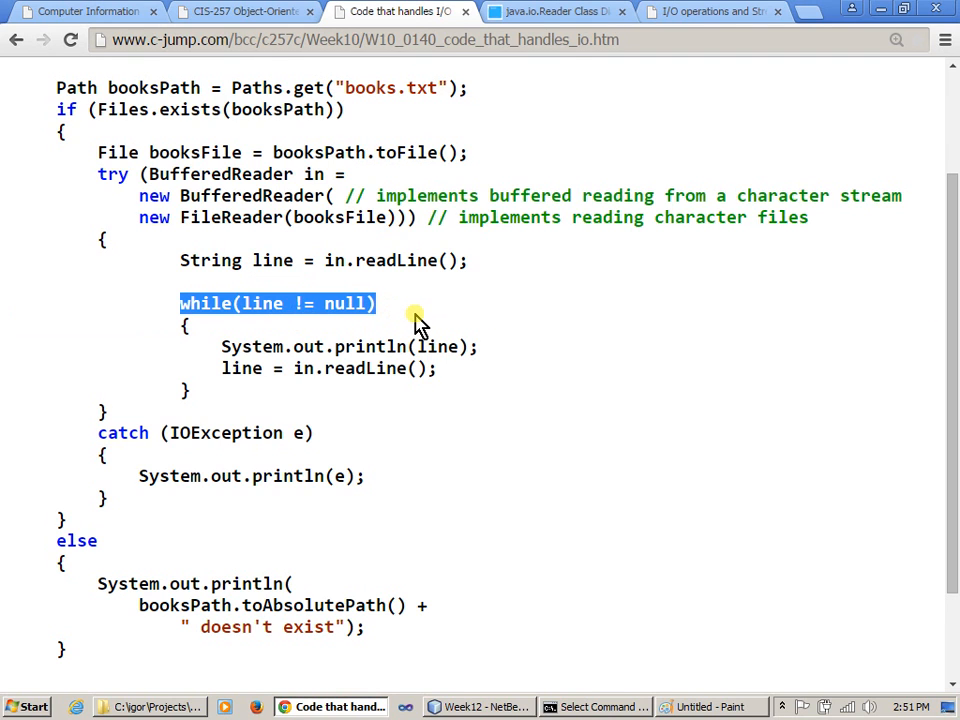
pyautogui.moveTo(348, 368)
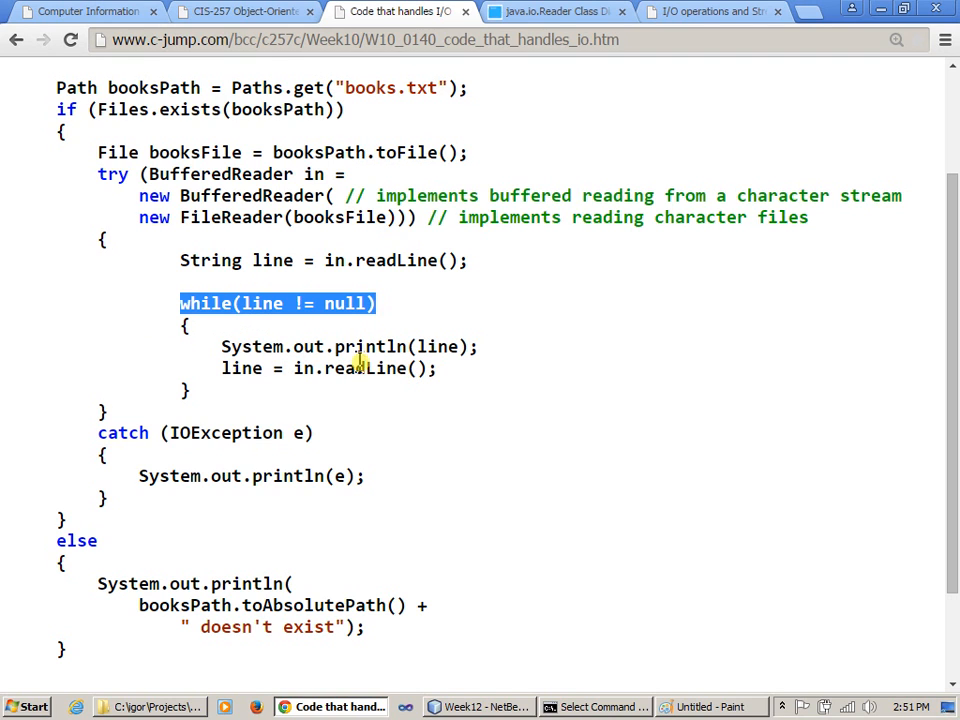
pyautogui.doubleClick(370, 346)
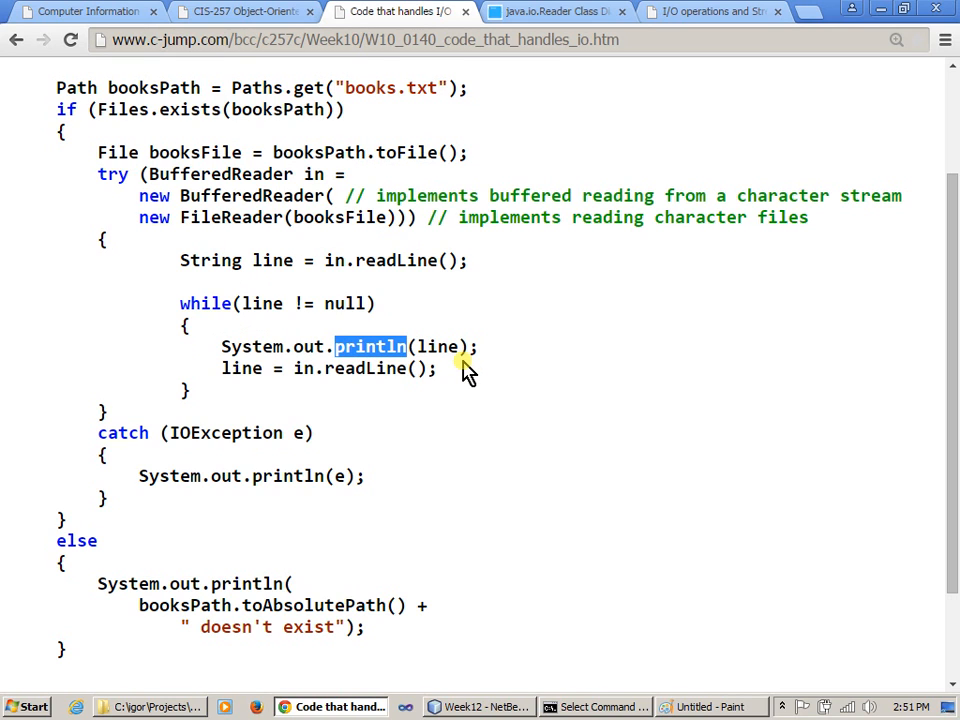
pyautogui.moveTo(302, 346)
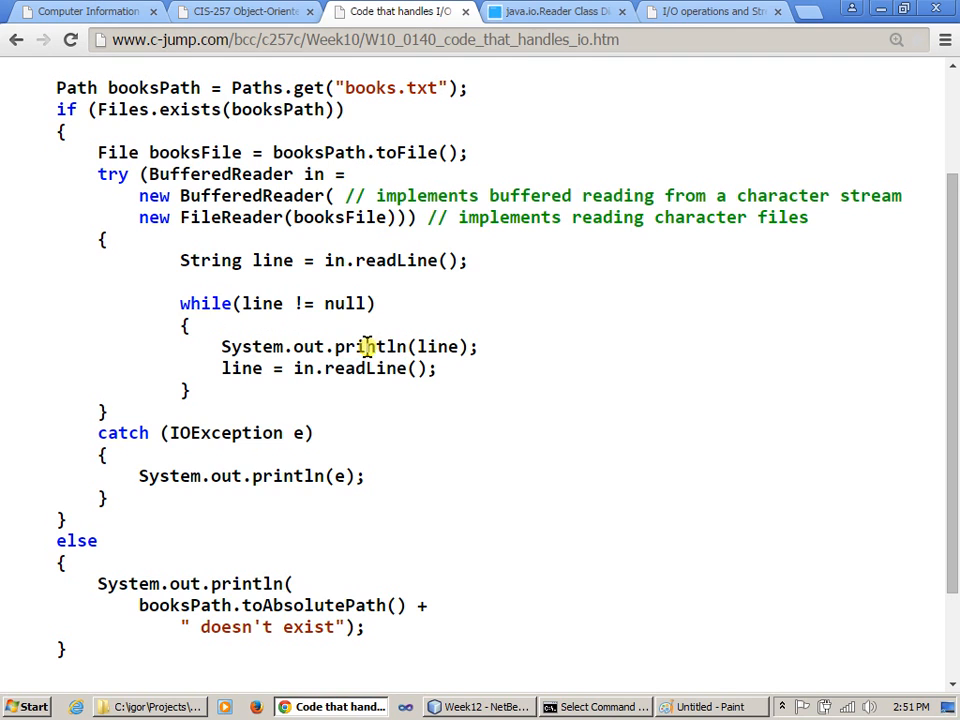
pyautogui.doubleClick(370, 346)
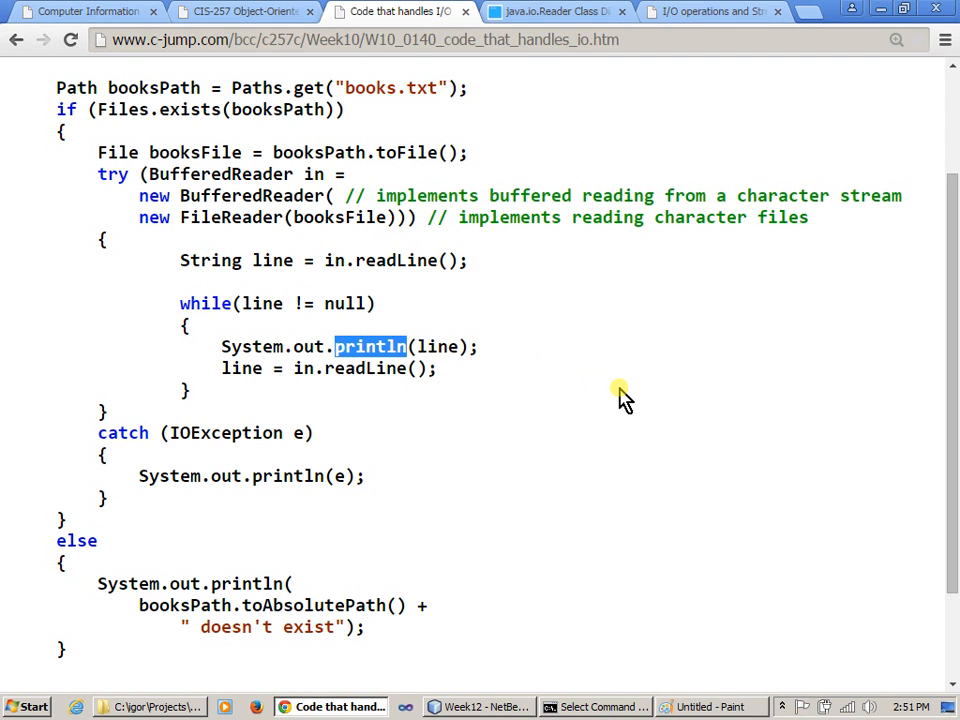
pyautogui.moveTo(498, 398)
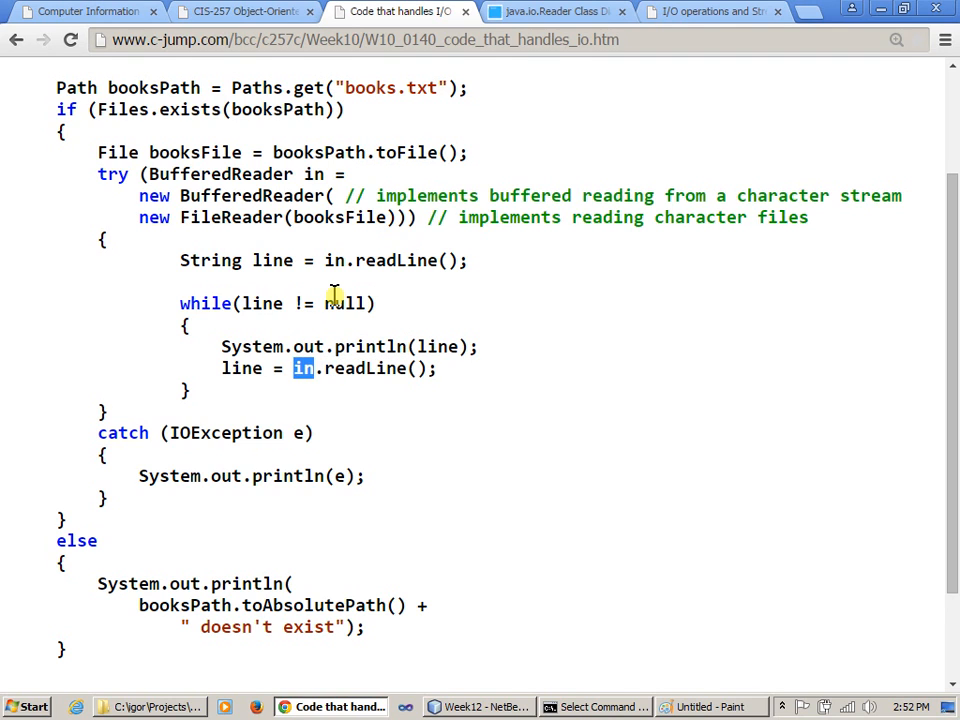
pyautogui.moveTo(258, 176)
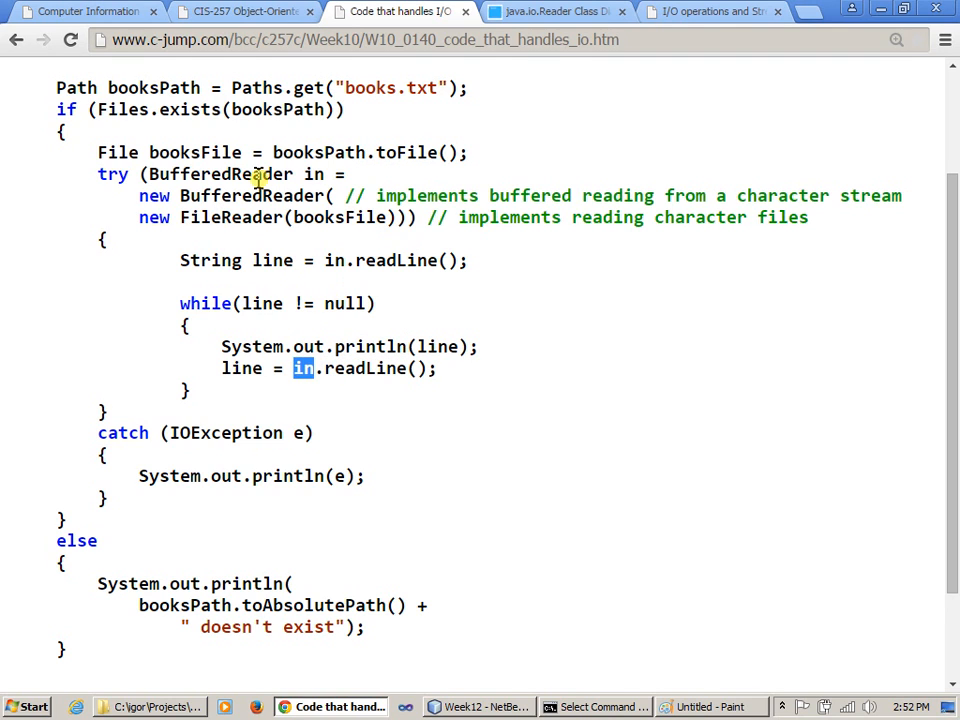
pyautogui.doubleClick(220, 174)
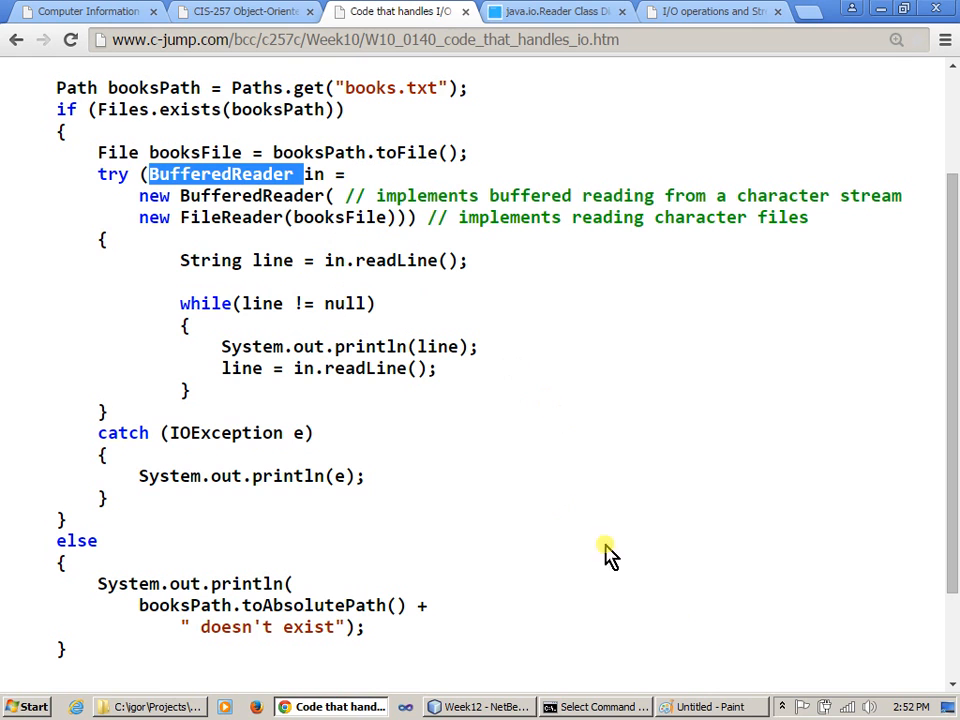
pyautogui.click(712, 708)
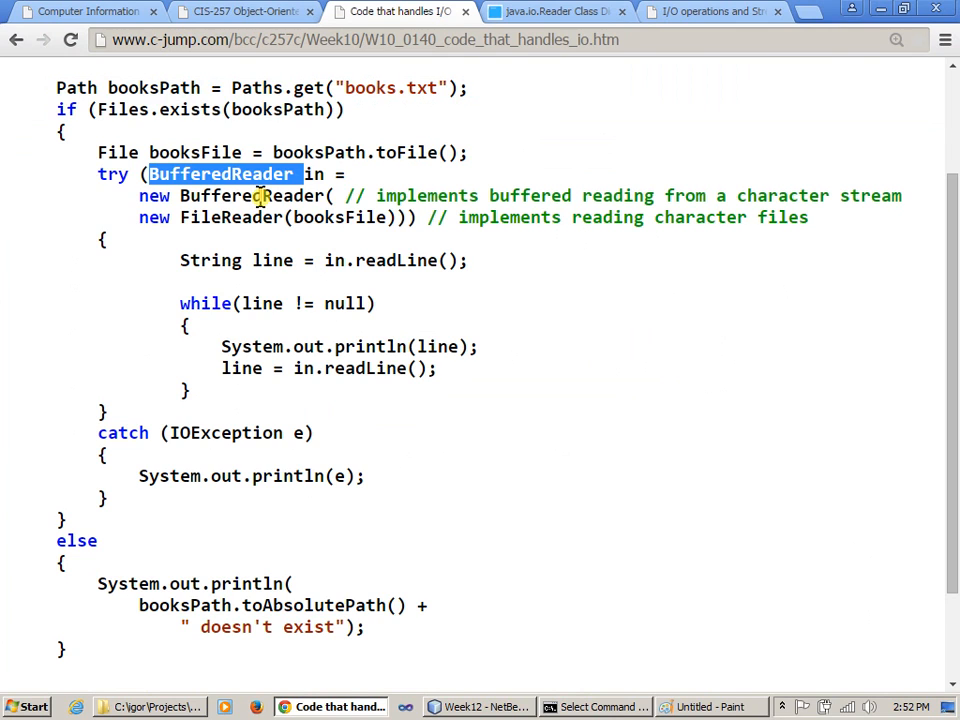
# Highlight the FileReader constructor, booksFile argument, File declaration, IOException and Files.exists check on books.txt
pyautogui.doubleClick(250, 196)
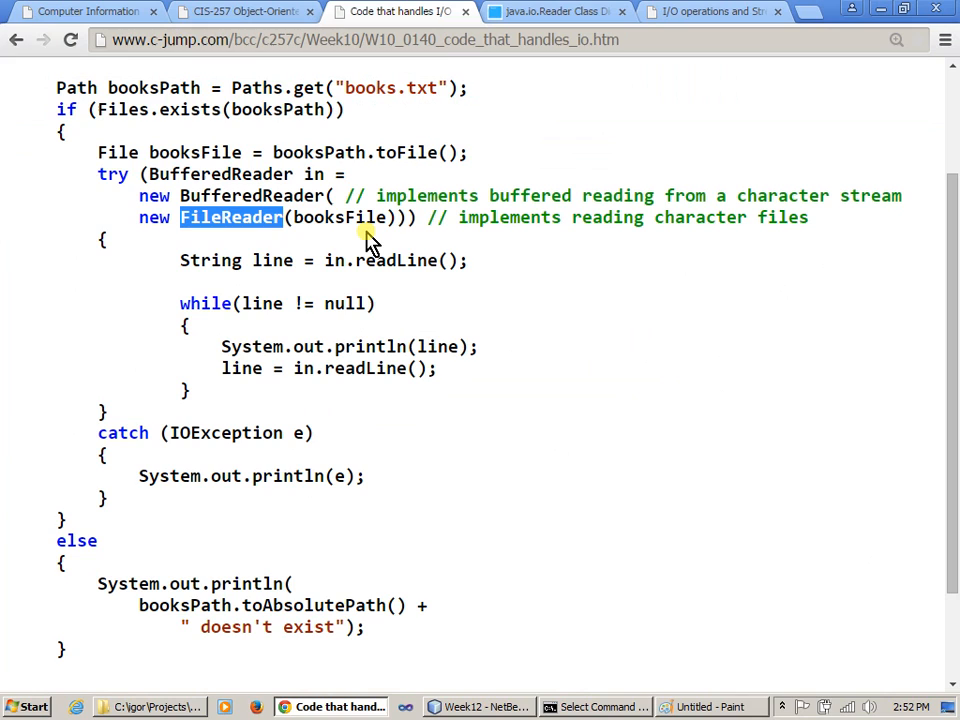
pyautogui.doubleClick(340, 216)
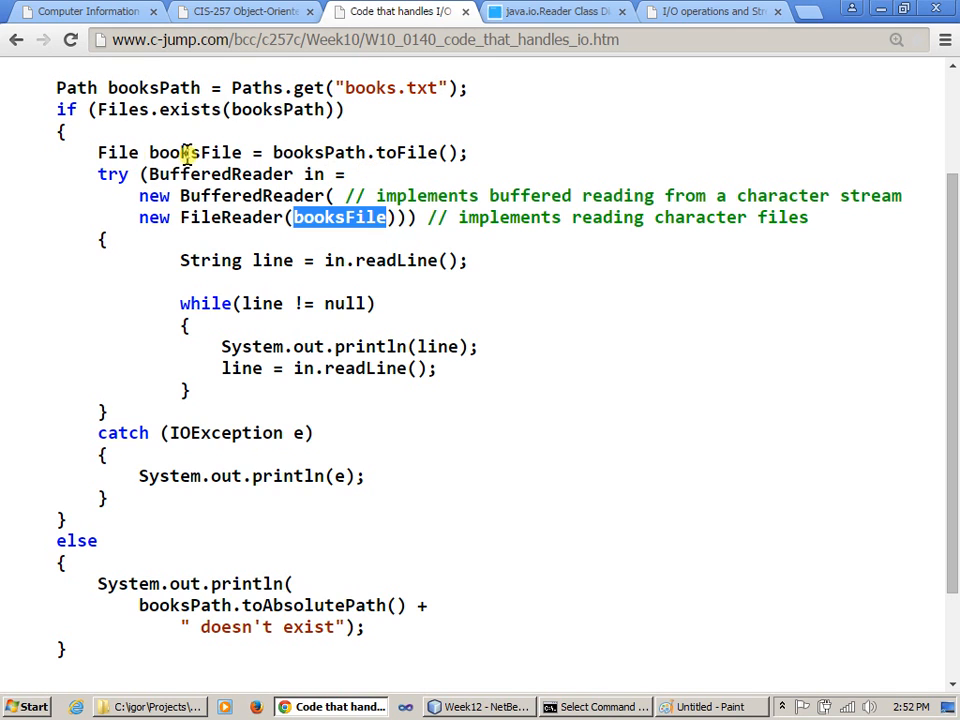
pyautogui.doubleClick(116, 152)
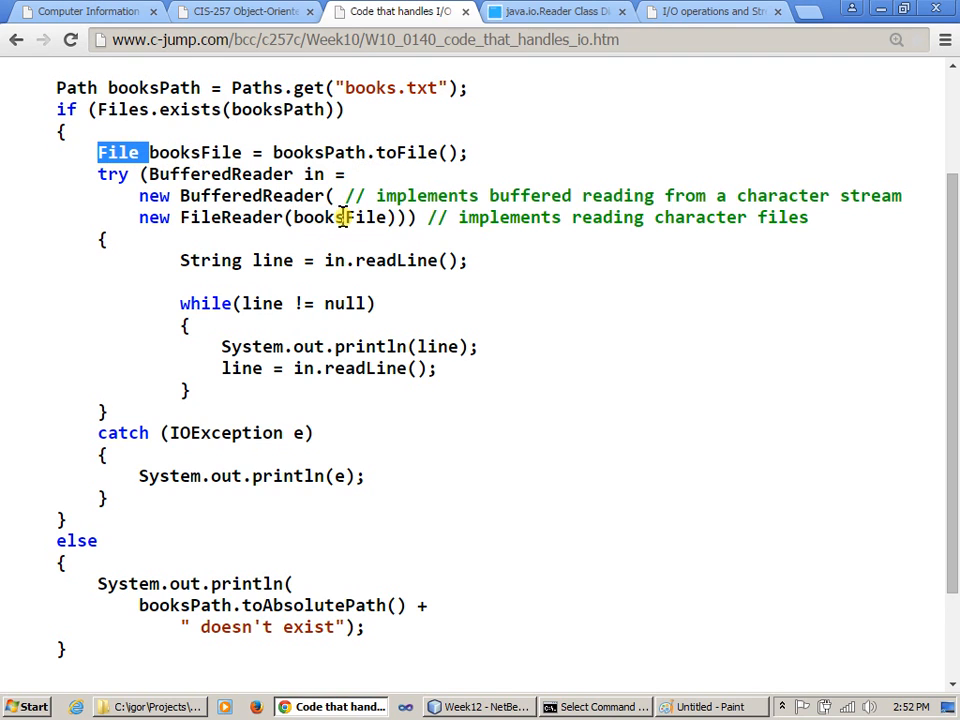
pyautogui.doubleClick(338, 216)
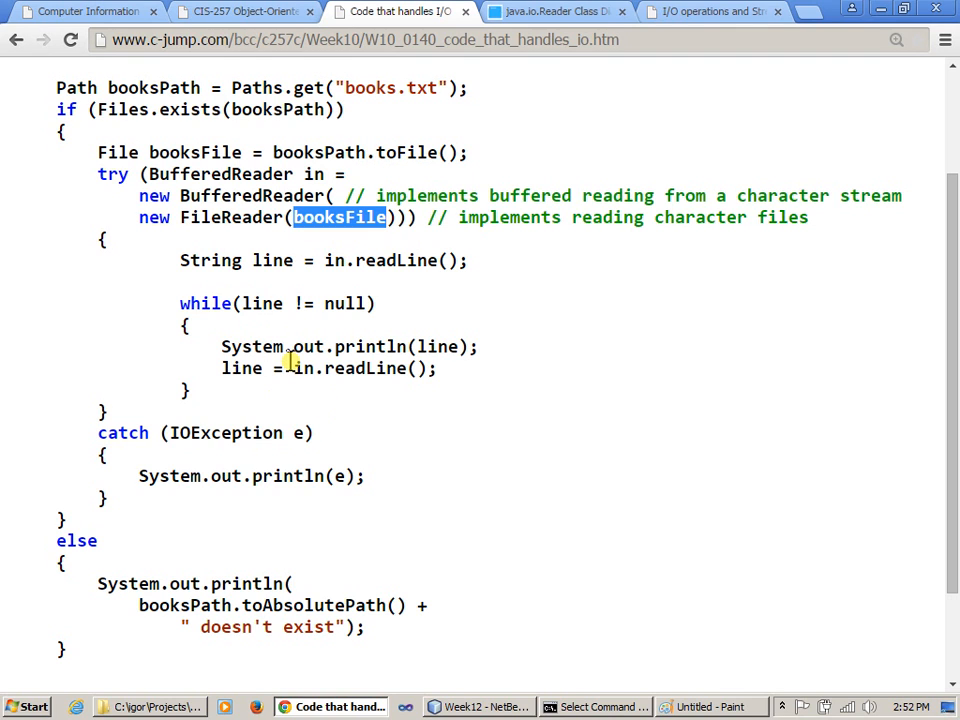
pyautogui.doubleClick(226, 432)
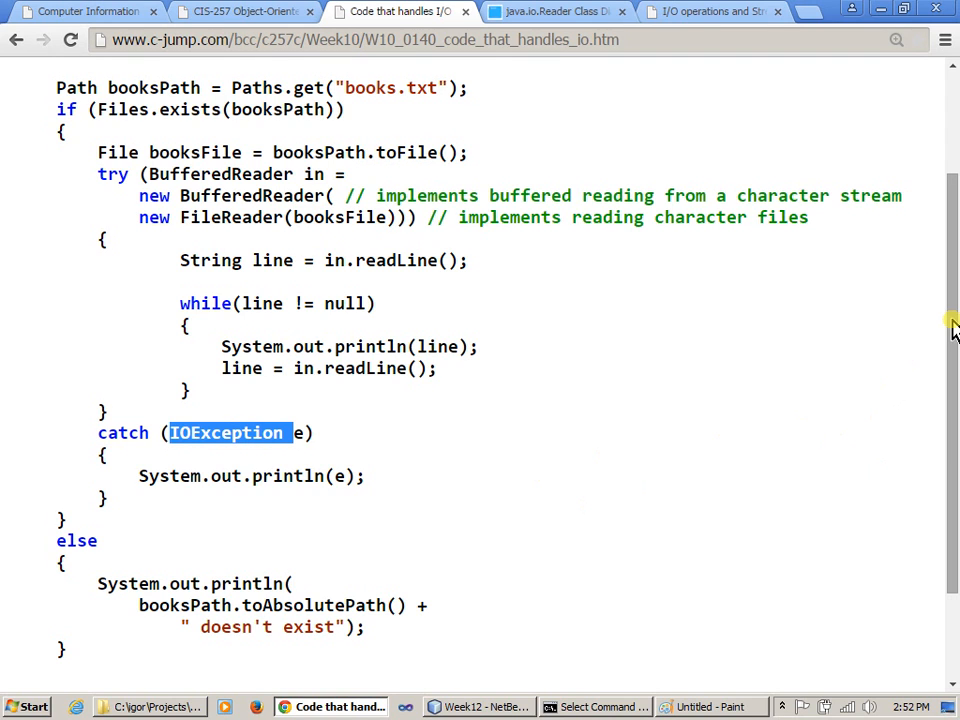
pyautogui.scroll(-3)
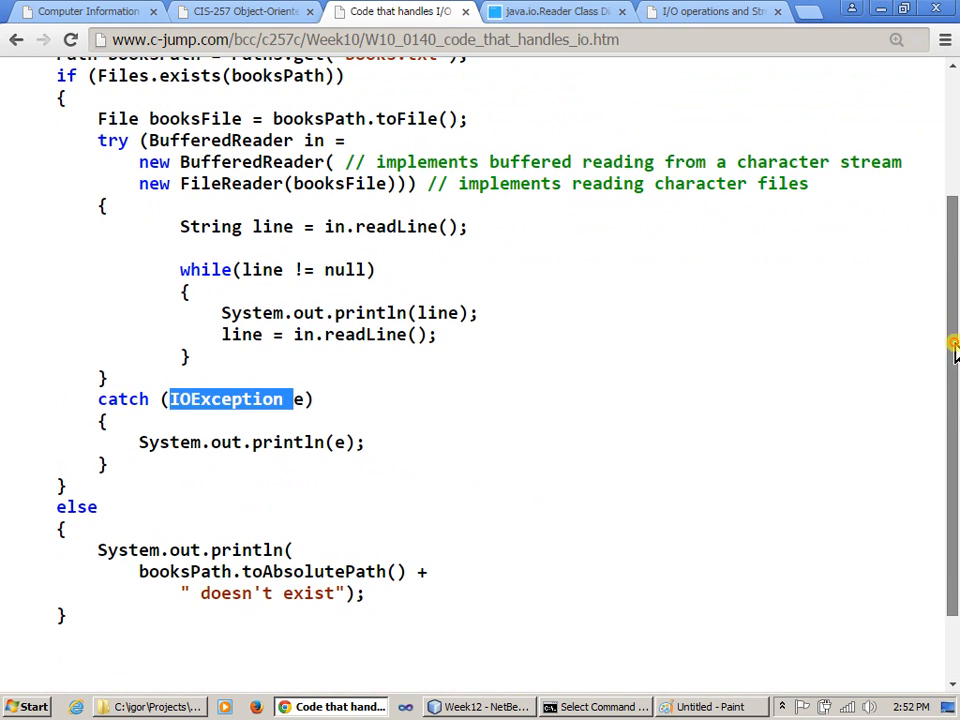
pyautogui.scroll(-3)
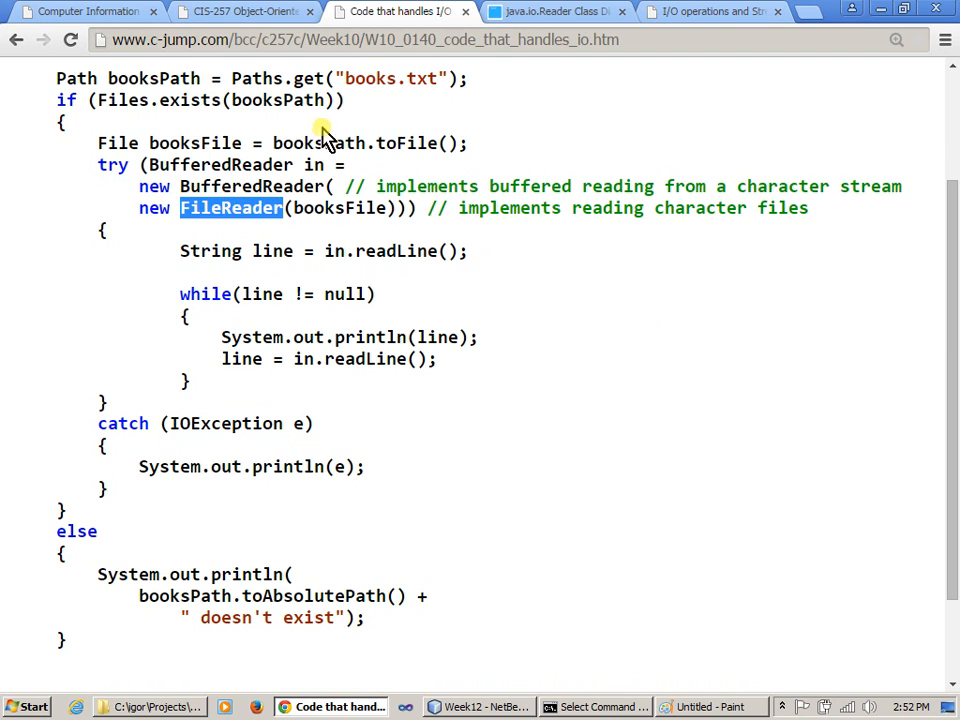
pyautogui.doubleClick(390, 78)
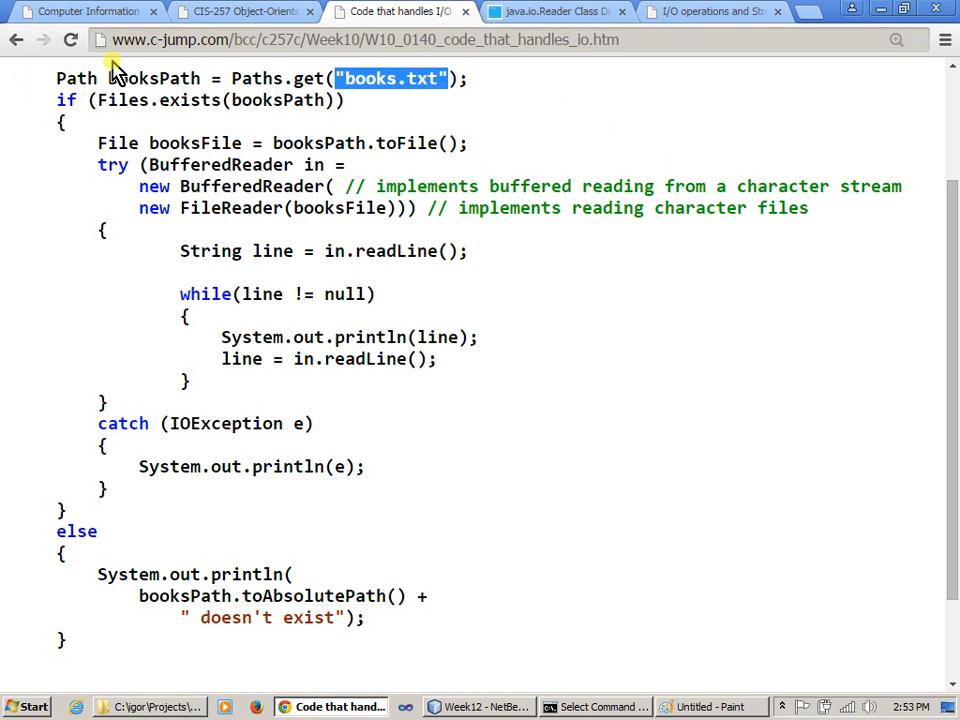
pyautogui.click(76, 78)
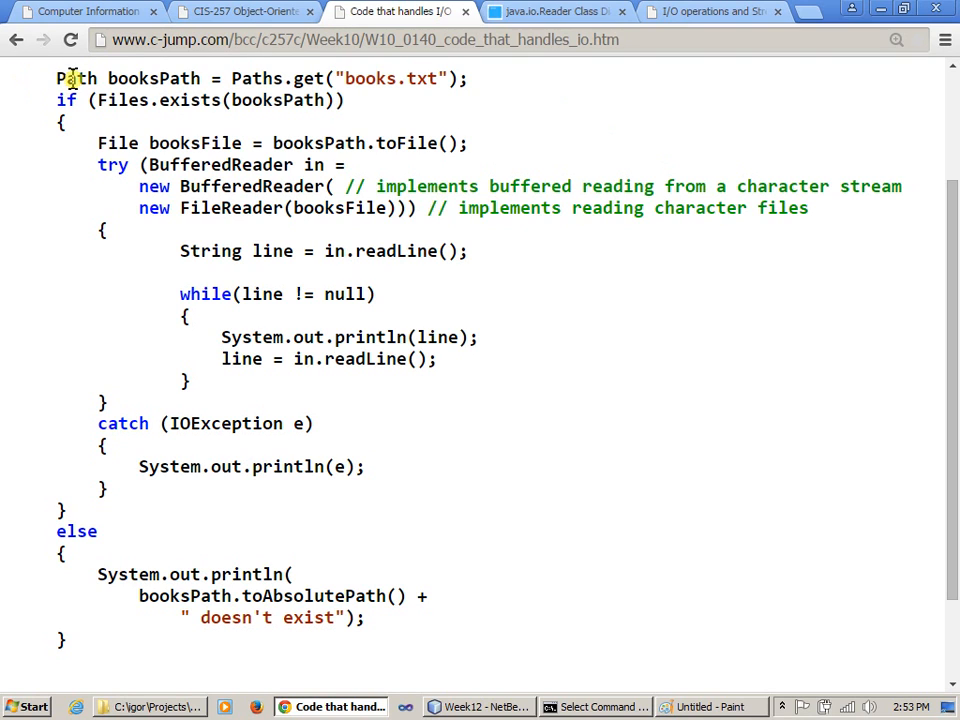
pyautogui.doubleClick(72, 78)
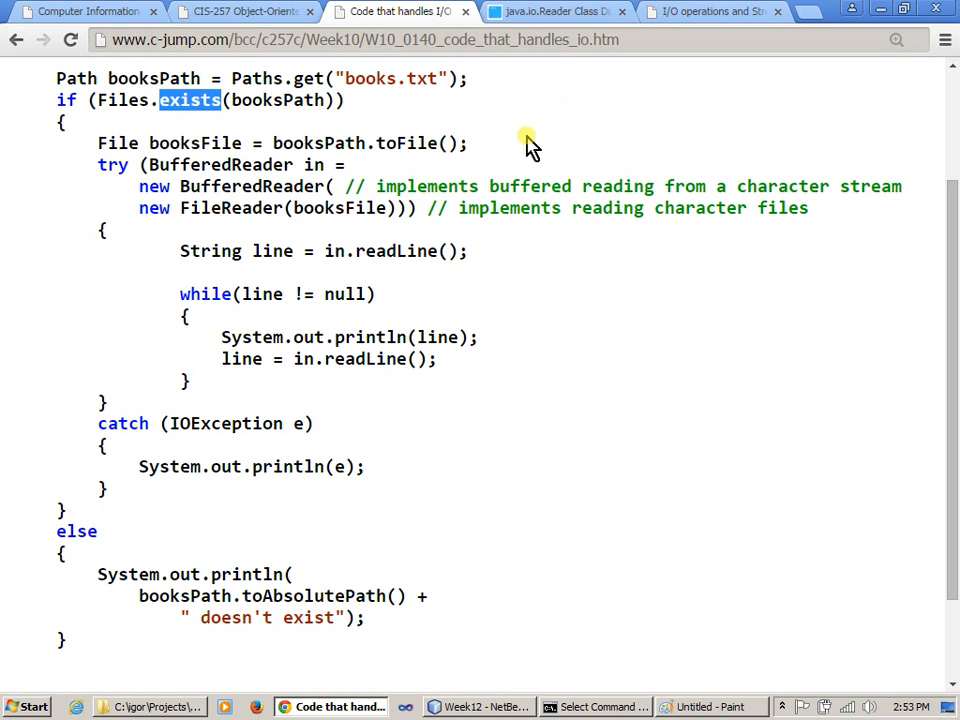
pyautogui.moveTo(680, 176)
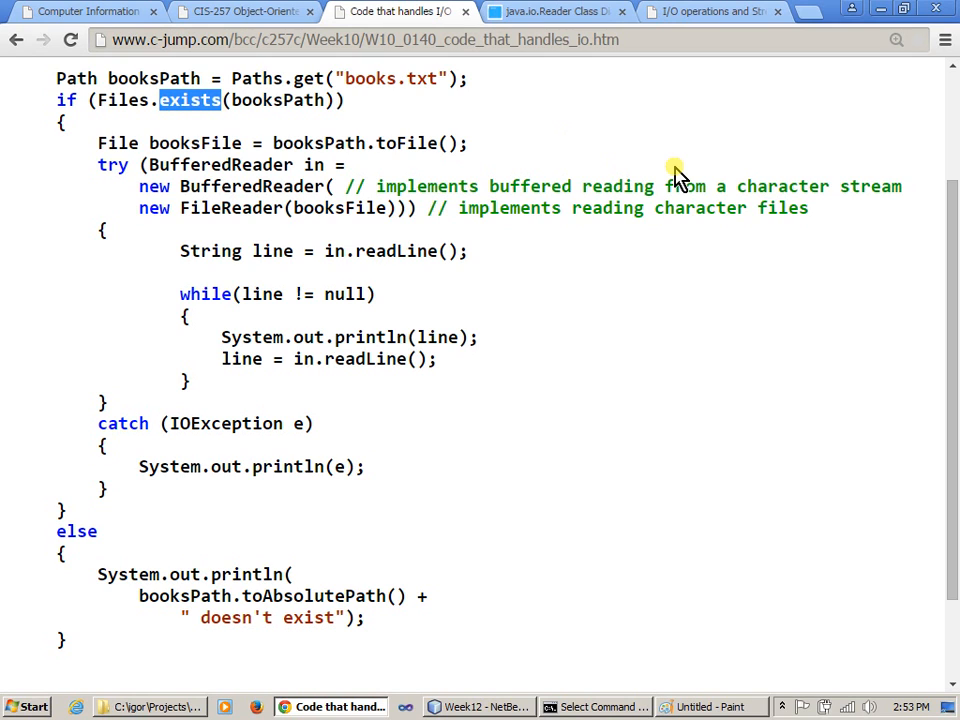
pyautogui.moveTo(80, 516)
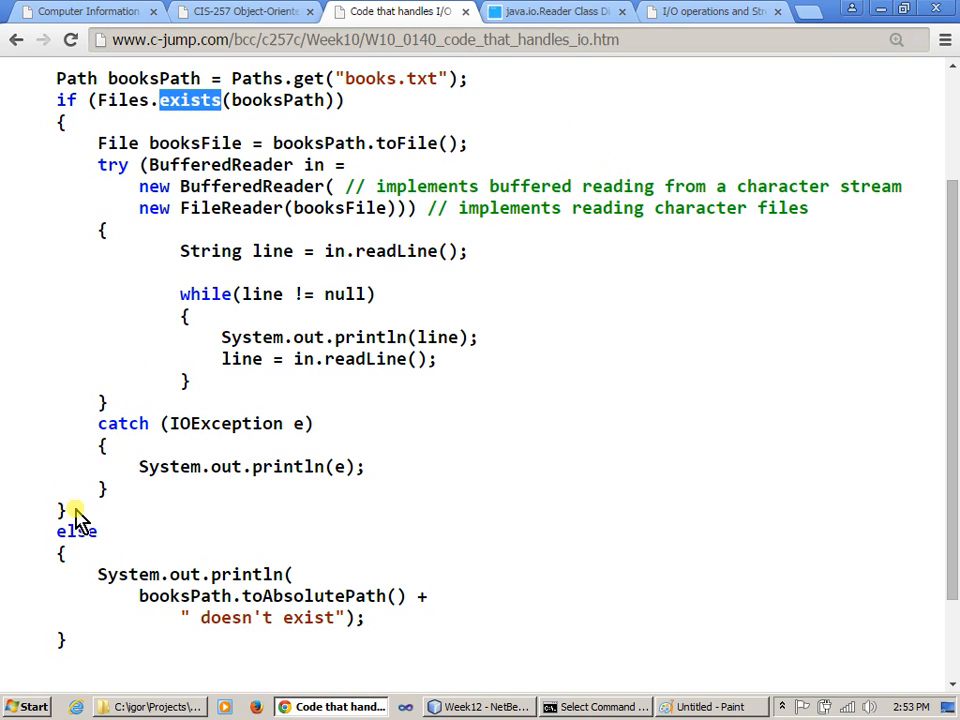
pyautogui.moveTo(376, 640)
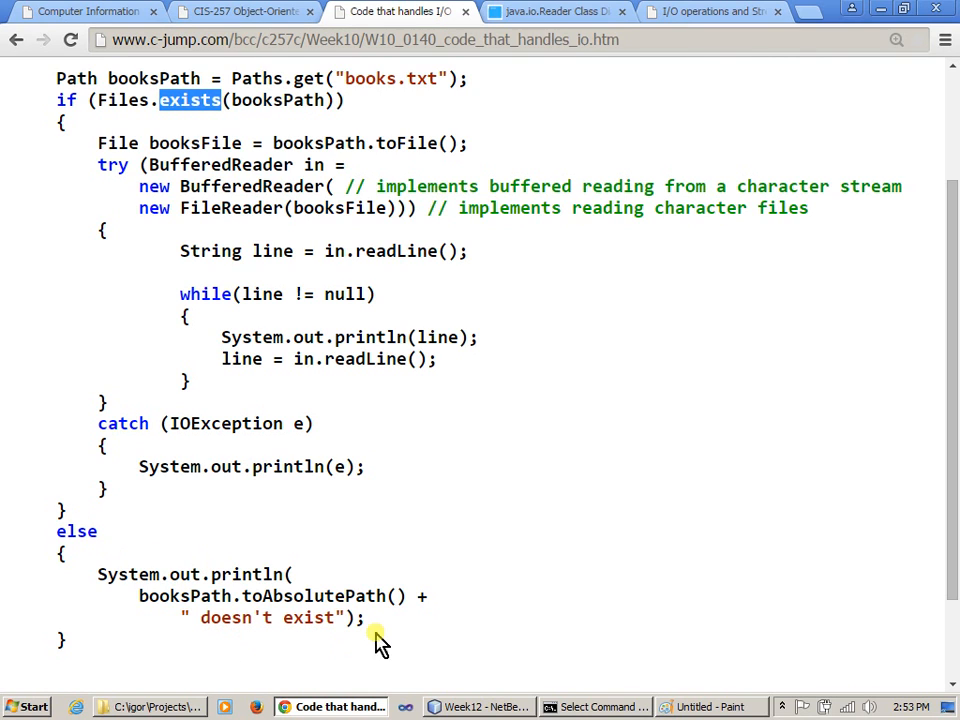
pyautogui.moveTo(362, 222)
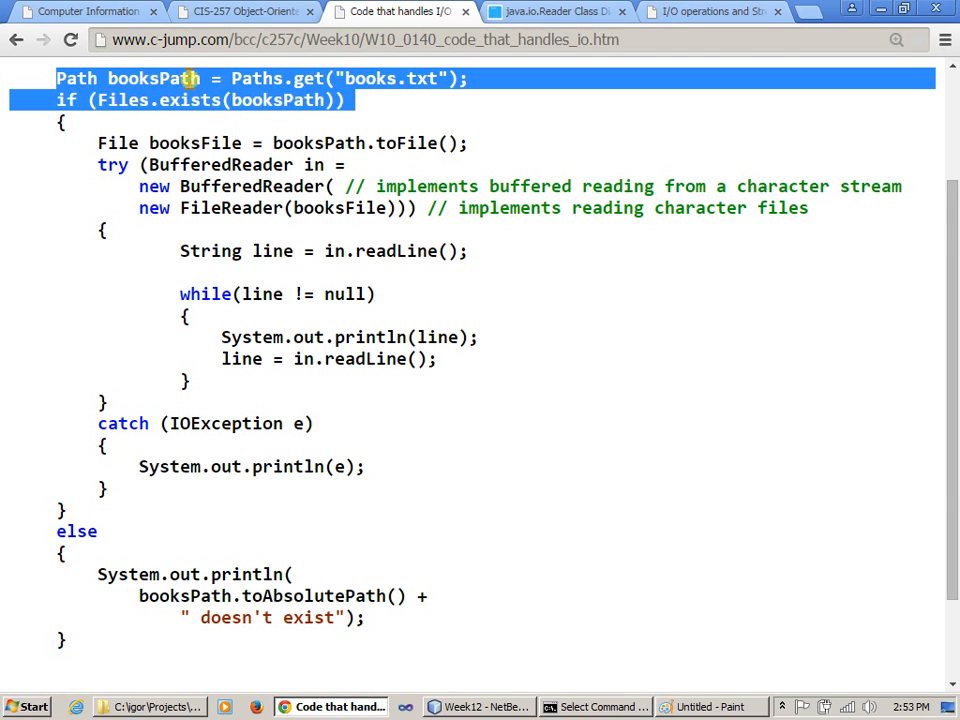
pyautogui.moveTo(356, 124)
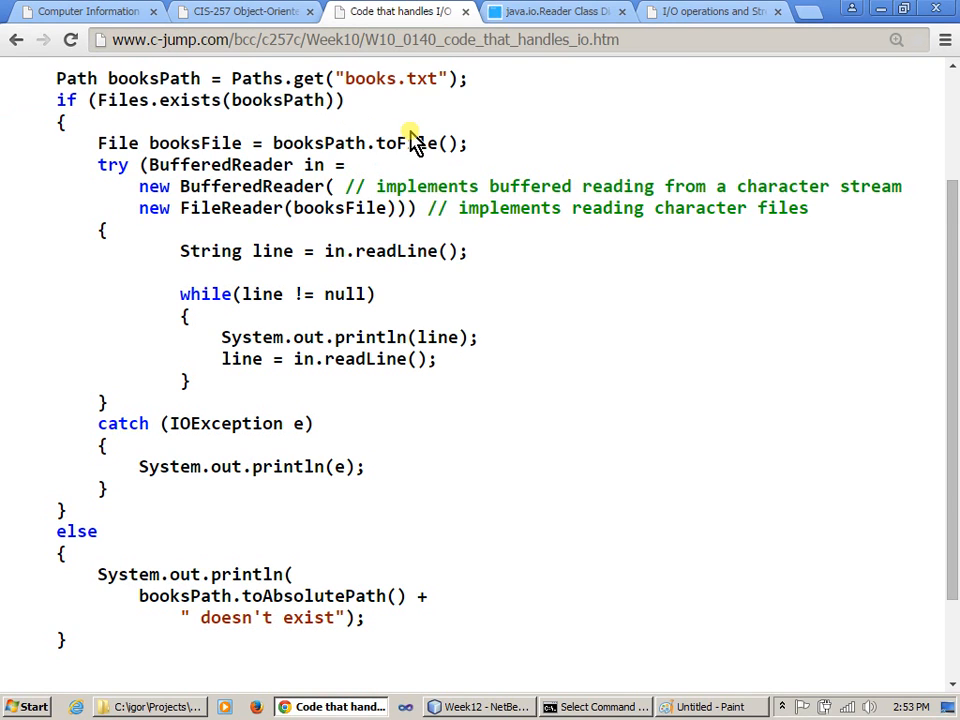
pyautogui.moveTo(512, 176)
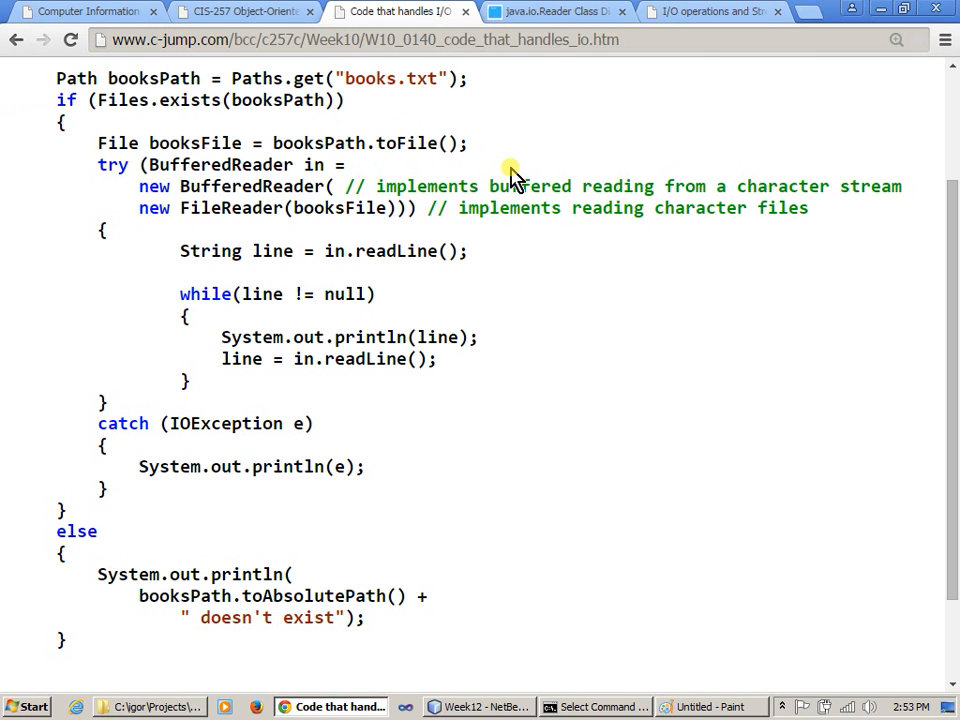
pyautogui.moveTo(610, 318)
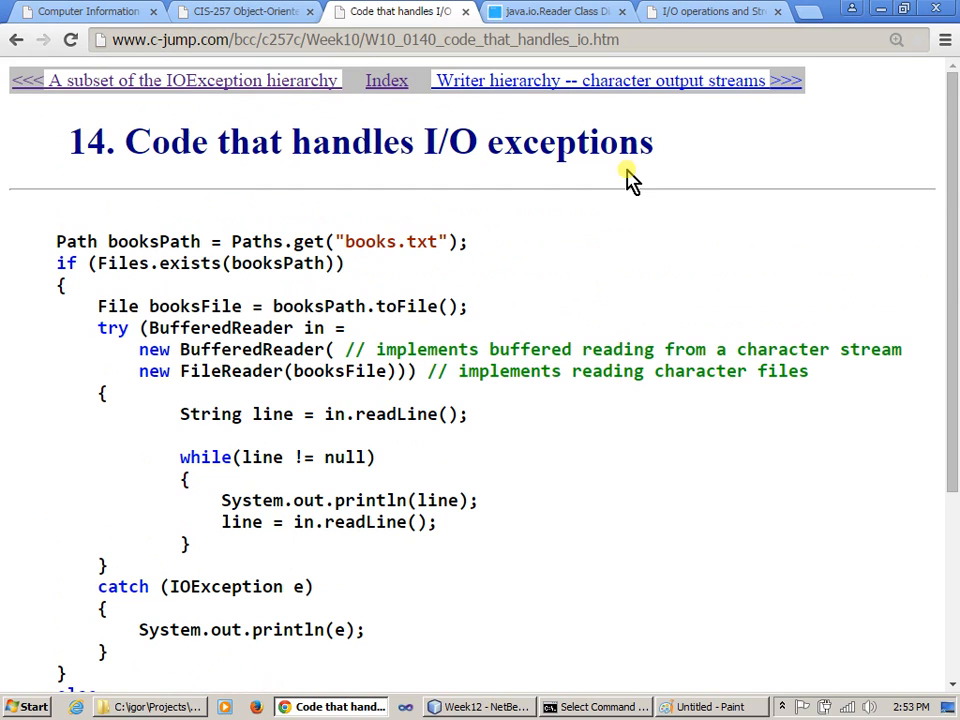
# Move on to the Writer hierarchy lecture page and open the Writer class diagram in a new tab
pyautogui.click(616, 80)
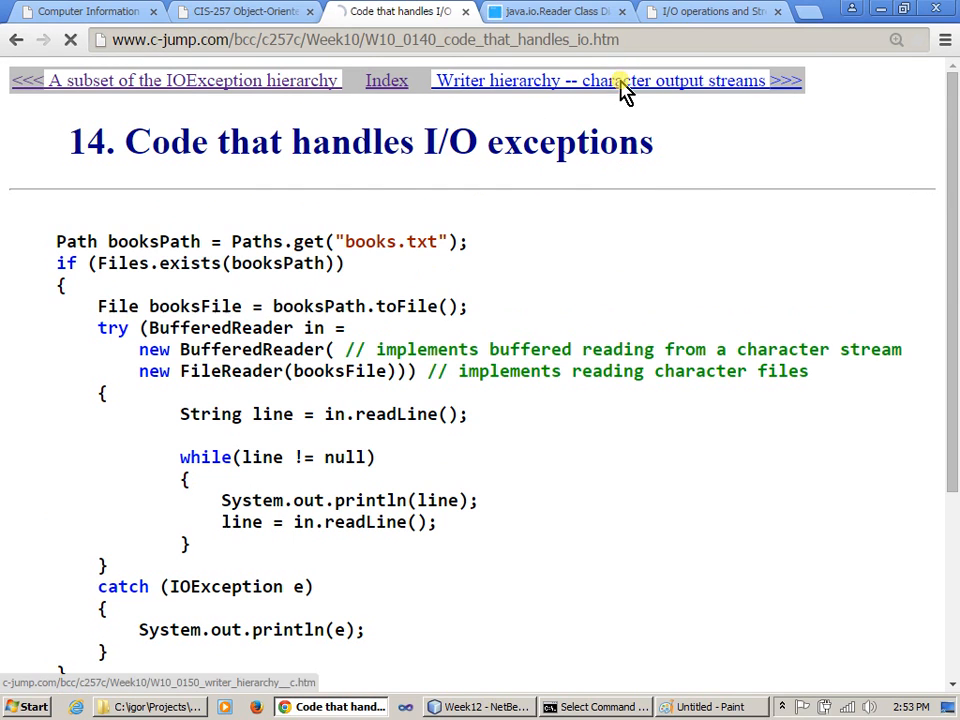
pyautogui.click(608, 80)
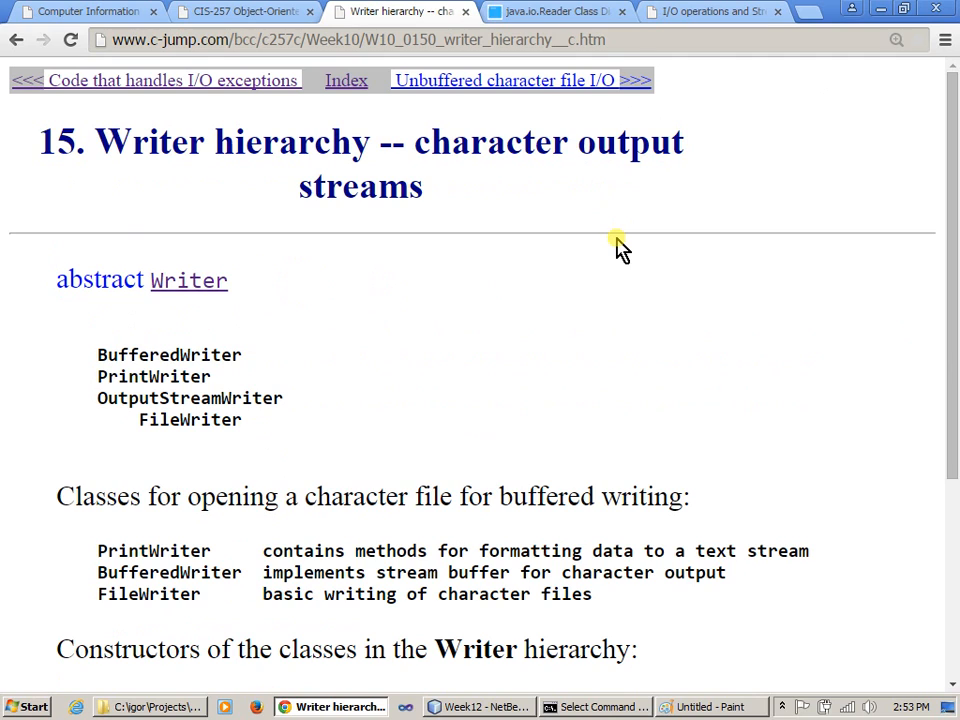
pyautogui.moveTo(504, 304)
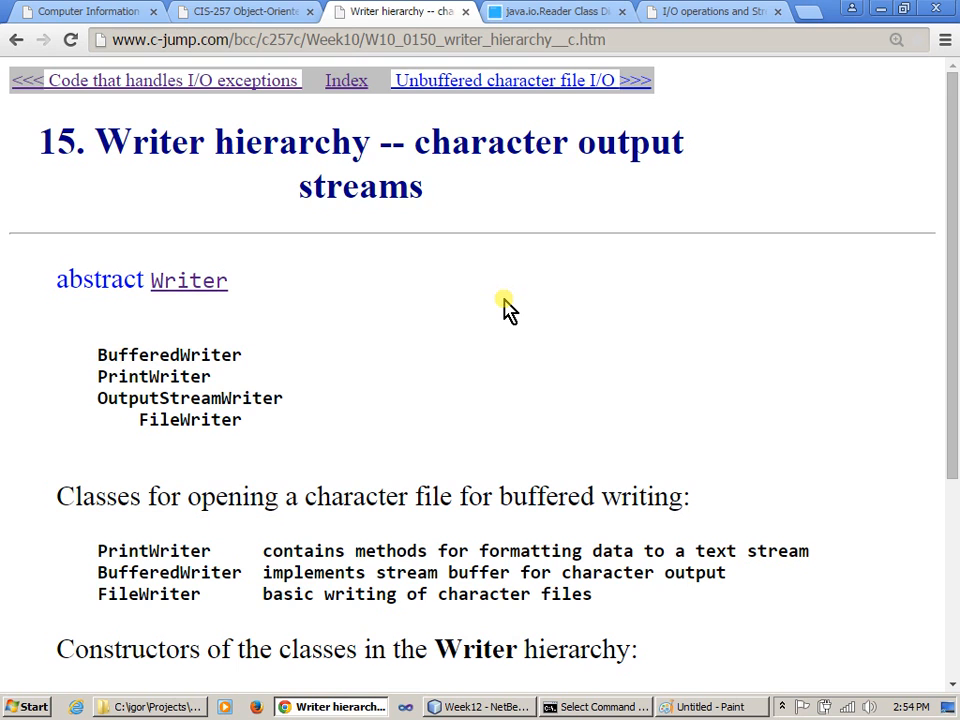
pyautogui.scroll(-3)
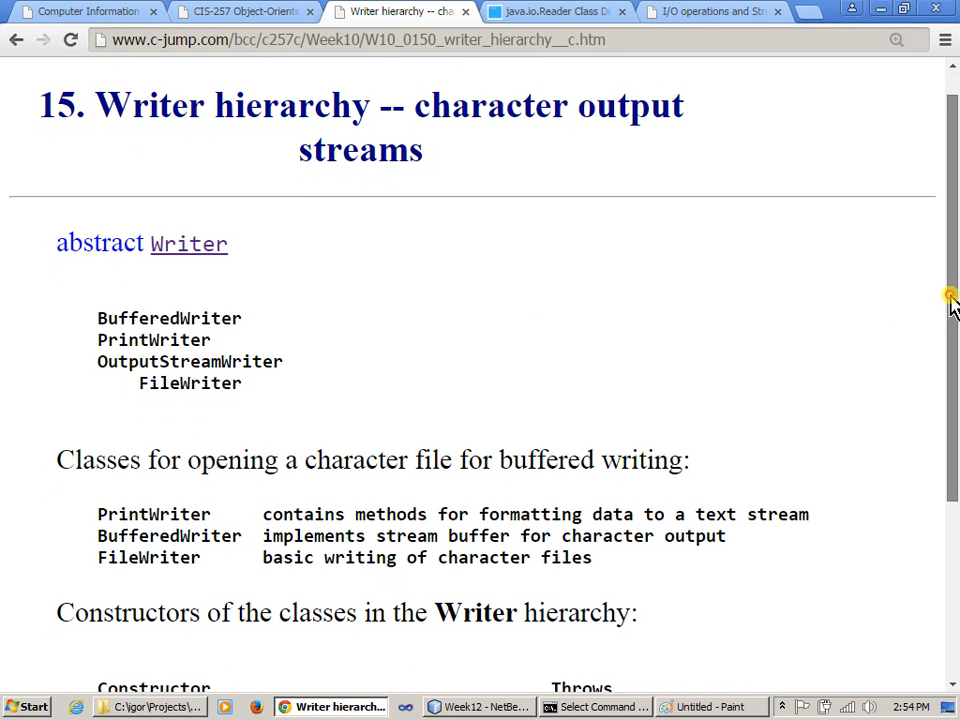
pyautogui.scroll(-3)
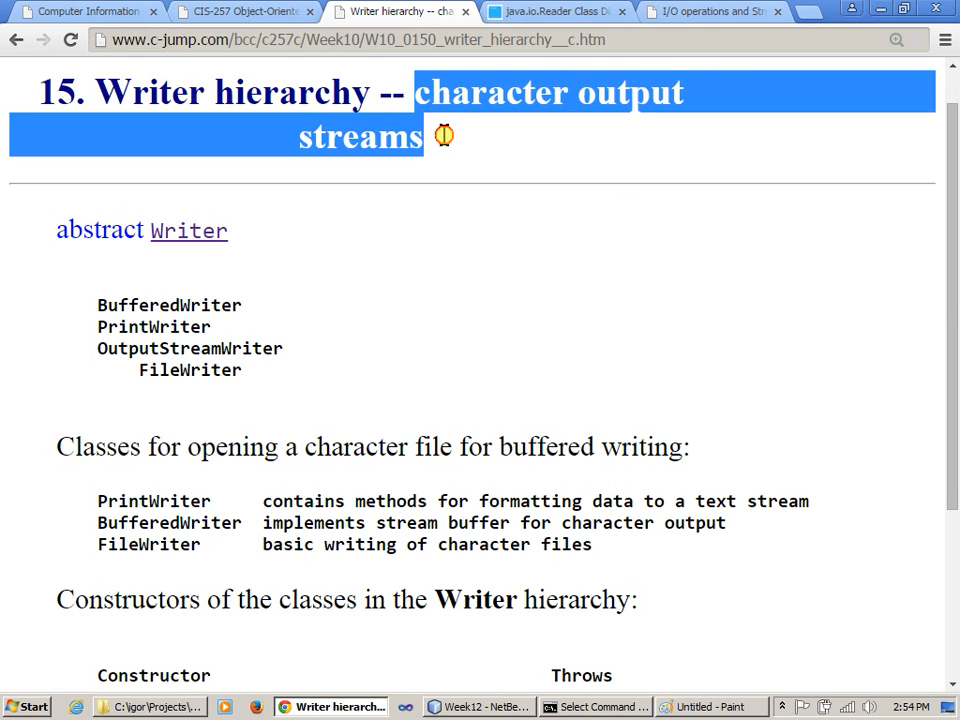
pyautogui.click(444, 140)
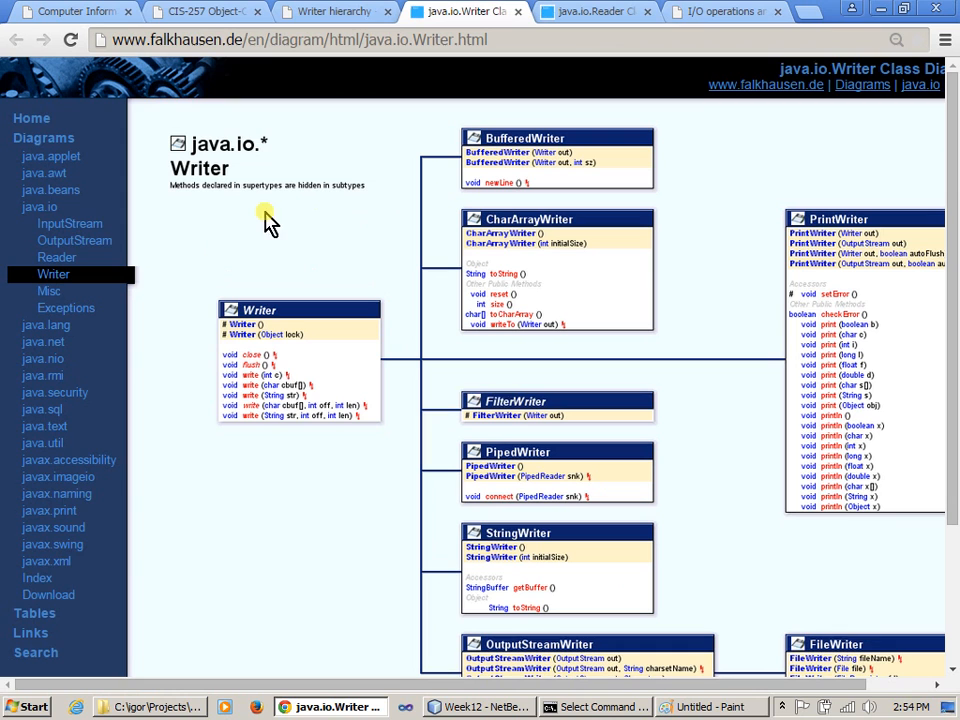
pyautogui.moveTo(920, 370)
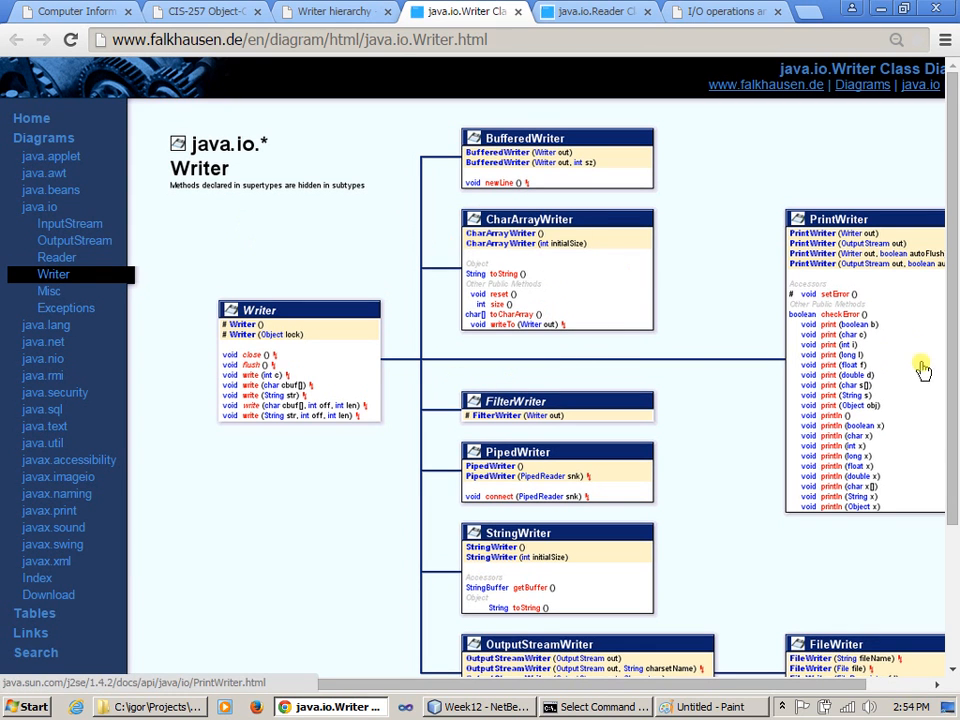
pyautogui.moveTo(590, 378)
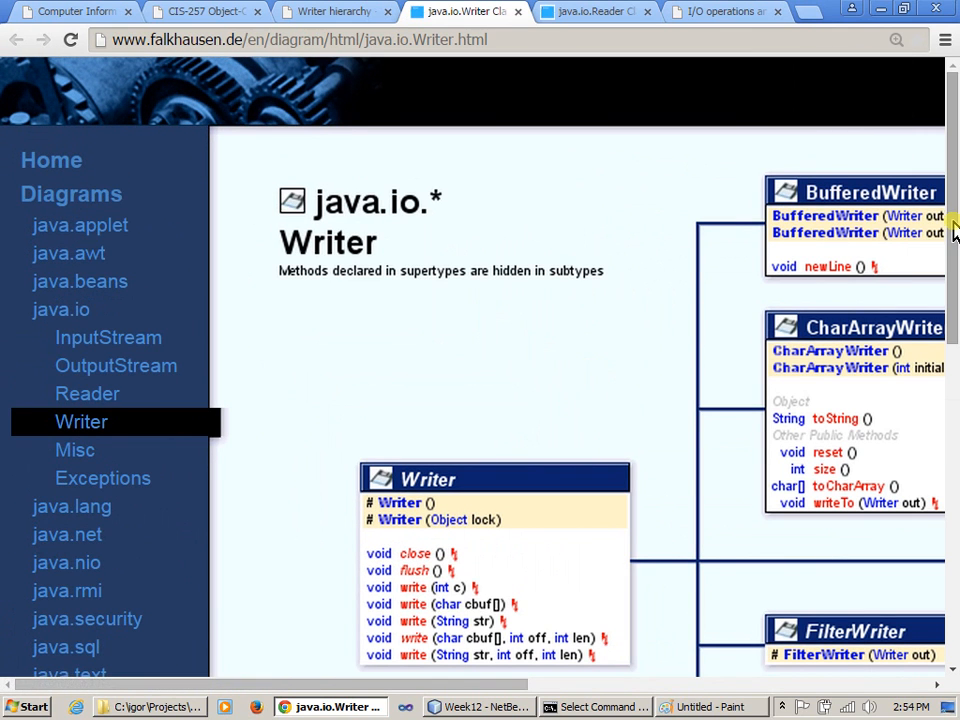
pyautogui.scroll(-3)
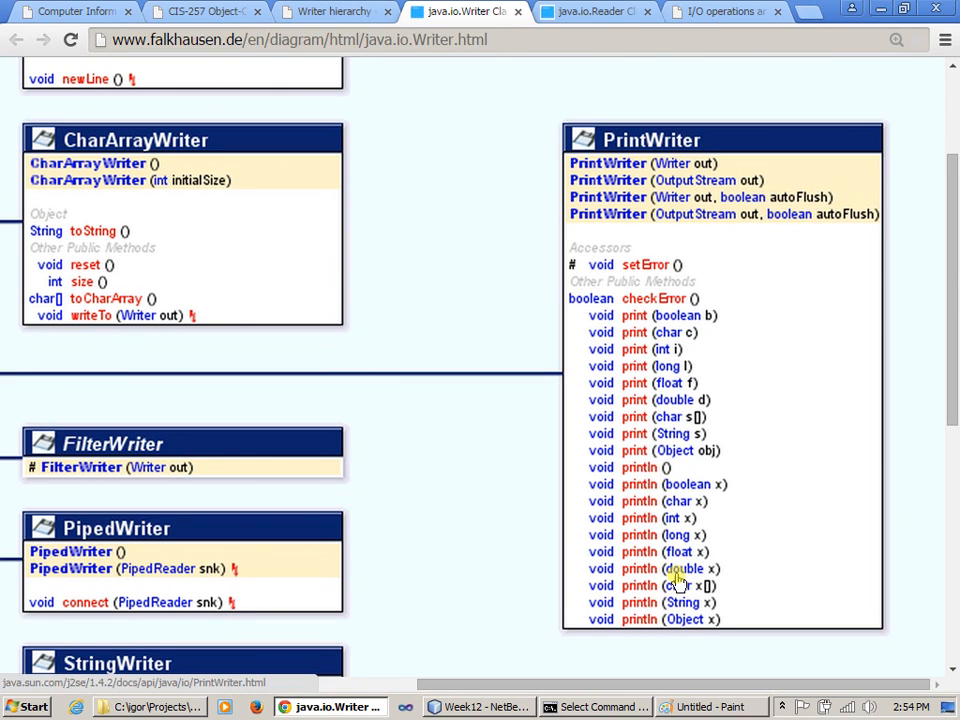
pyautogui.moveTo(668, 332)
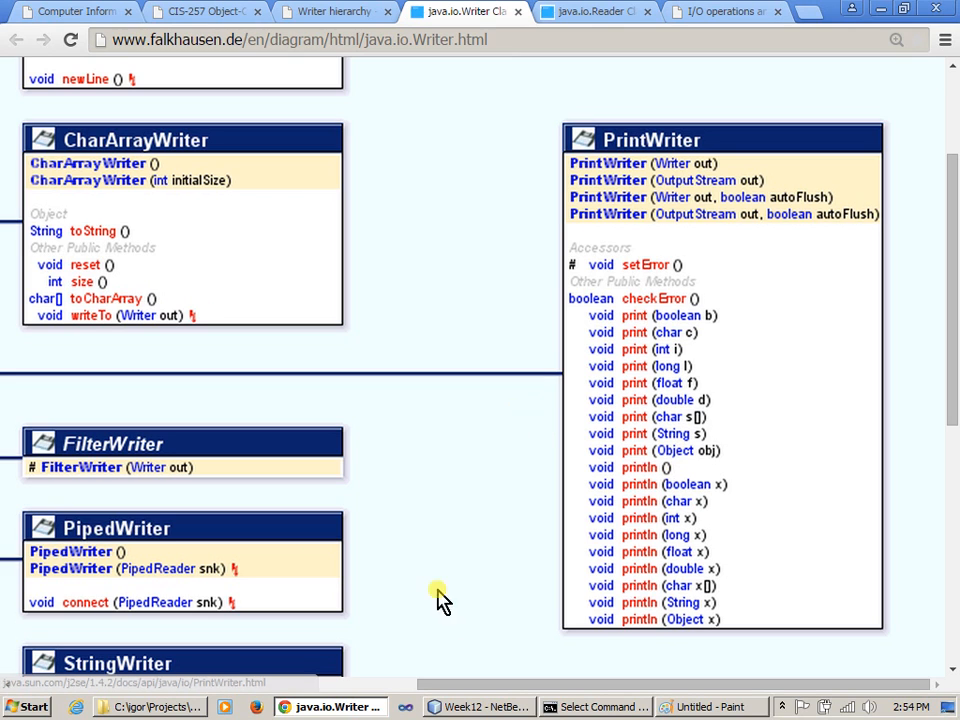
pyautogui.moveTo(618, 588)
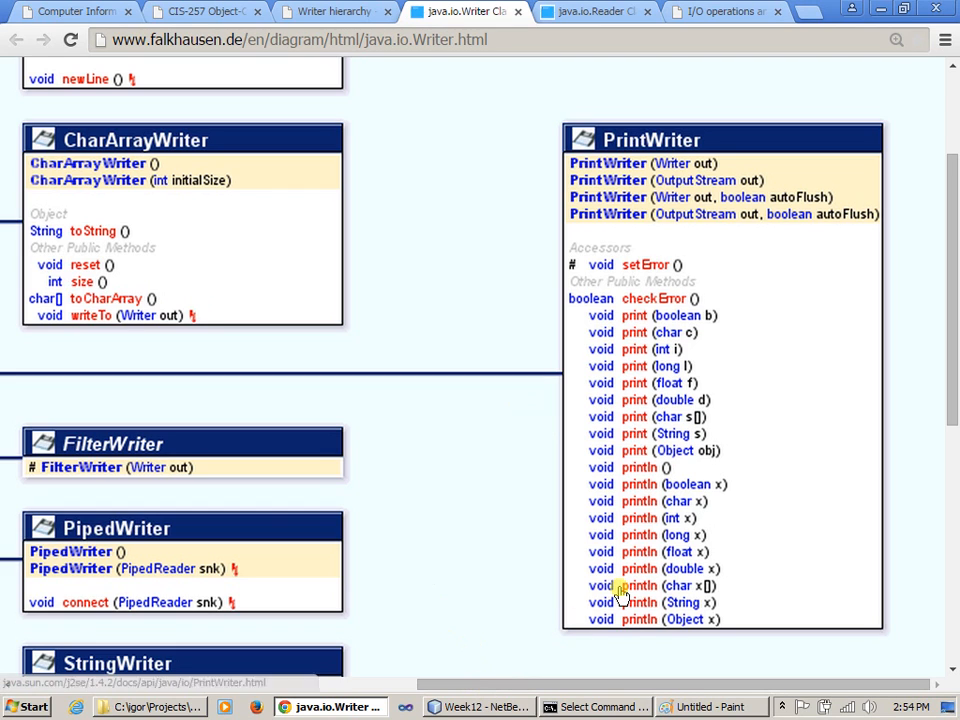
pyautogui.moveTo(680, 456)
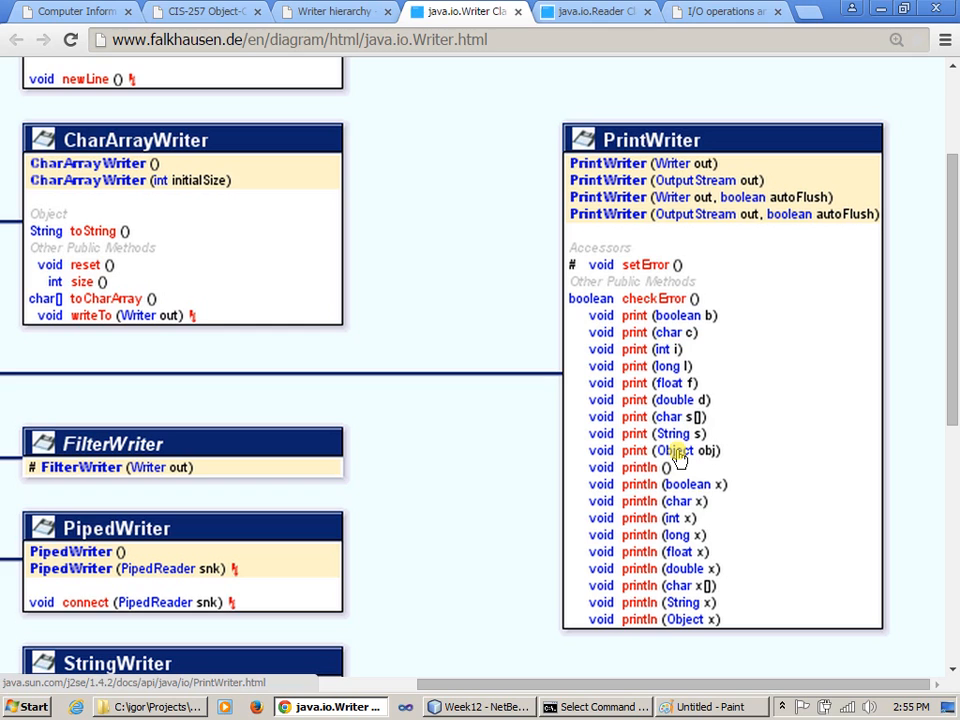
pyautogui.moveTo(680, 400)
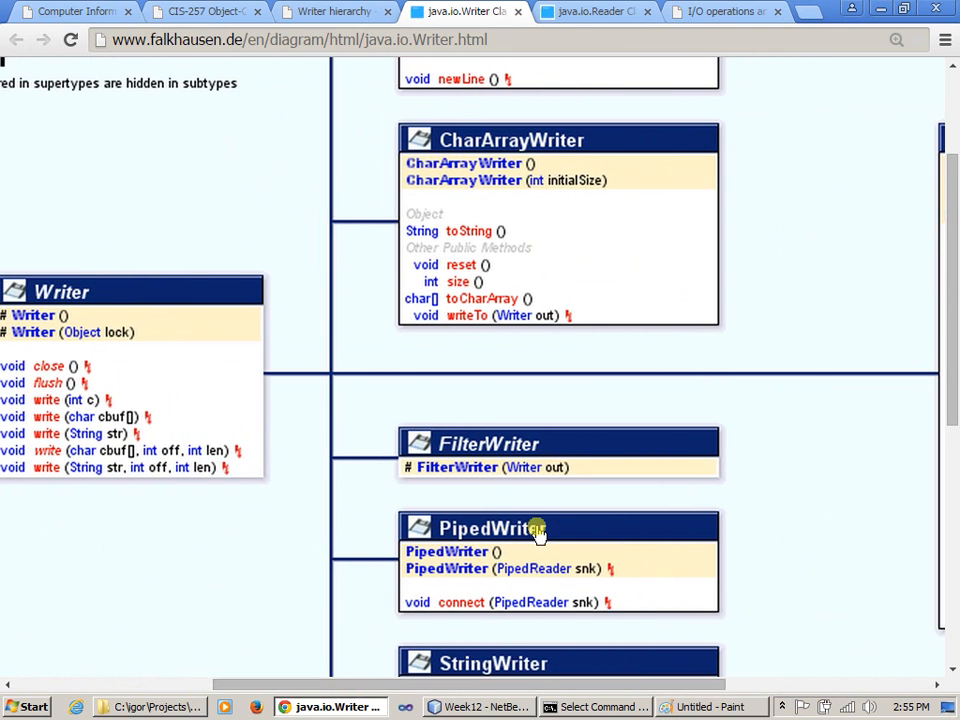
# Scroll the java.io.Writer diagram past StringWriter to OutputStreamWriter, then switch to the Paint hierarchy sketch
pyautogui.scroll(3)
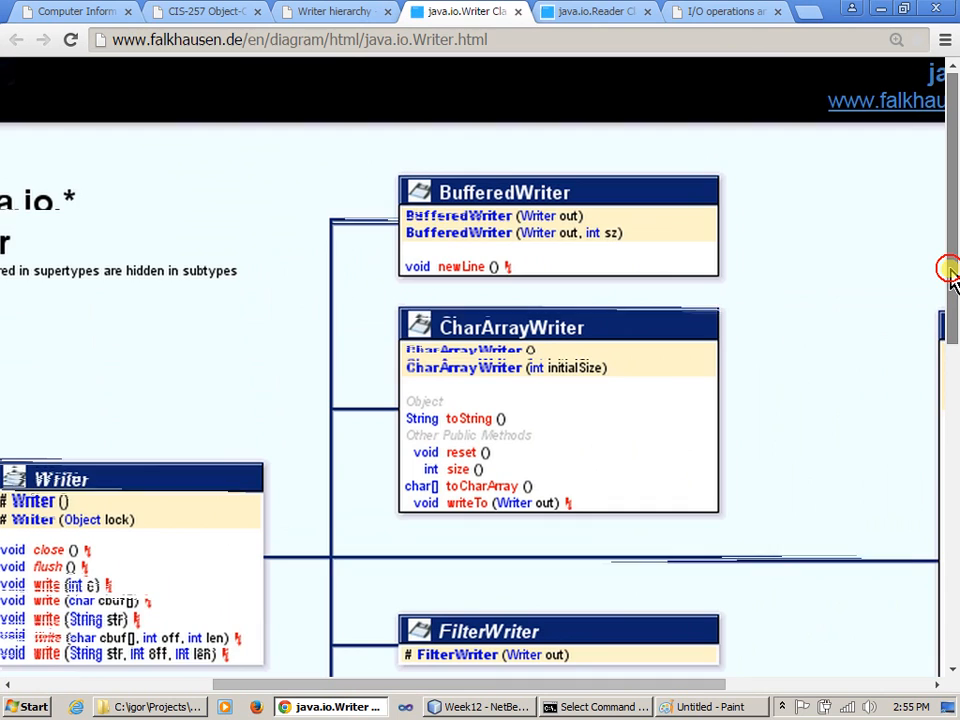
pyautogui.scroll(-3)
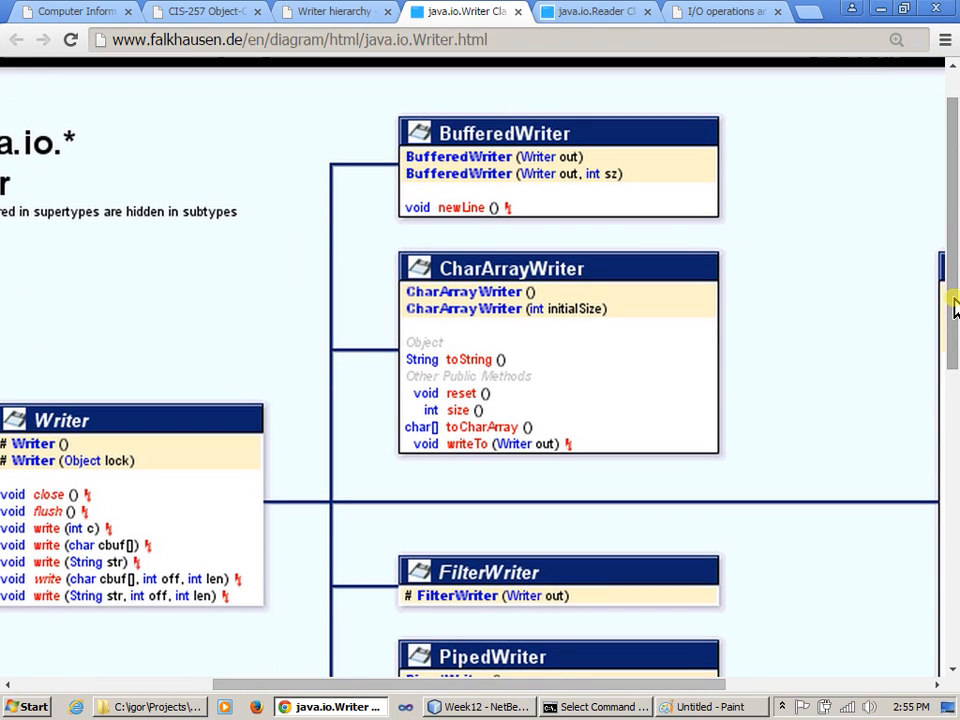
pyautogui.moveTo(536, 156)
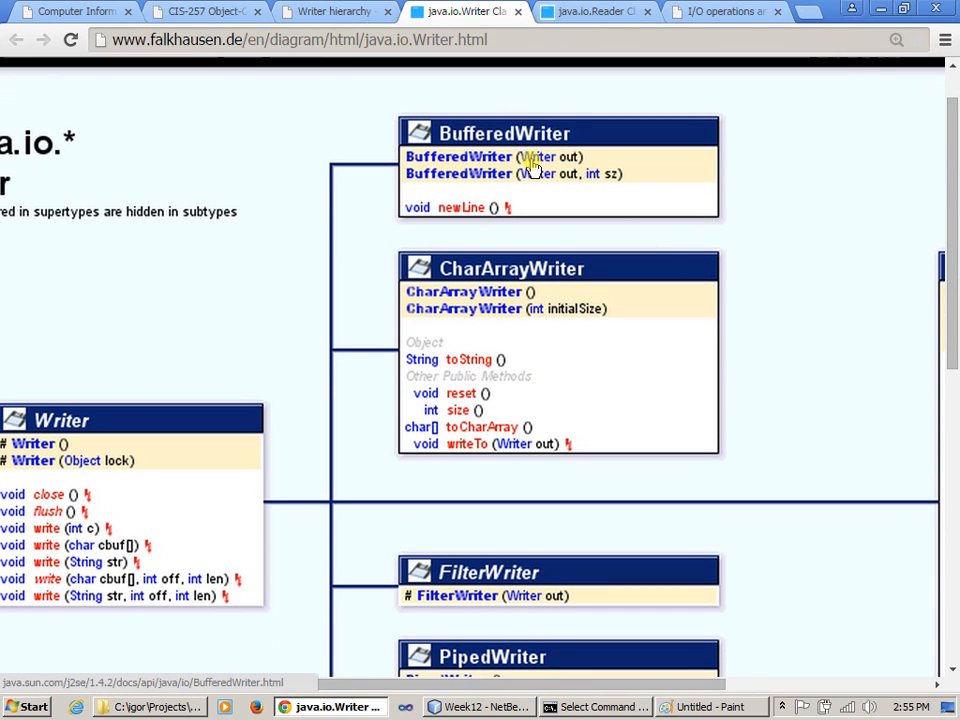
pyautogui.moveTo(470, 218)
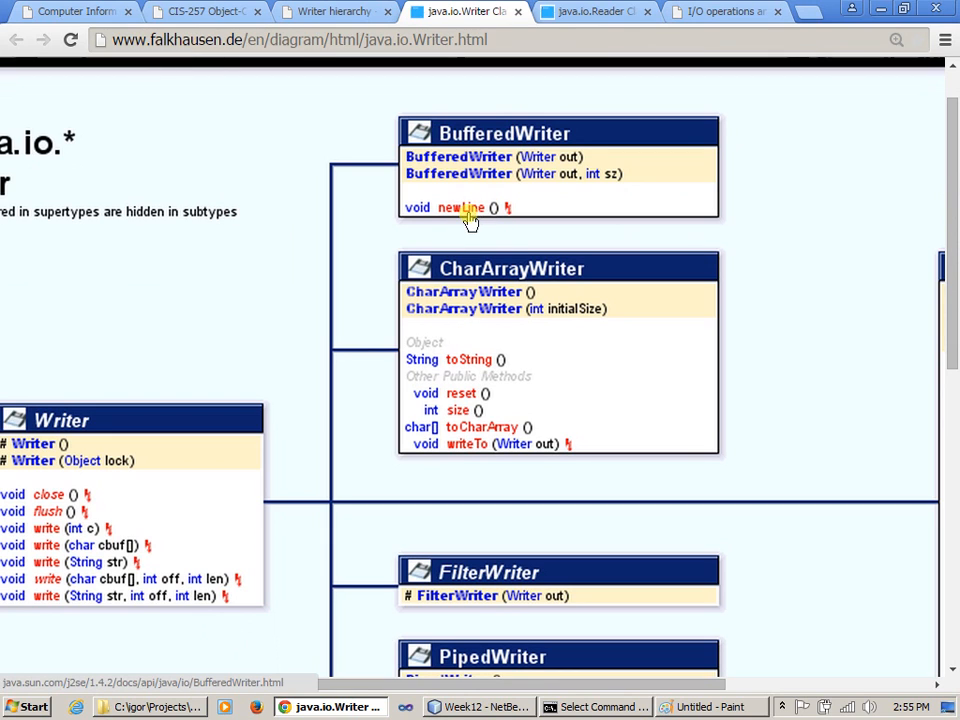
pyautogui.moveTo(636, 210)
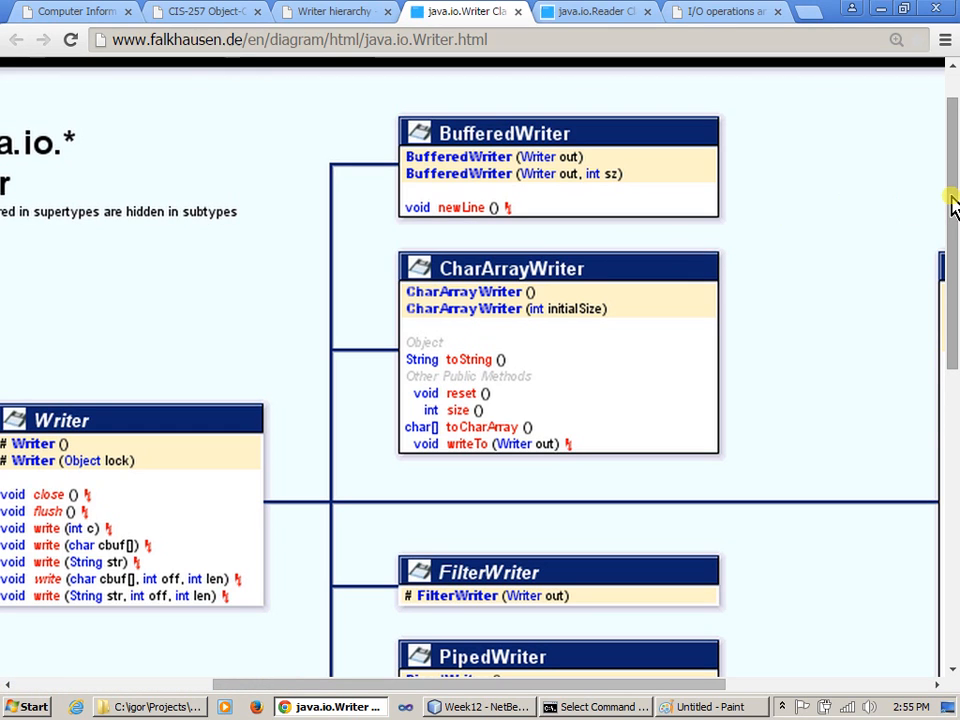
pyautogui.scroll(-3)
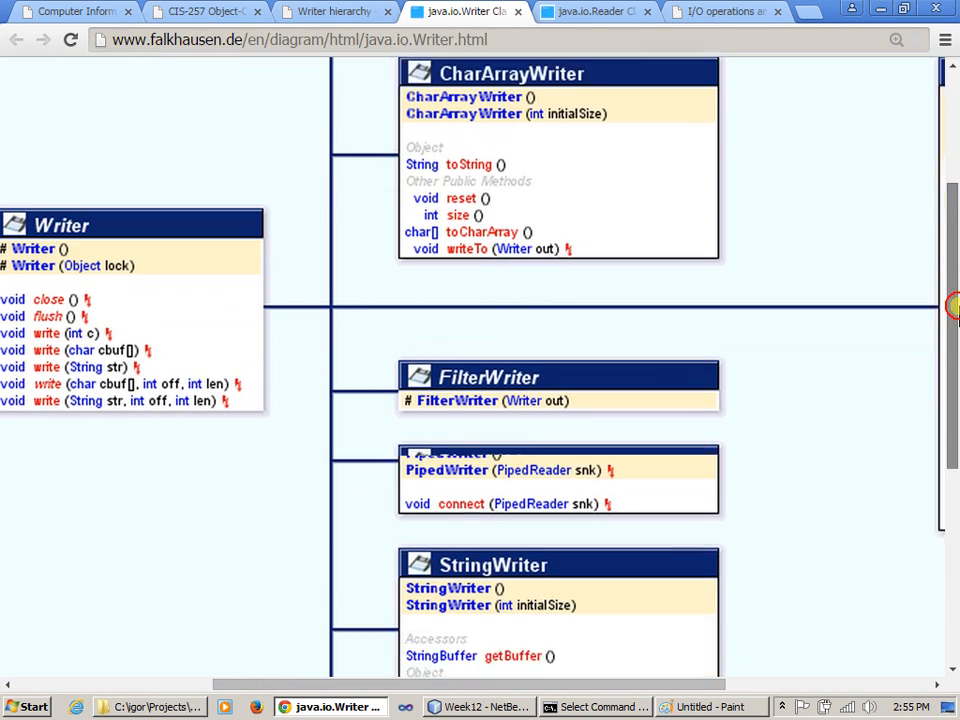
pyautogui.scroll(-3)
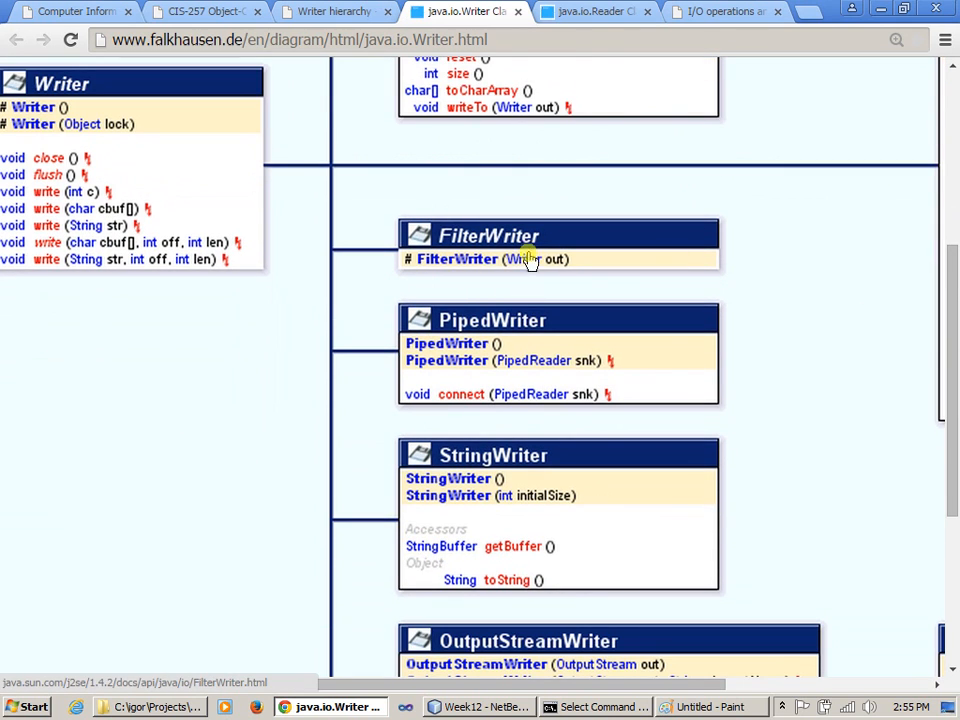
pyautogui.moveTo(468, 244)
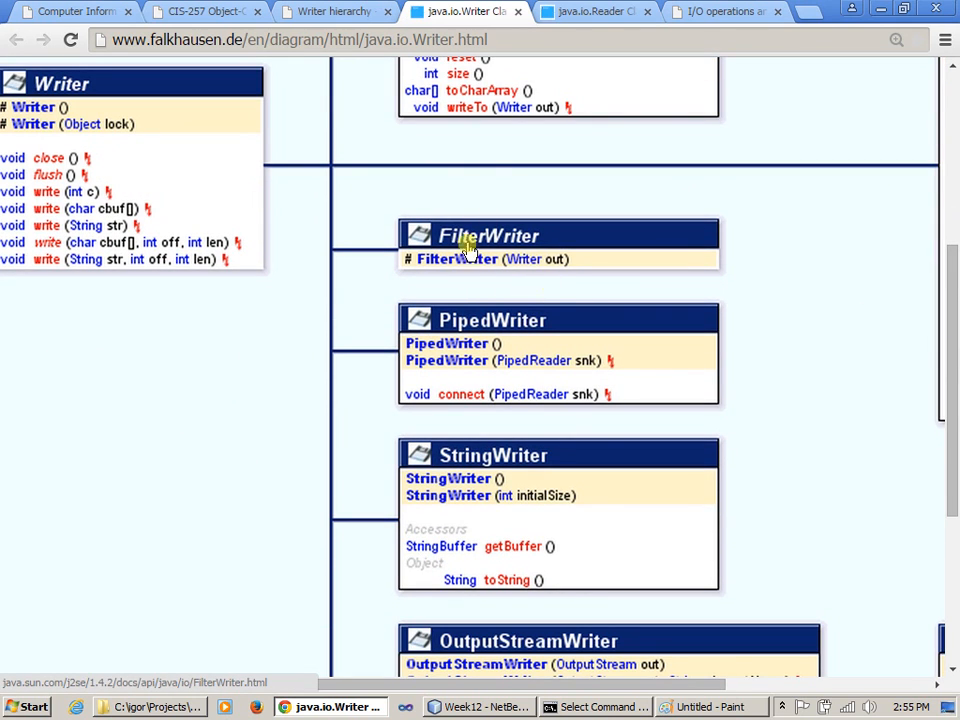
pyautogui.moveTo(504, 360)
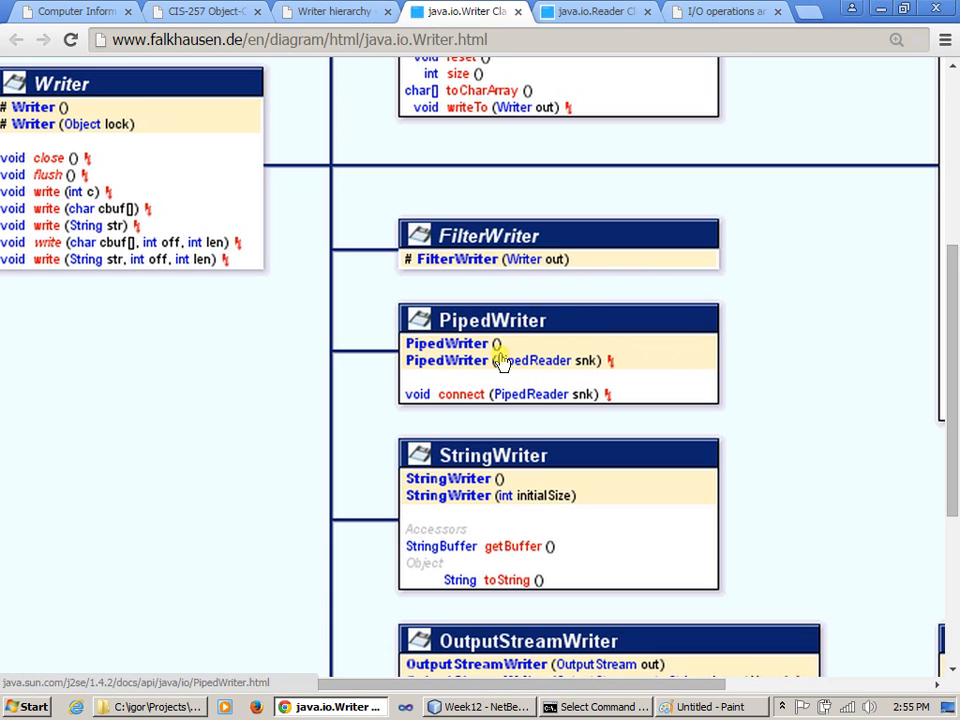
pyautogui.moveTo(844, 332)
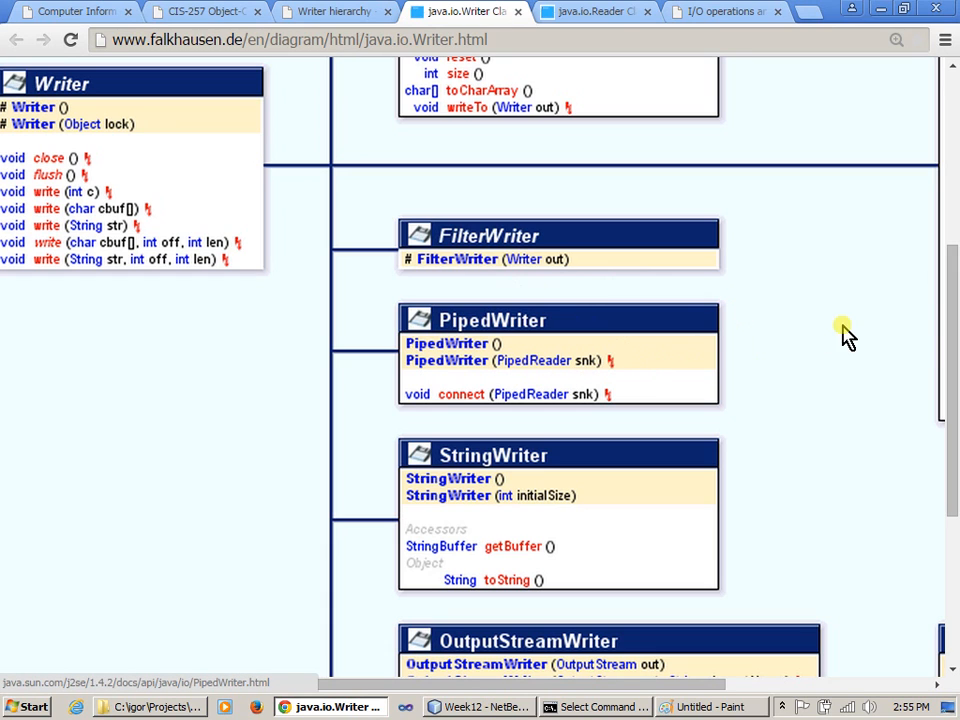
pyautogui.moveTo(950, 296)
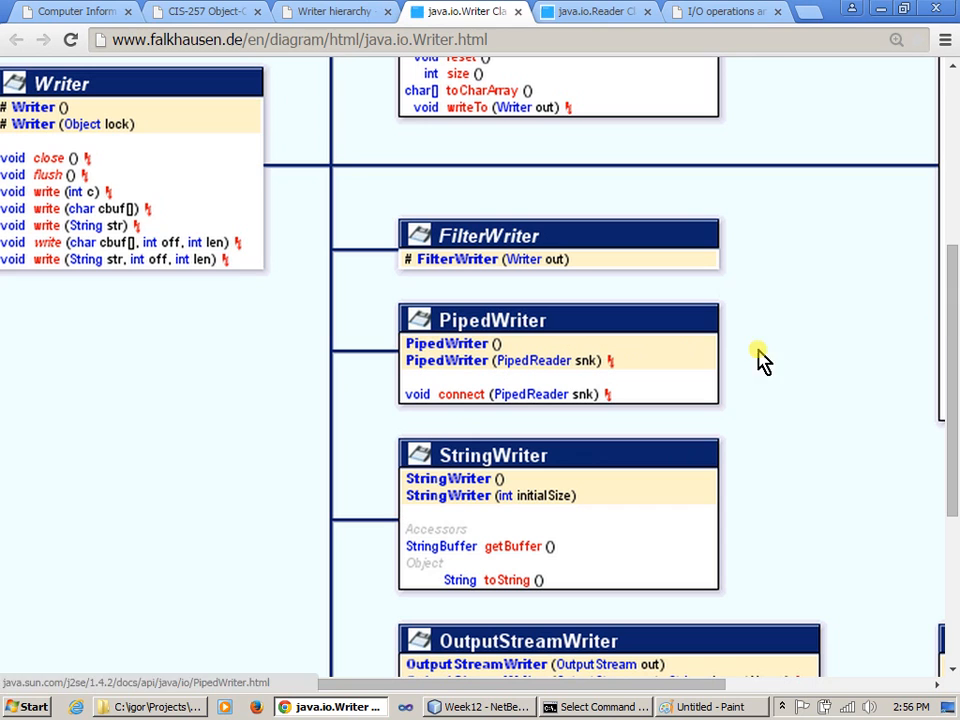
pyautogui.scroll(-3)
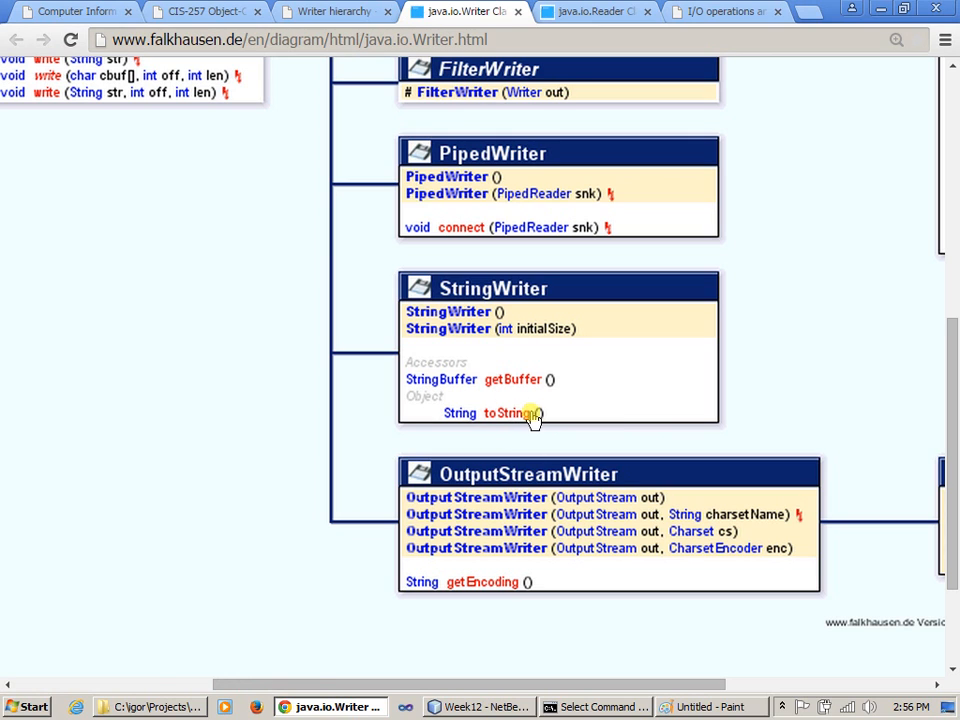
pyautogui.moveTo(604, 408)
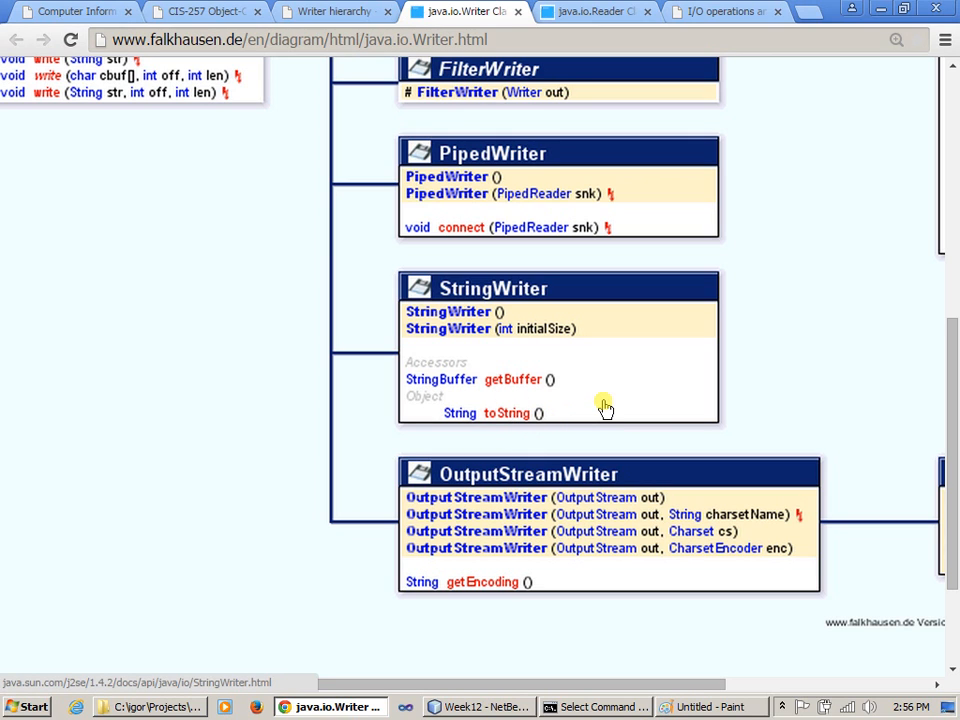
pyautogui.moveTo(718, 388)
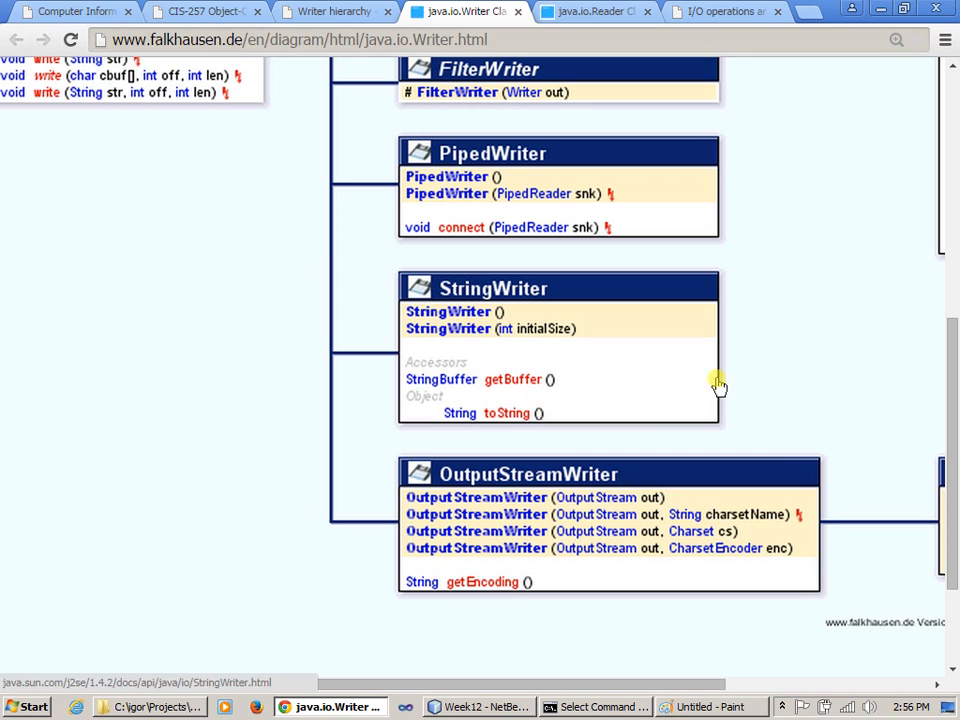
pyautogui.moveTo(520, 514)
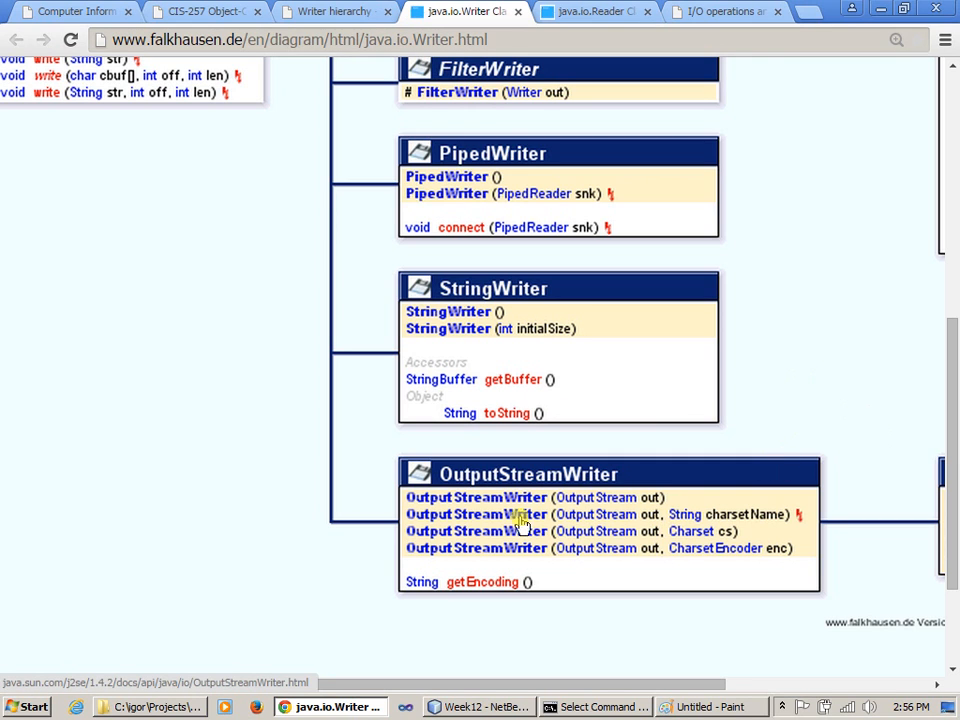
pyautogui.moveTo(590, 552)
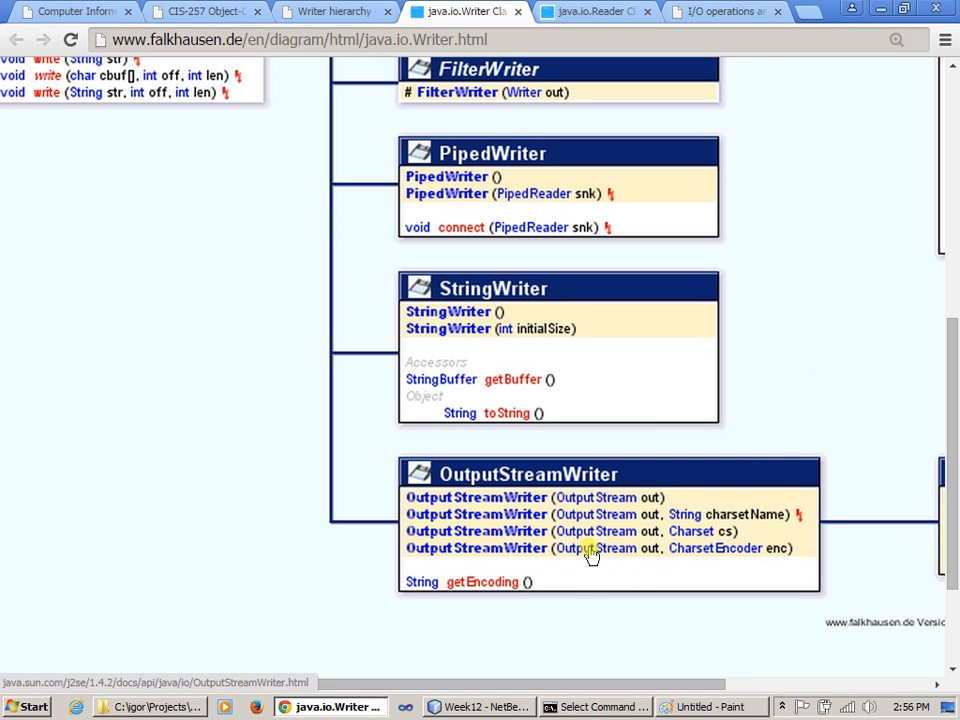
pyautogui.moveTo(636, 590)
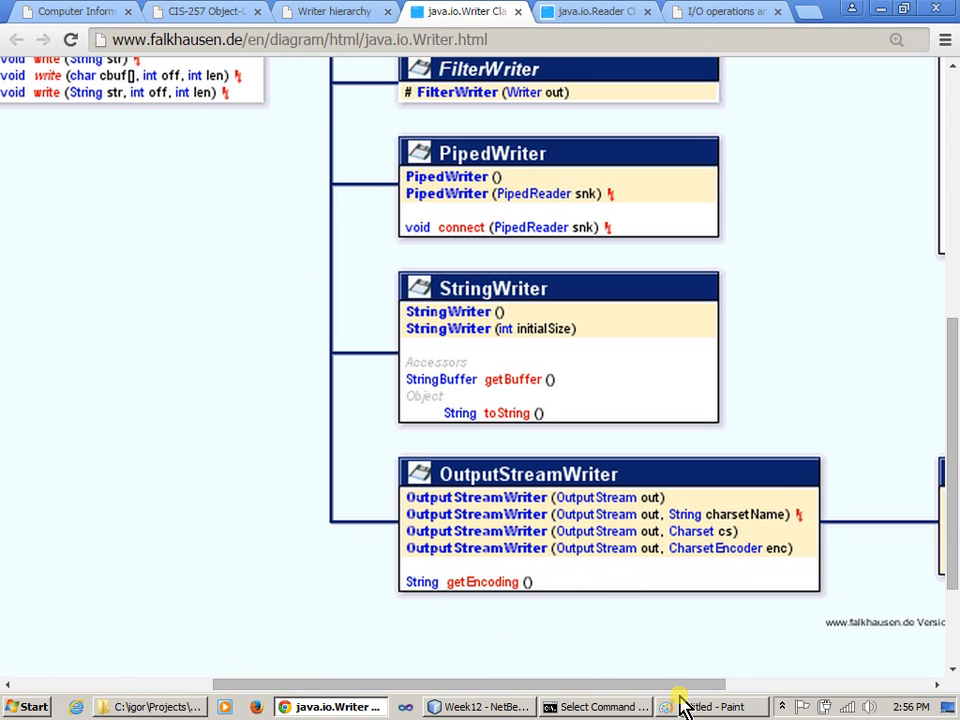
pyautogui.click(712, 708)
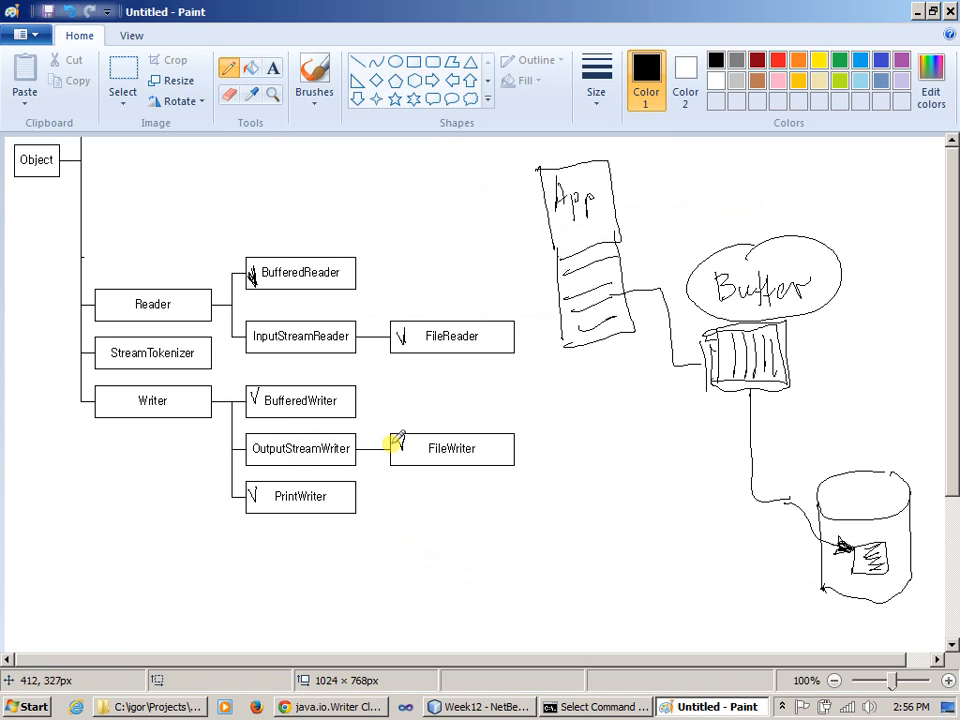
pyautogui.moveTo(432, 448)
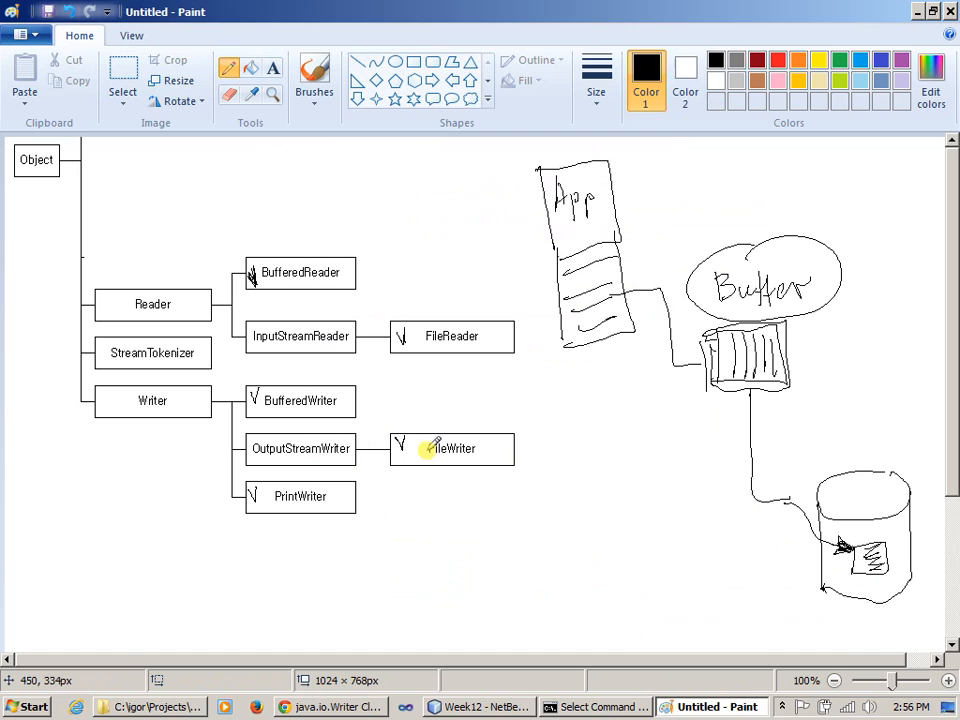
pyautogui.moveTo(464, 464)
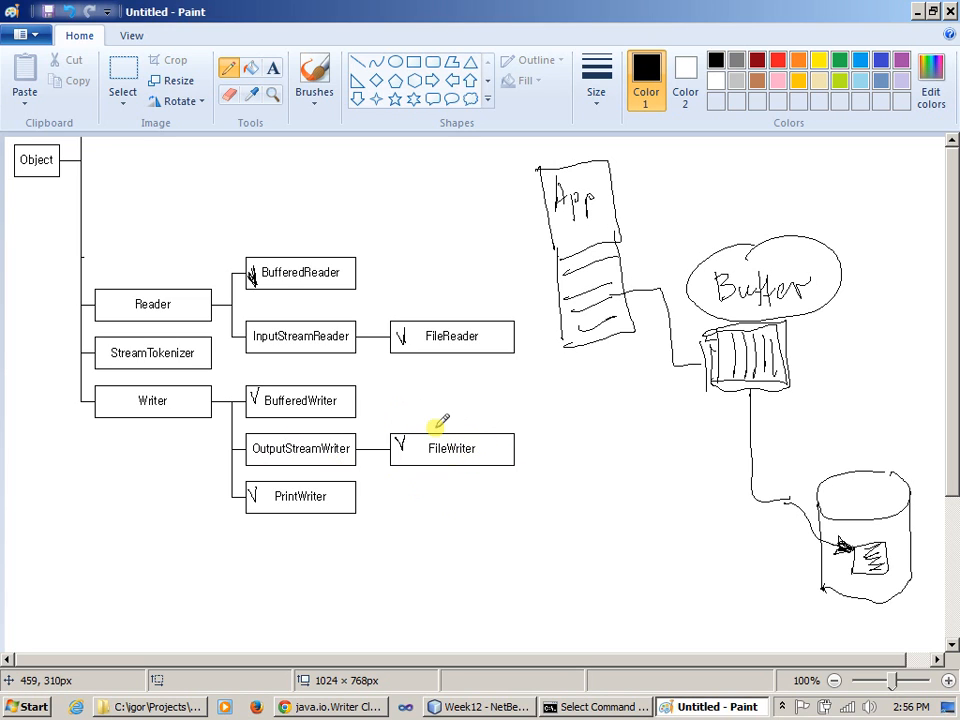
pyautogui.moveTo(490, 462)
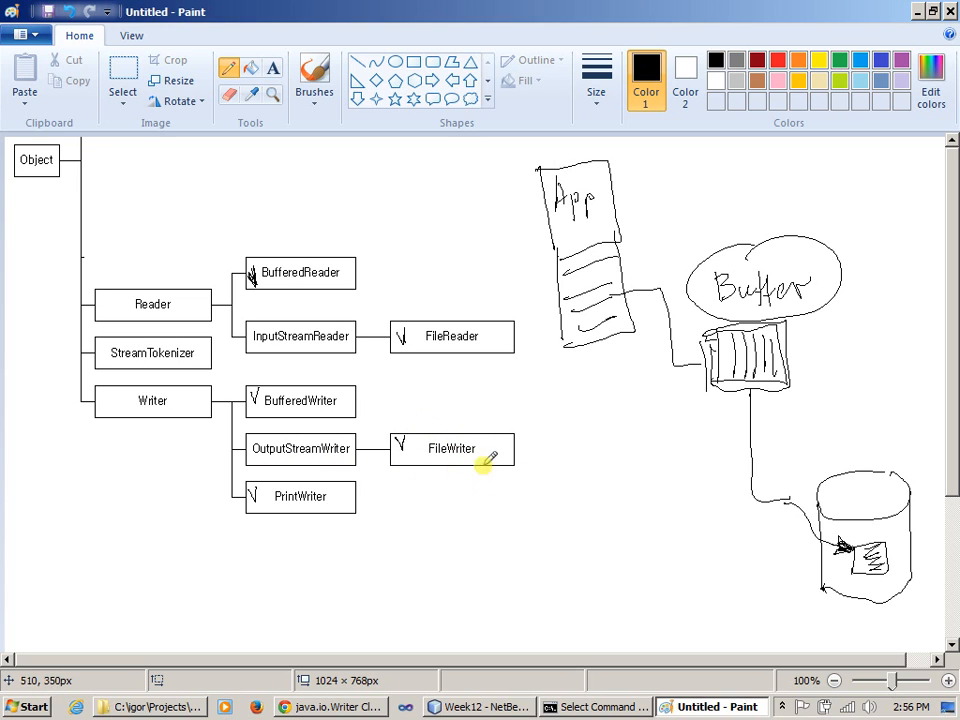
pyautogui.moveTo(332, 458)
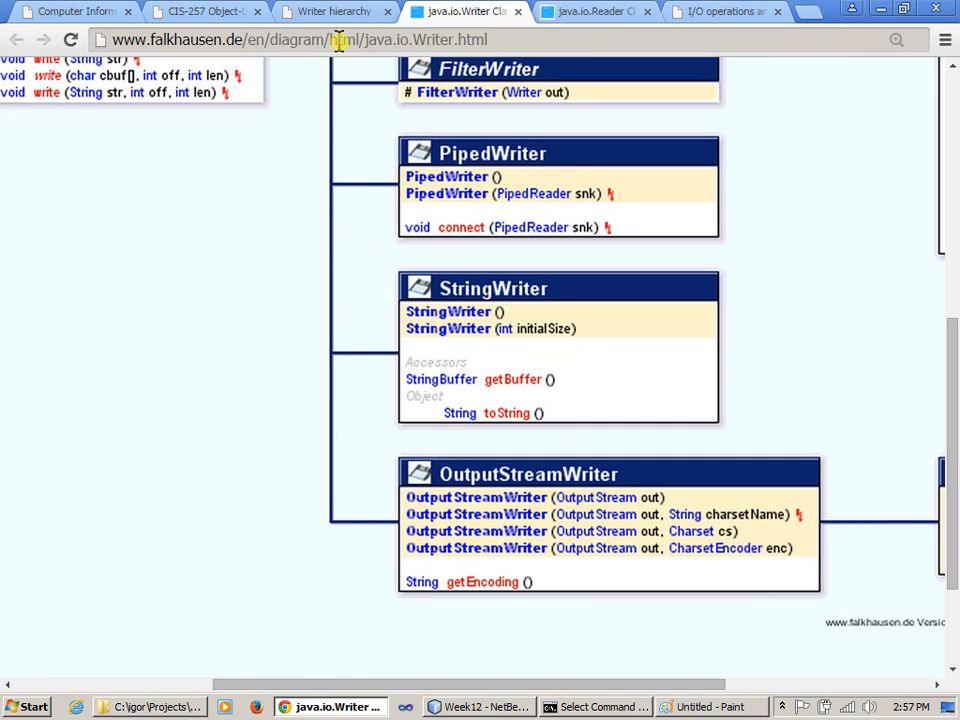
# Return from the Paint sketch to the c-jump Writer hierarchy lecture page in Chrome
pyautogui.click(336, 12)
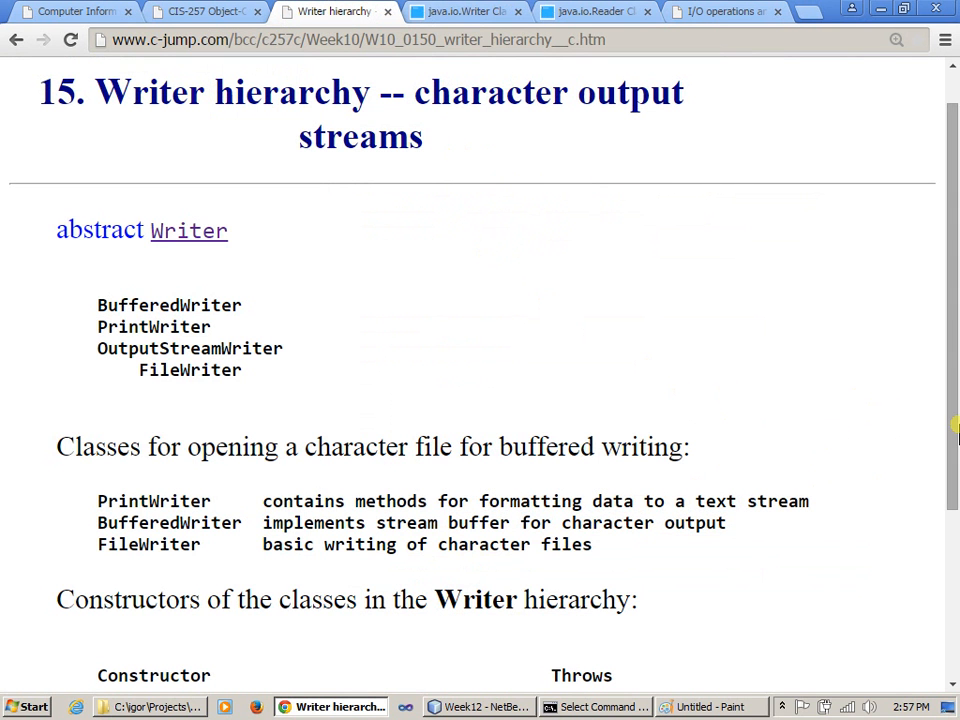
pyautogui.moveTo(610, 708)
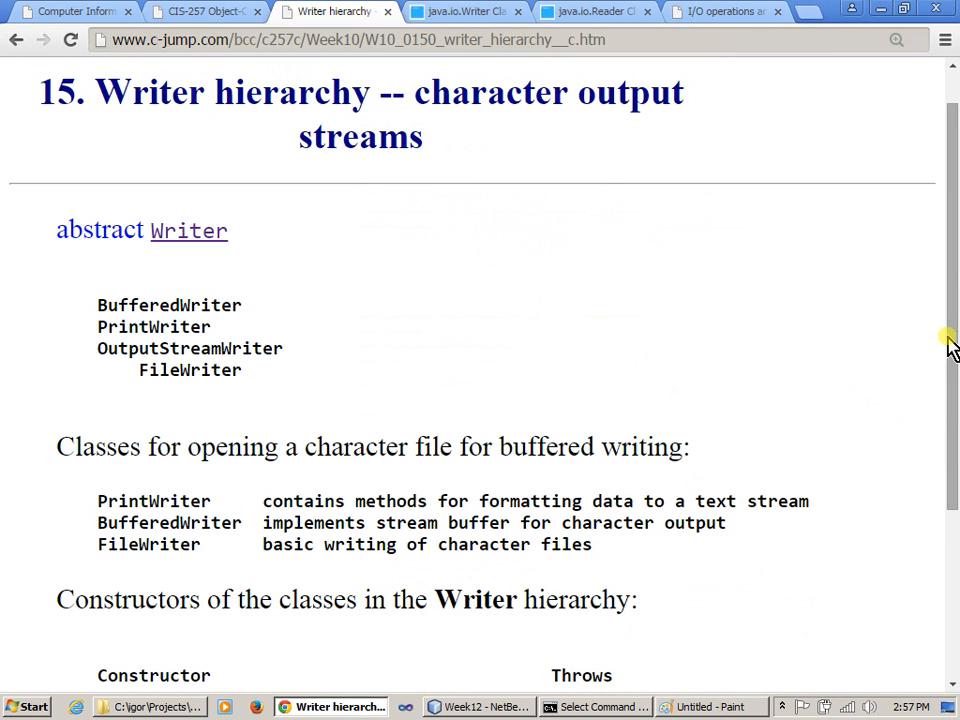
# Scroll to the PrintWriter, BufferedWriter and FileWriter constructors table, then back to the top
pyautogui.scroll(-3)
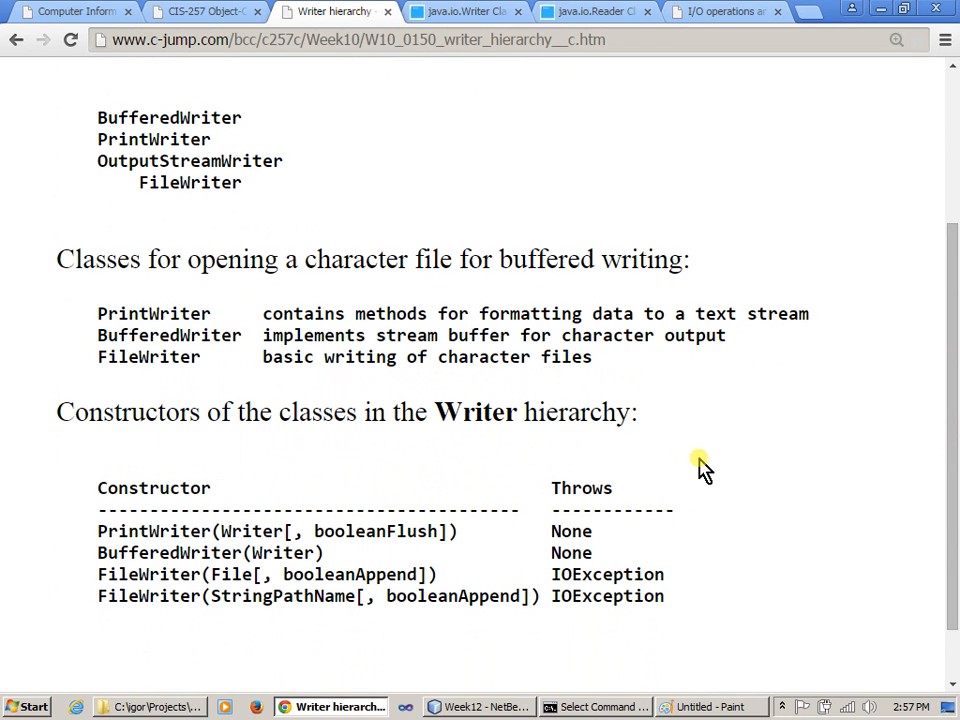
pyautogui.moveTo(756, 444)
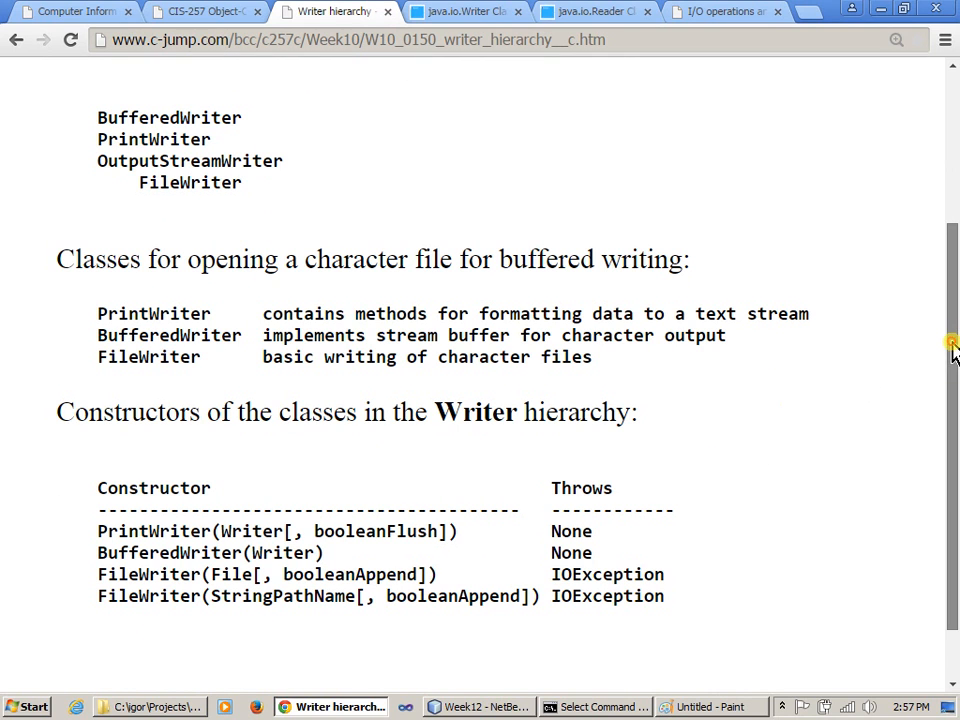
pyautogui.scroll(3)
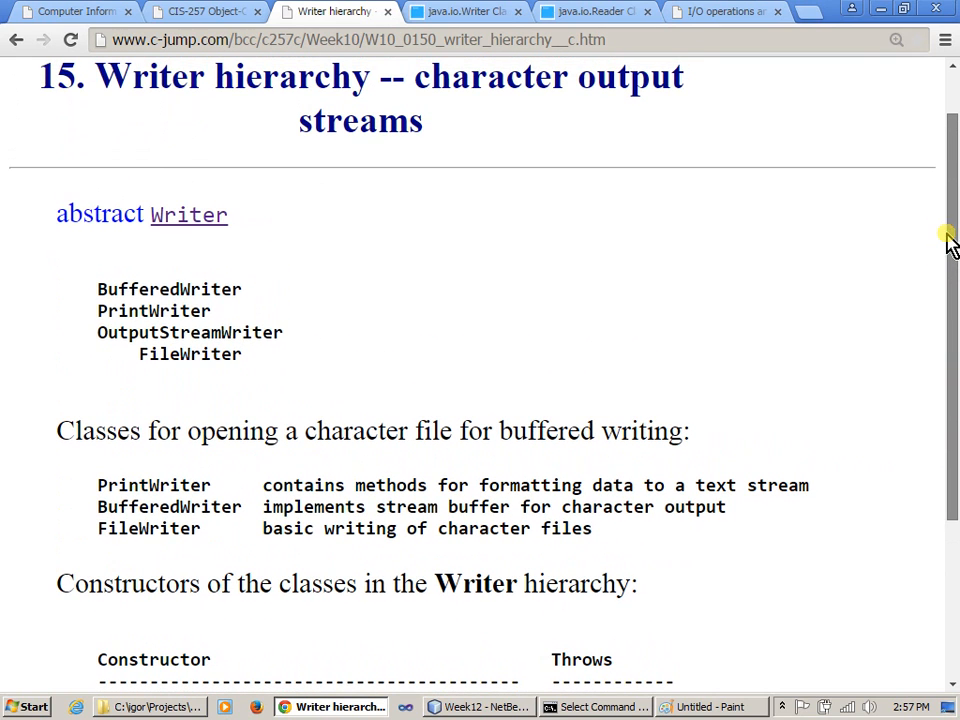
pyautogui.moveTo(710, 228)
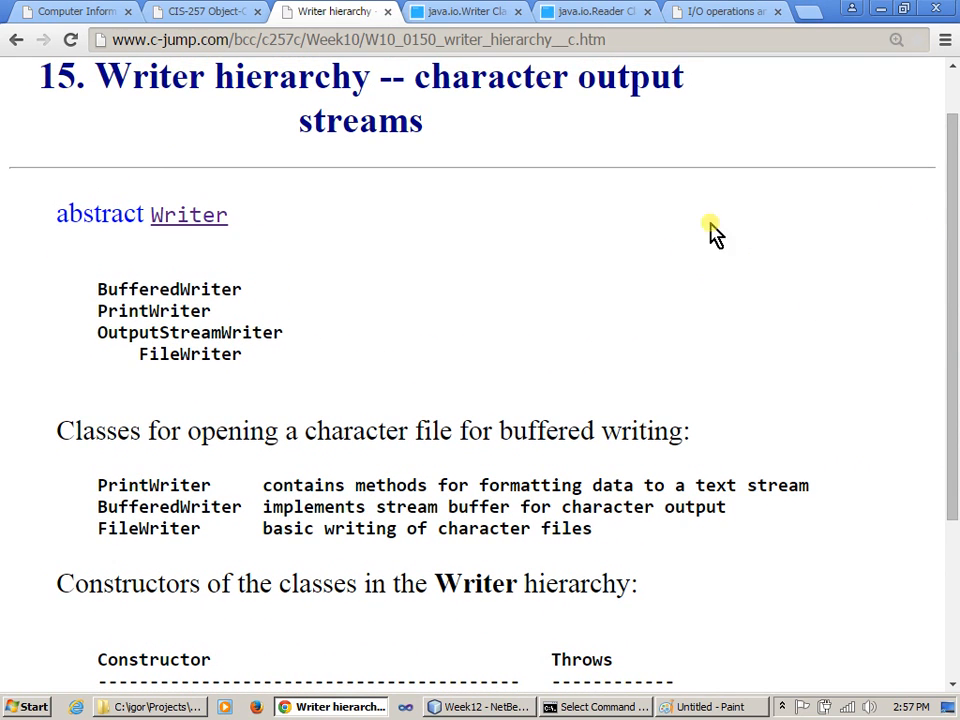
pyautogui.scroll(3)
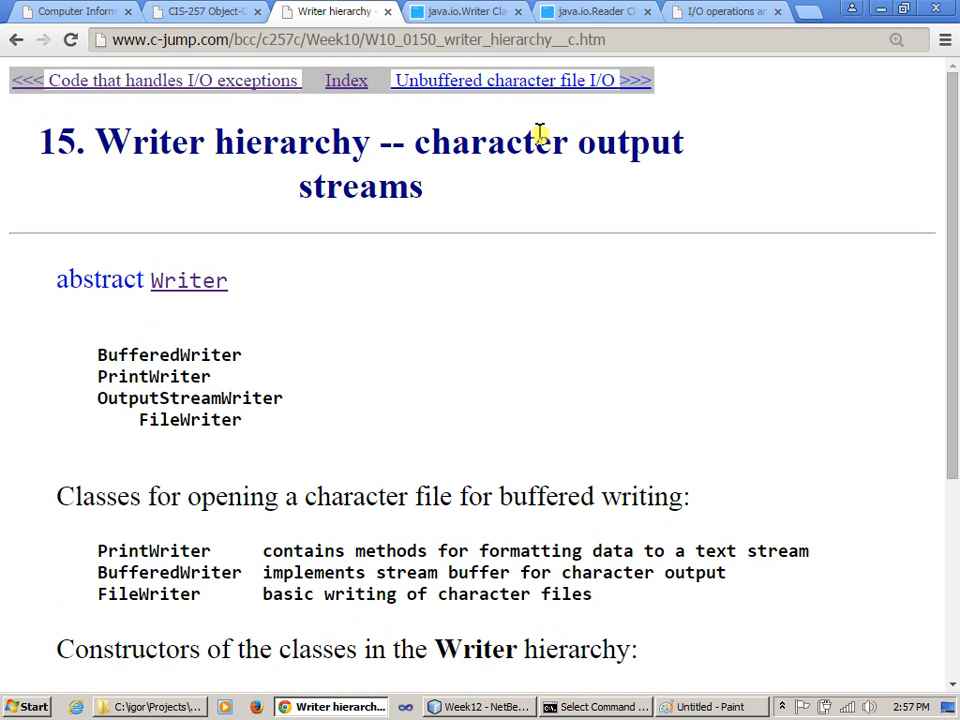
# Go to the Unbuffered character file I/O slide and highlight FileWriter, the fileWriter argument and 'Unbuffered'
pyautogui.click(506, 80)
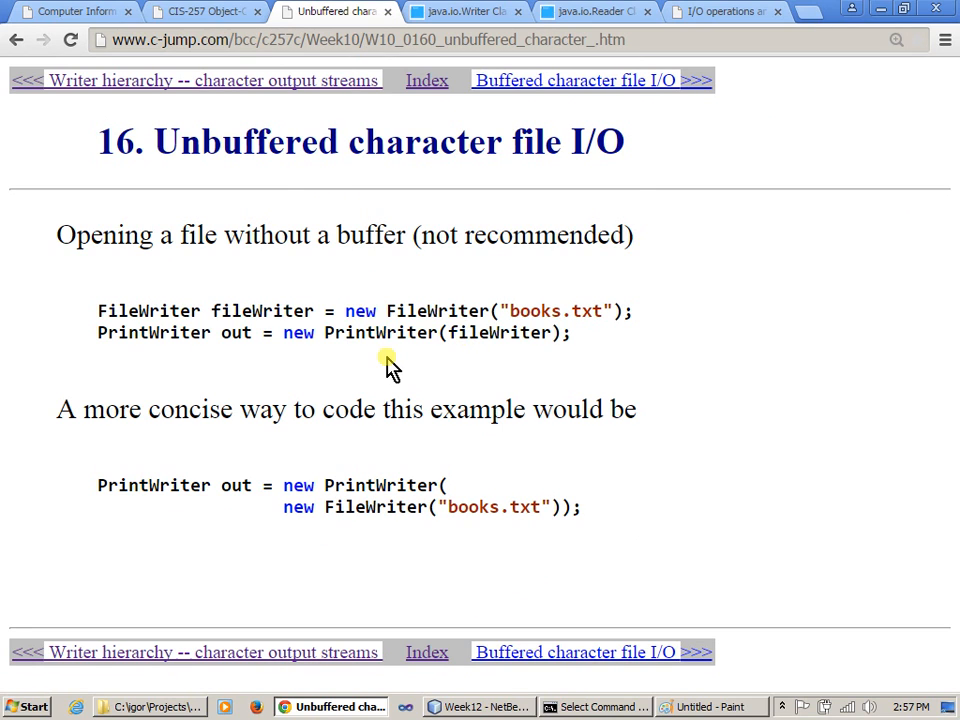
pyautogui.doubleClick(436, 312)
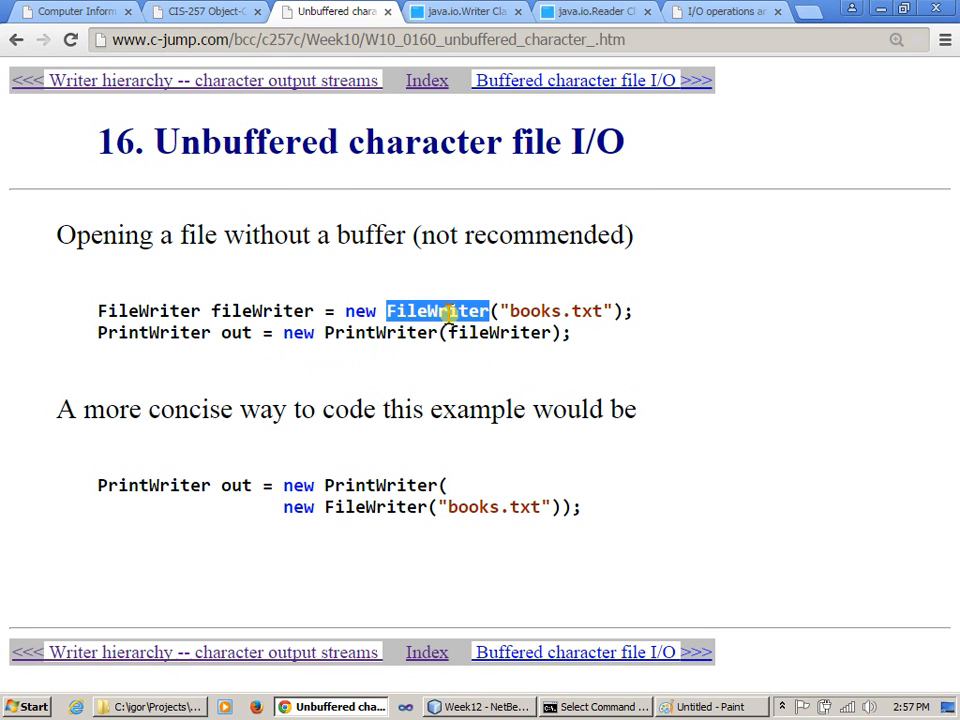
pyautogui.moveTo(620, 408)
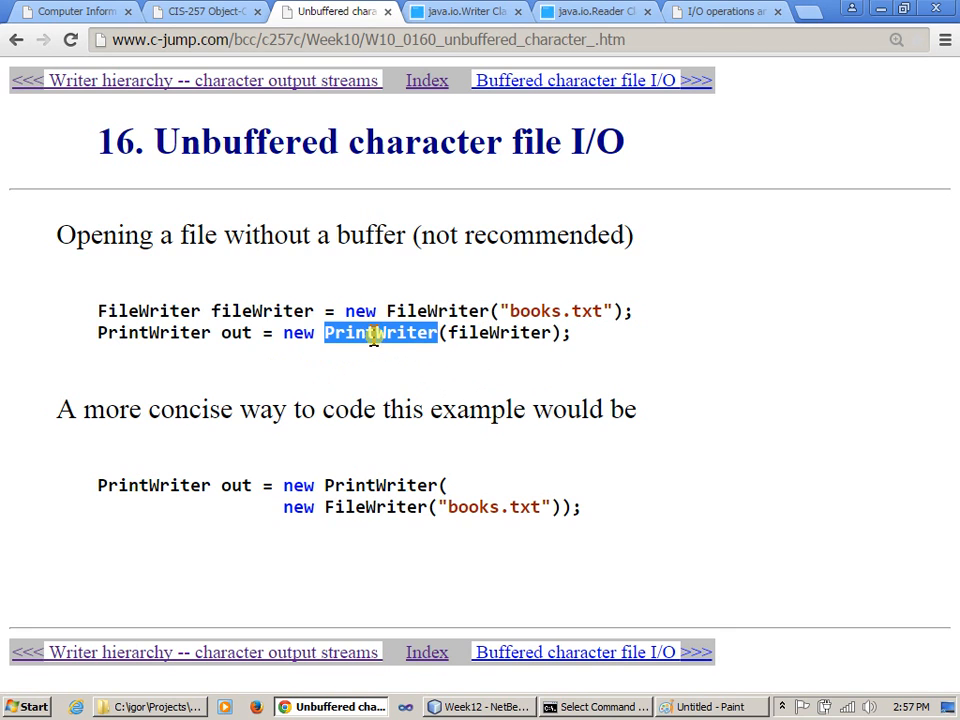
pyautogui.doubleClick(500, 332)
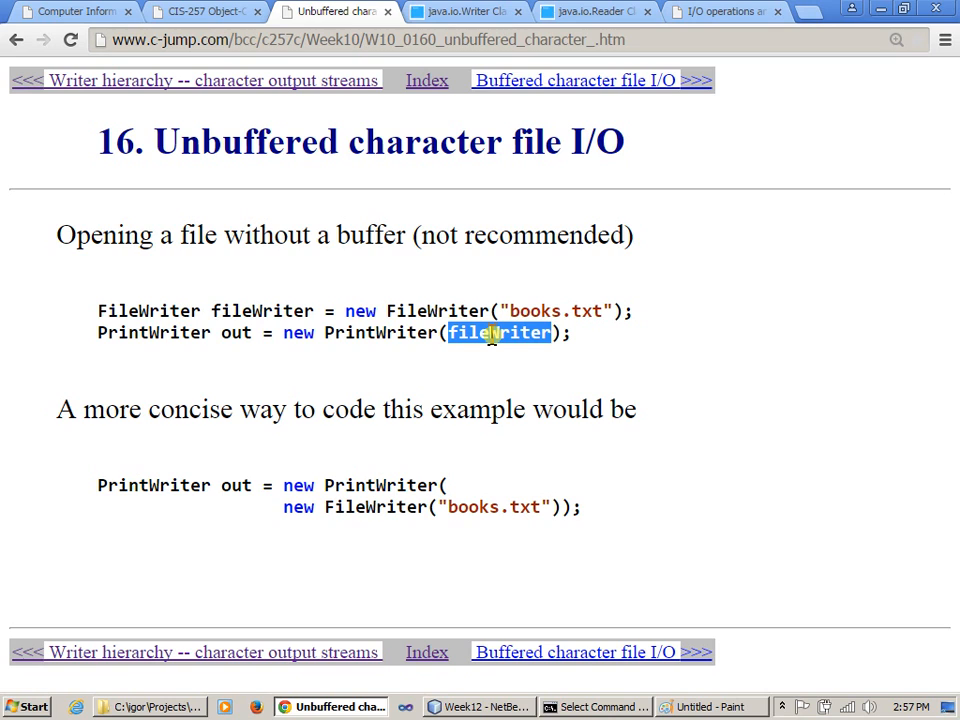
pyautogui.moveTo(452, 390)
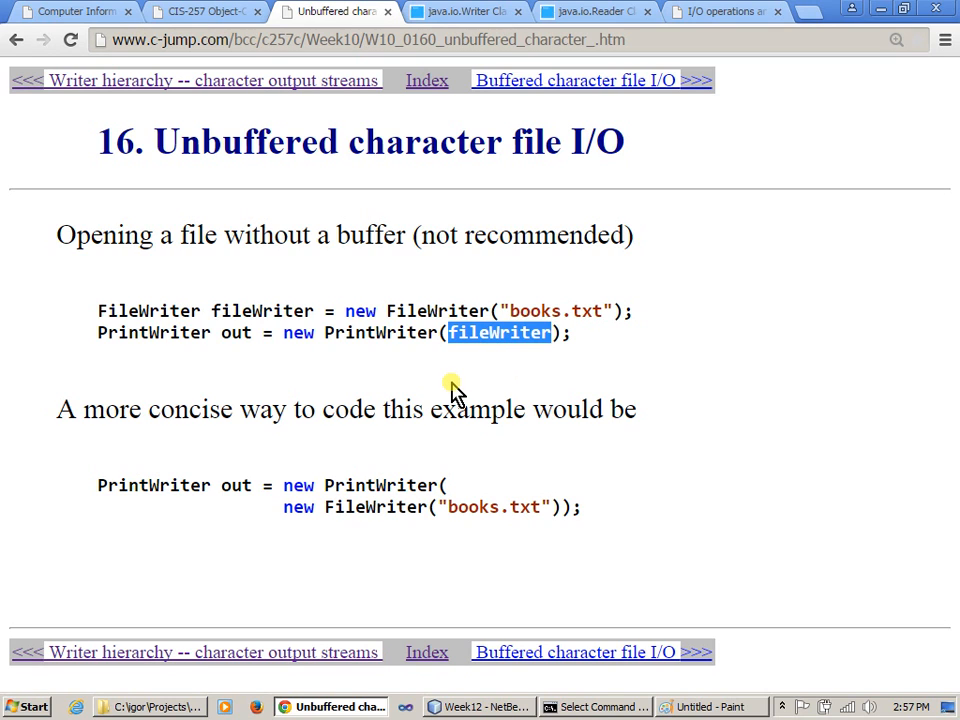
pyautogui.moveTo(570, 462)
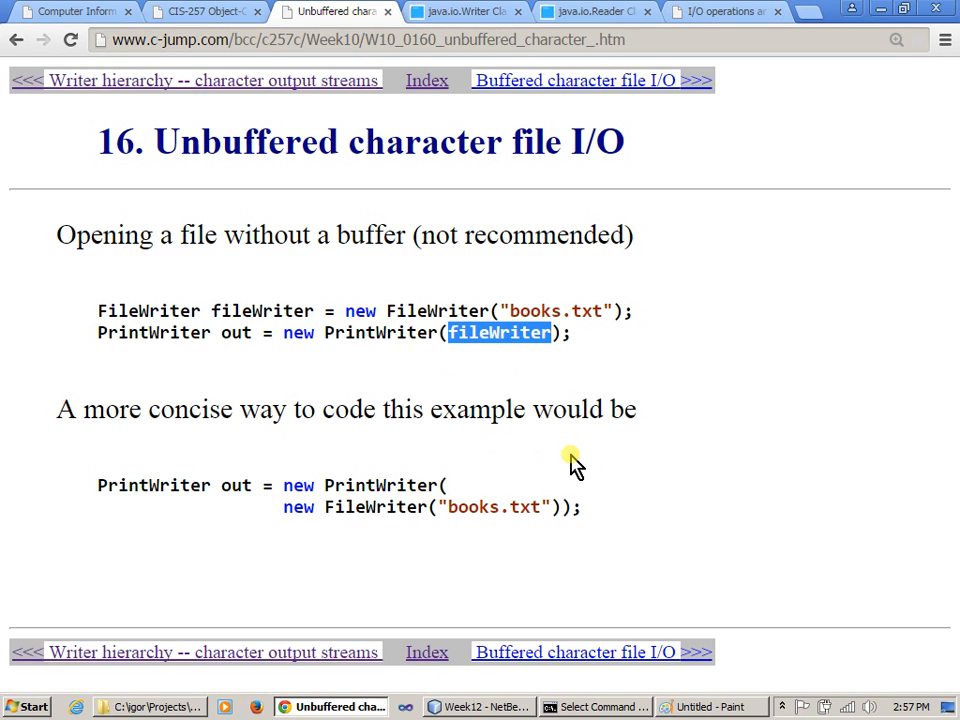
pyautogui.moveTo(556, 384)
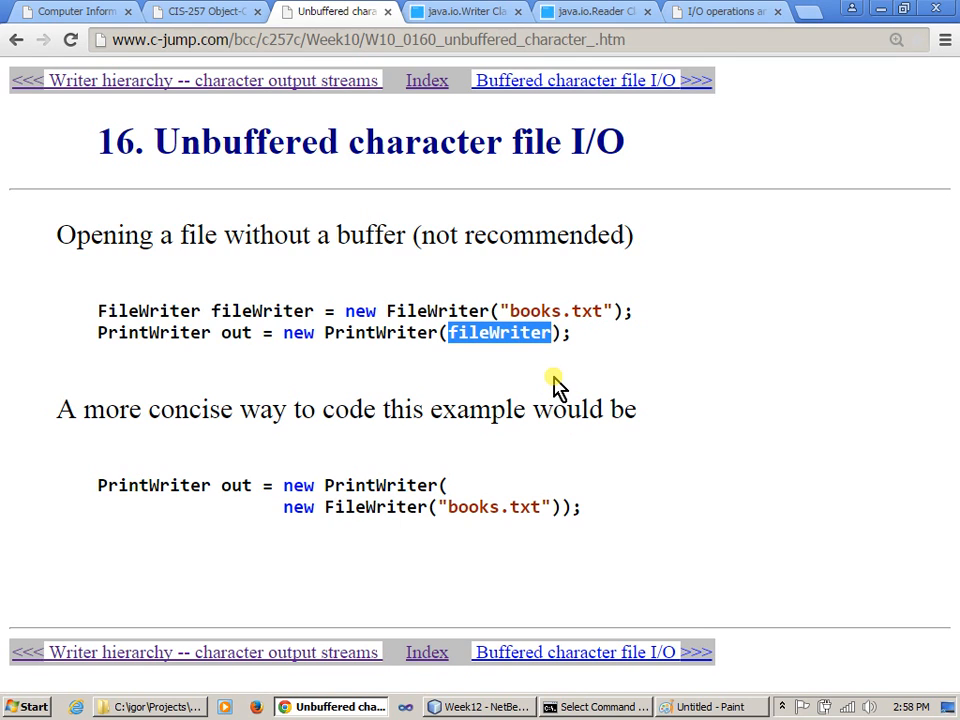
pyautogui.moveTo(664, 360)
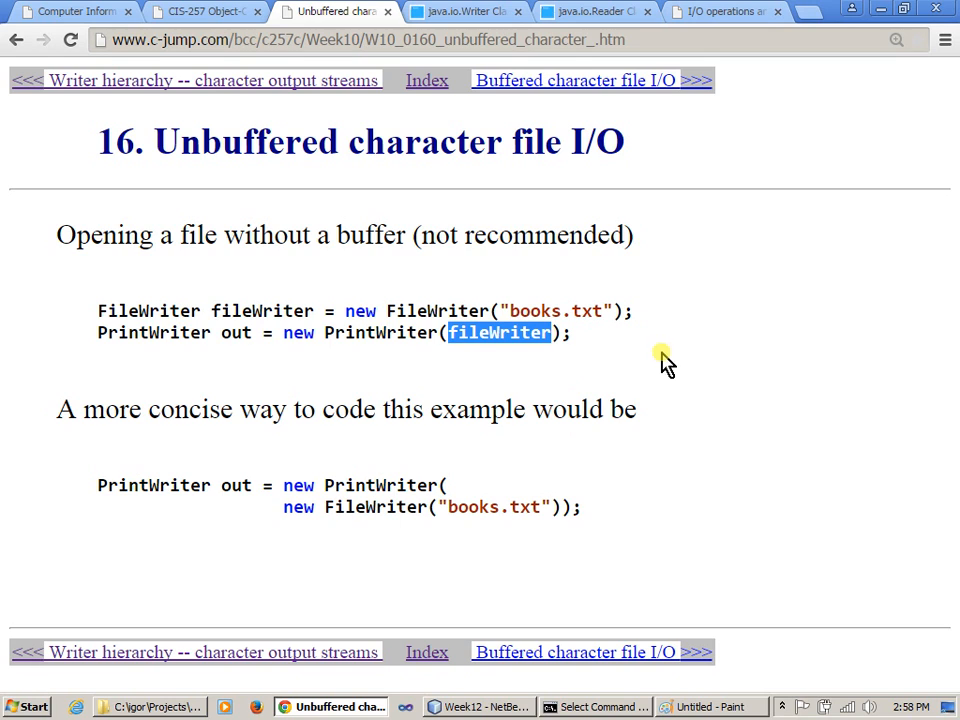
pyautogui.moveTo(688, 412)
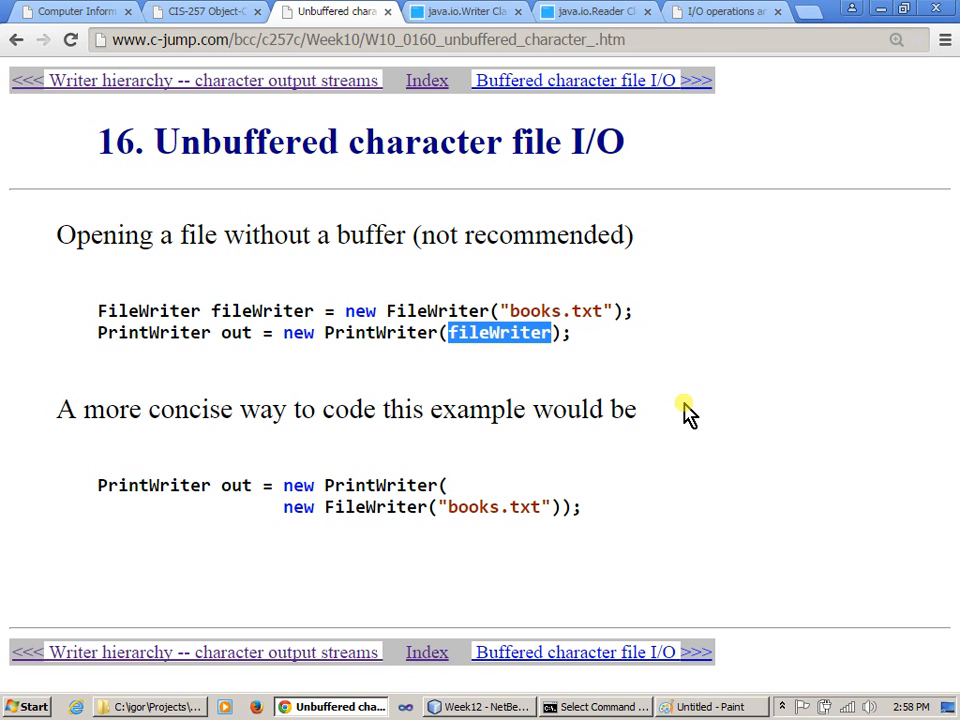
pyautogui.moveTo(636, 338)
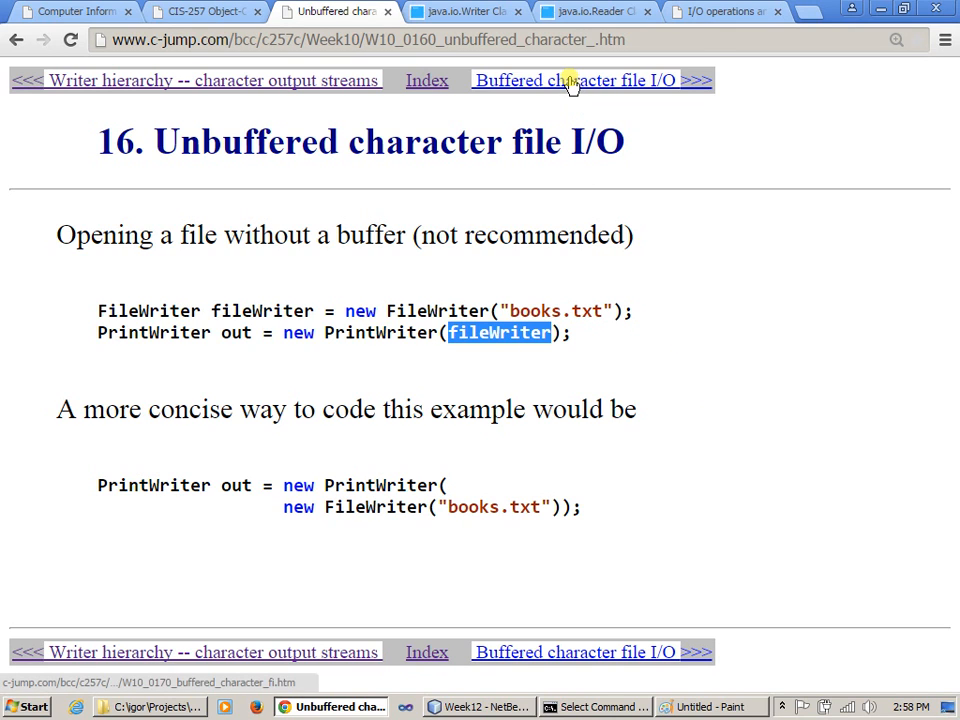
pyautogui.moveTo(342, 190)
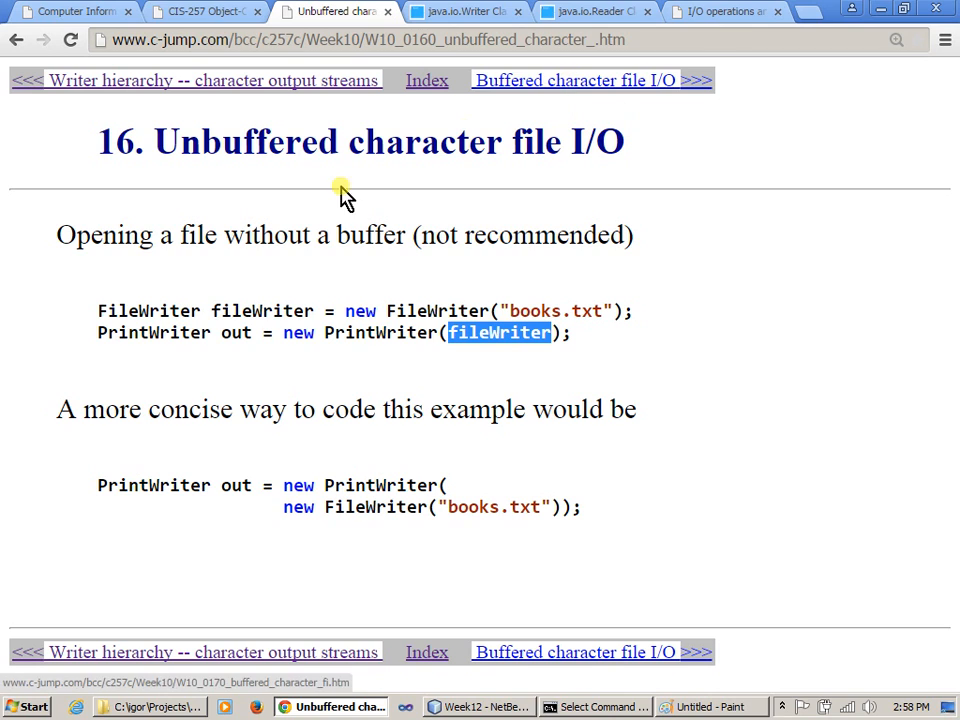
pyautogui.doubleClick(248, 140)
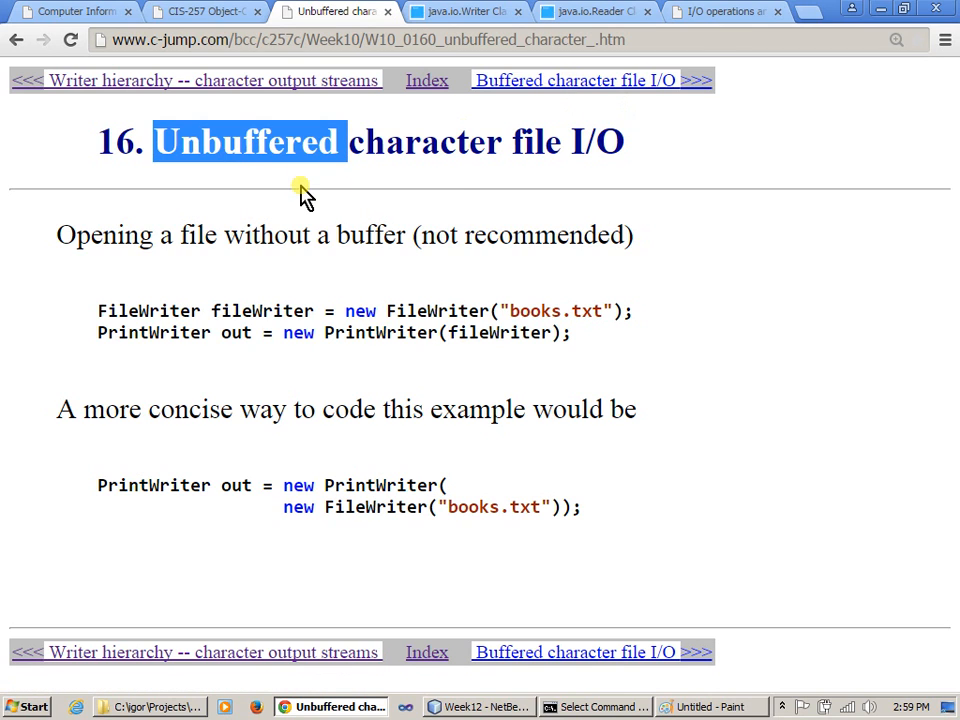
pyautogui.moveTo(556, 170)
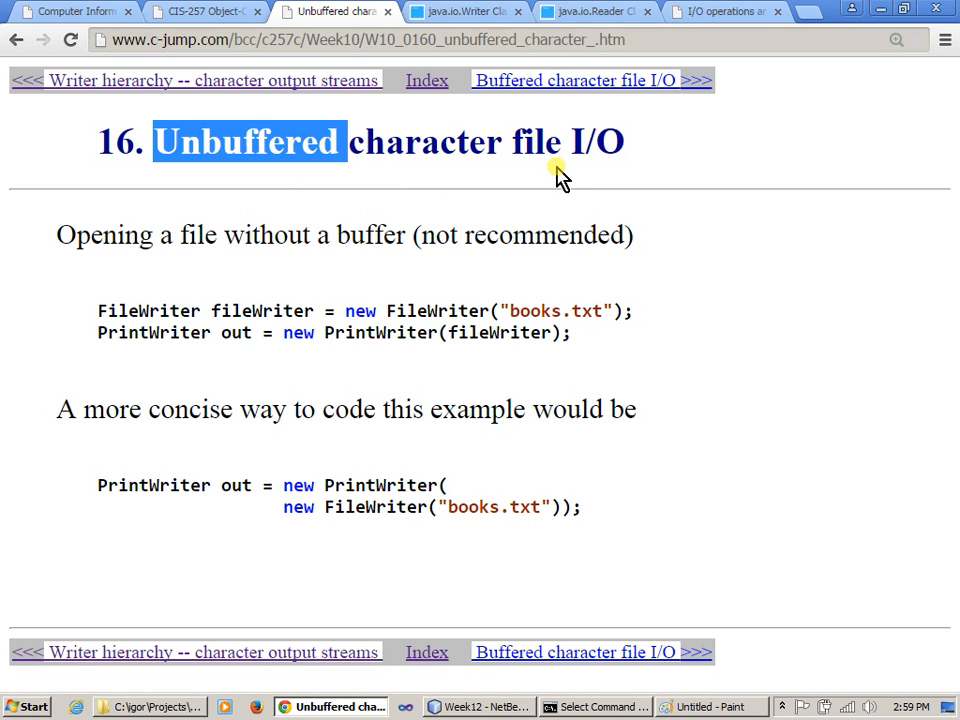
pyautogui.moveTo(578, 110)
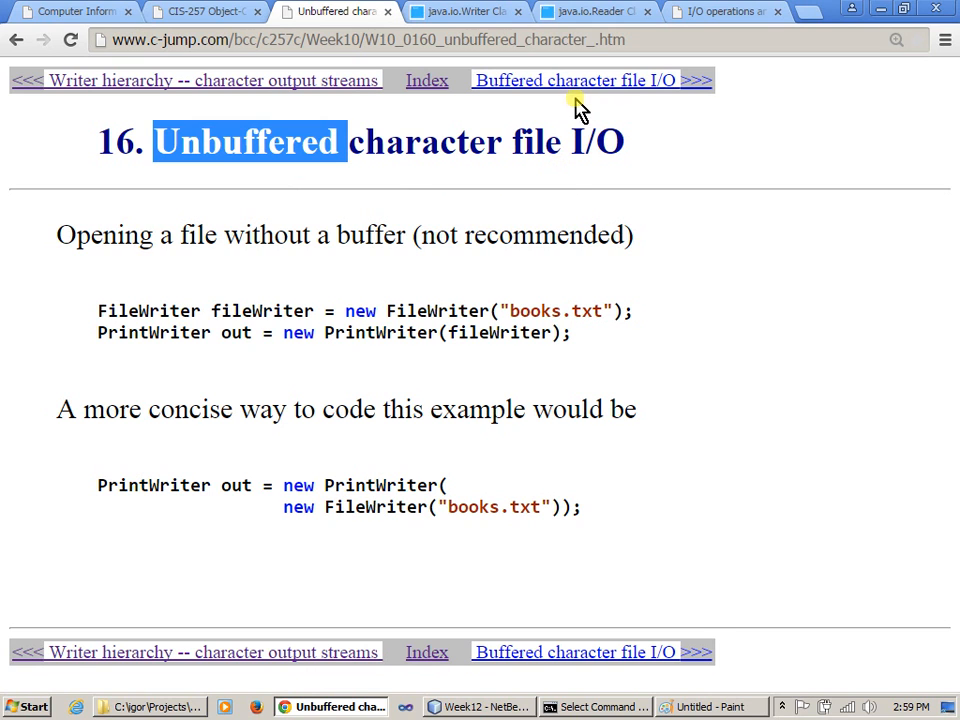
# Go to the Buffered character file I/O slide and highlight PrintWriter, FileWriter, the 'true' append argument and 'append'
pyautogui.click(576, 80)
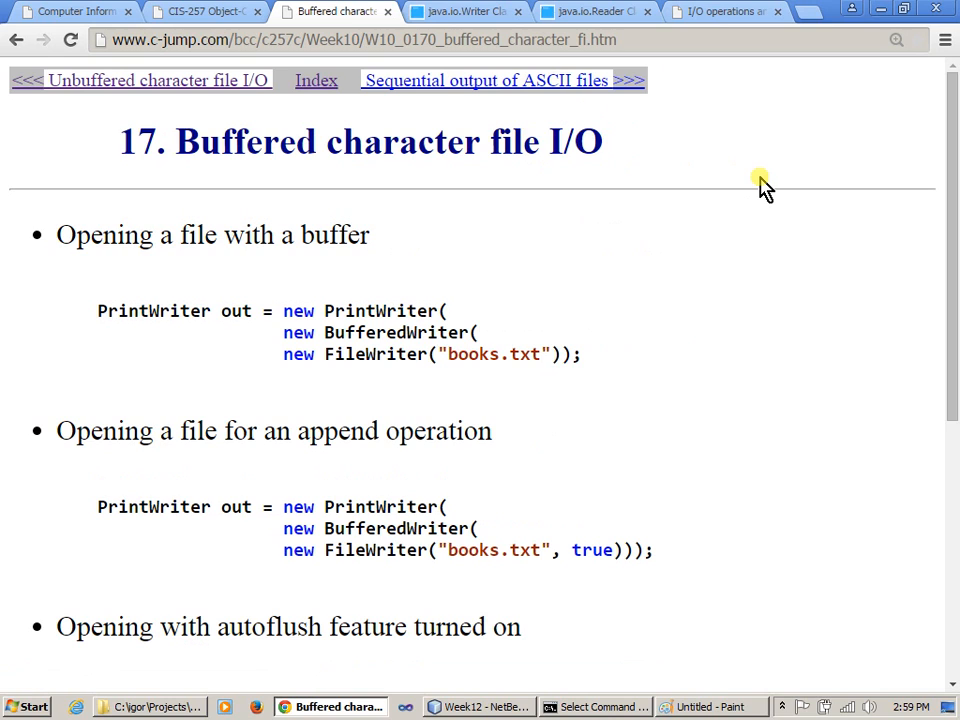
pyautogui.moveTo(952, 196)
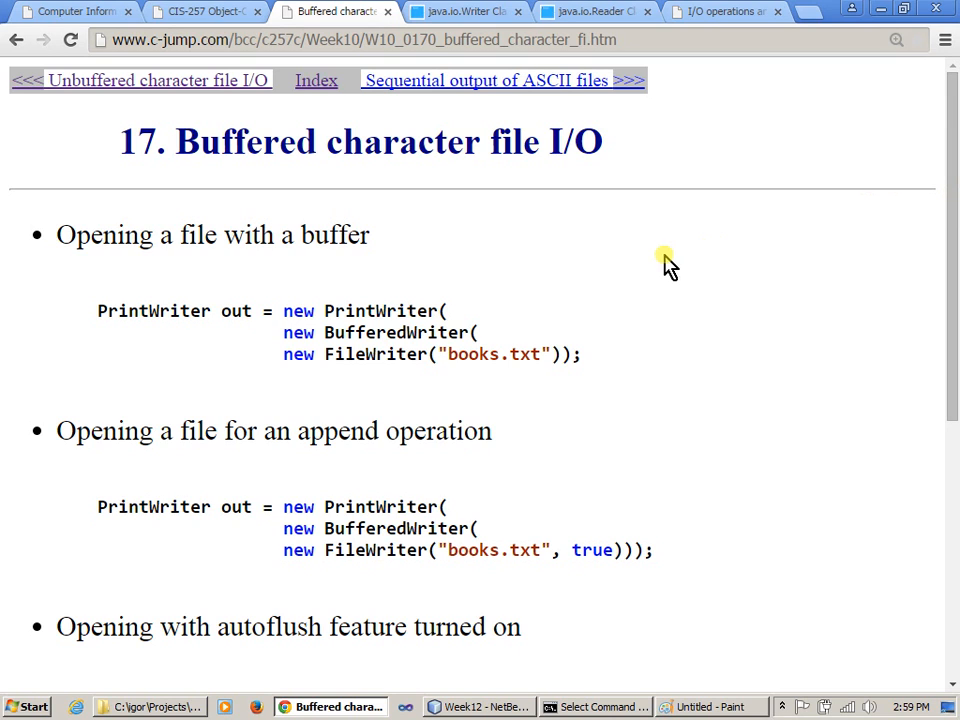
pyautogui.moveTo(420, 190)
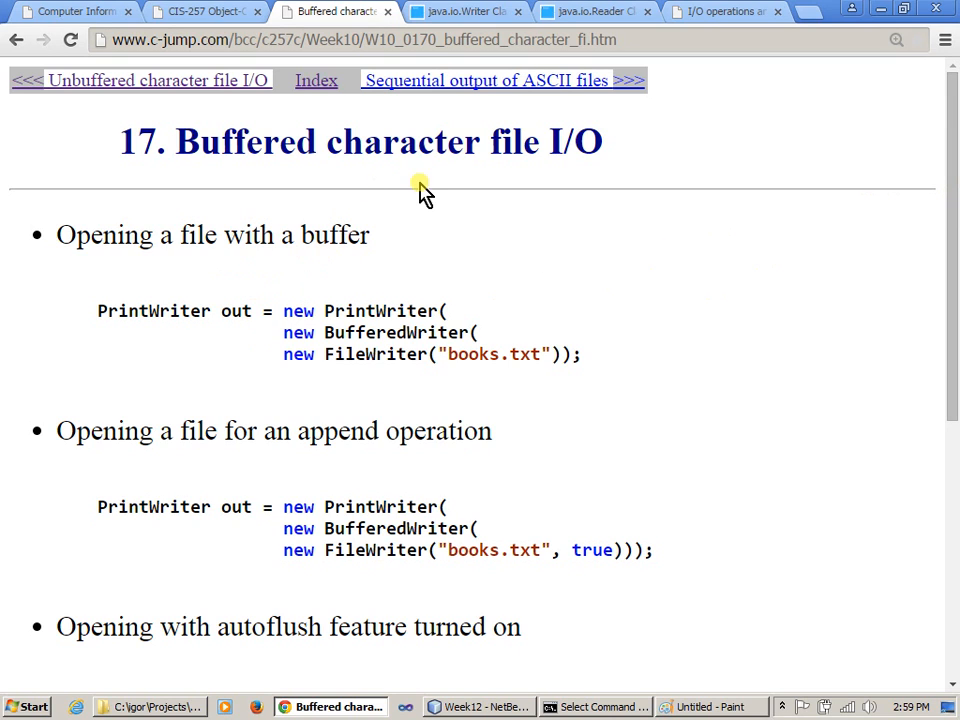
pyautogui.moveTo(540, 184)
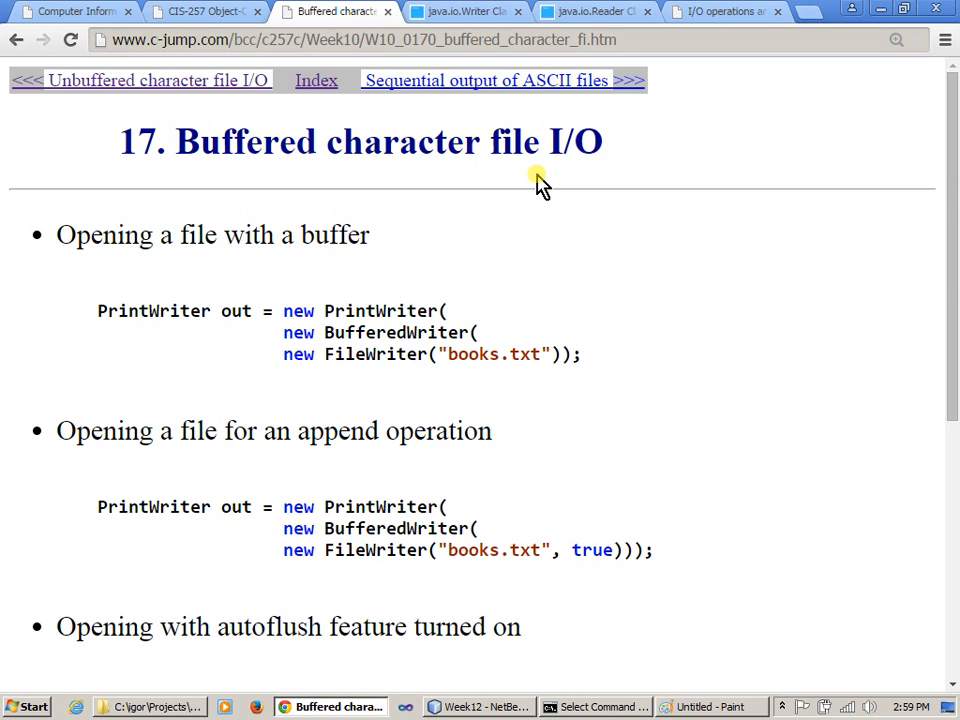
pyautogui.moveTo(212, 344)
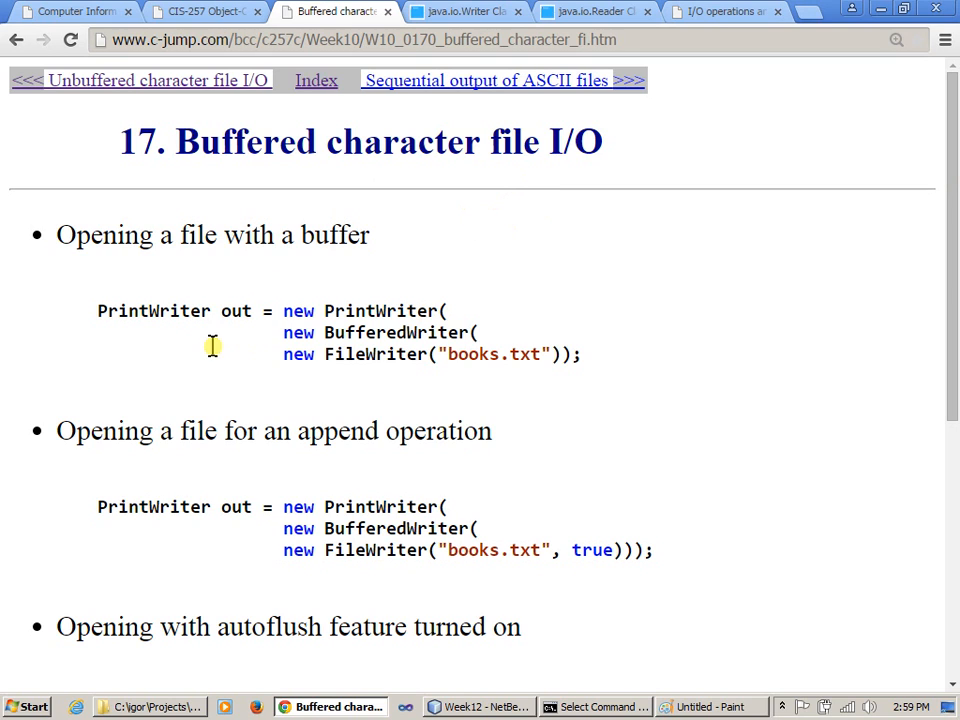
pyautogui.doubleClick(152, 312)
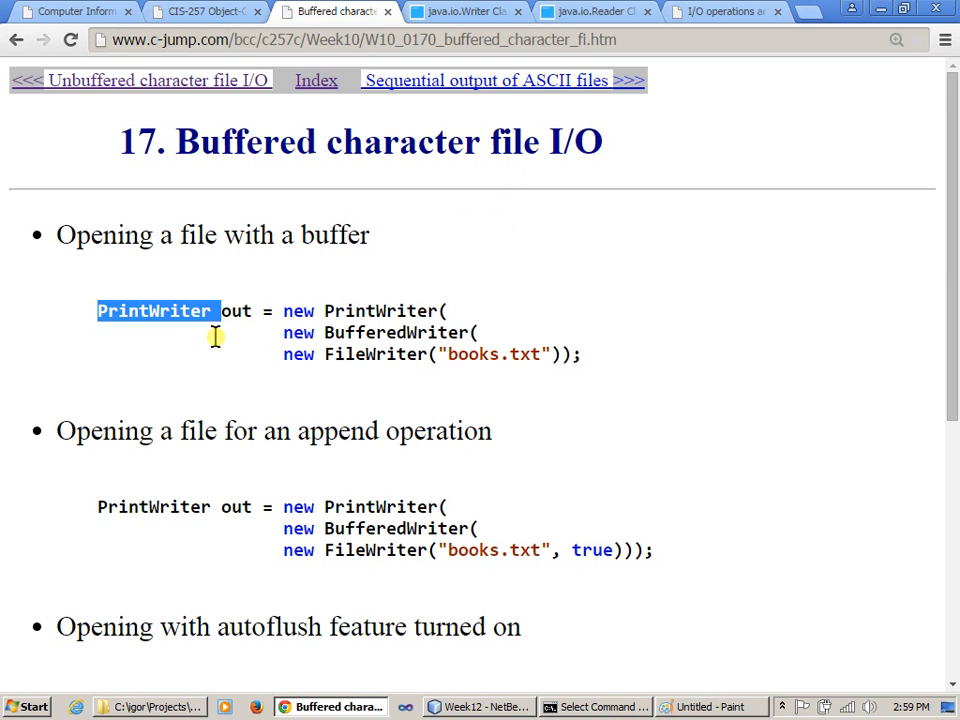
pyautogui.moveTo(320, 430)
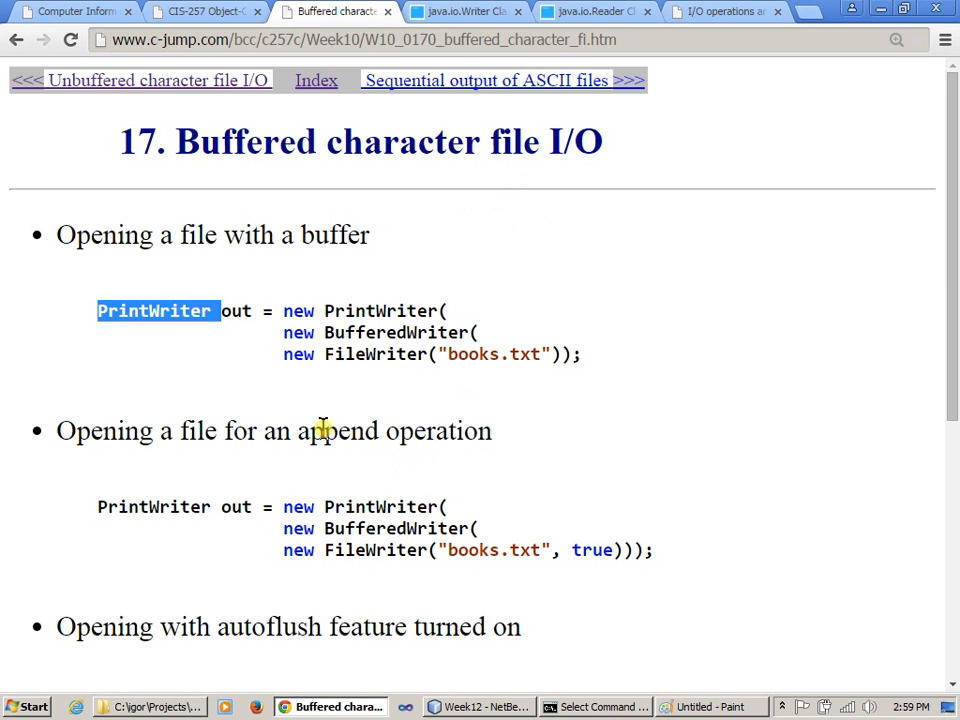
pyautogui.moveTo(378, 384)
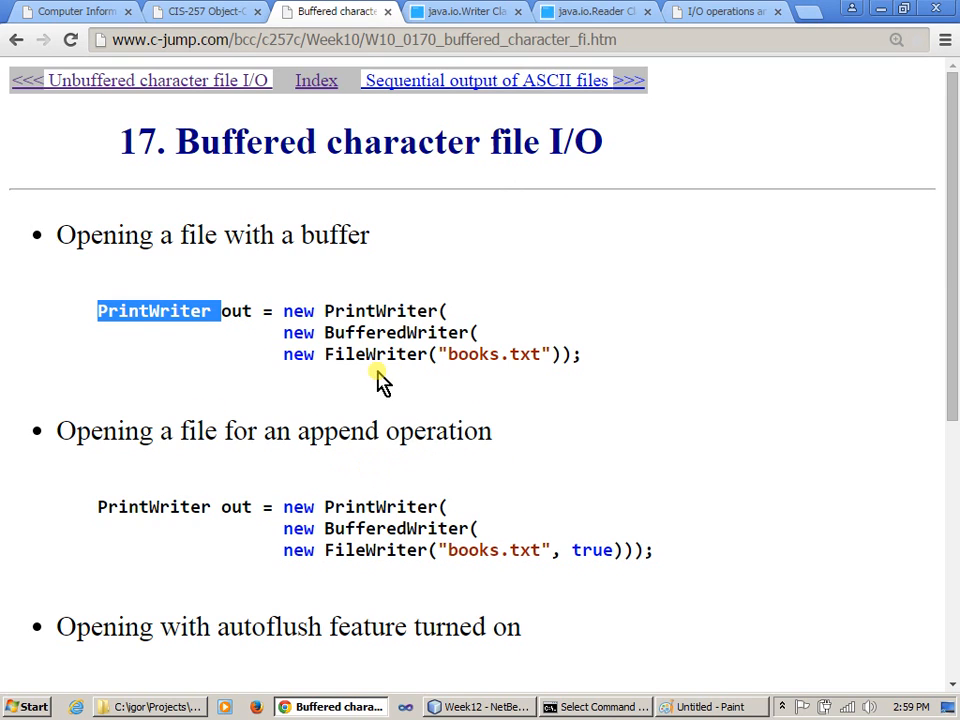
pyautogui.moveTo(400, 320)
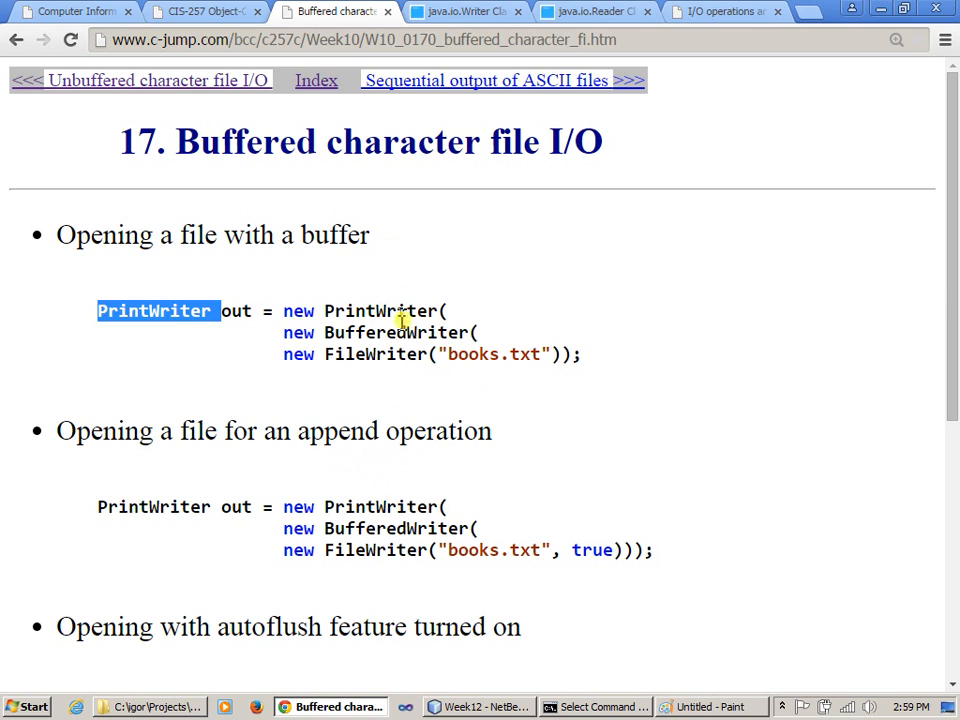
pyautogui.moveTo(650, 368)
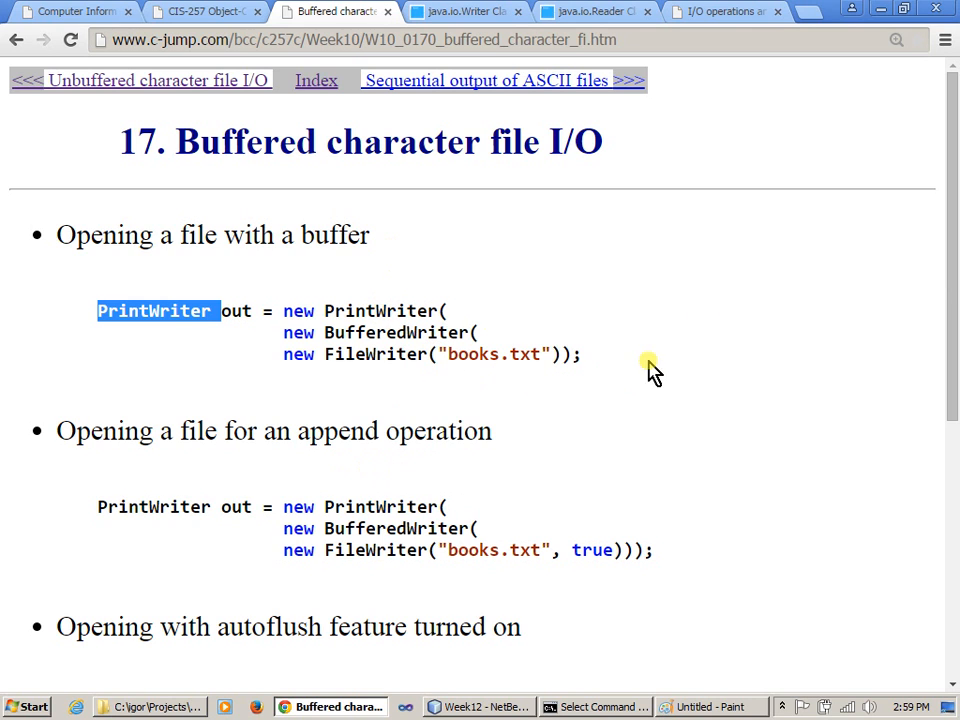
pyautogui.scroll(-3)
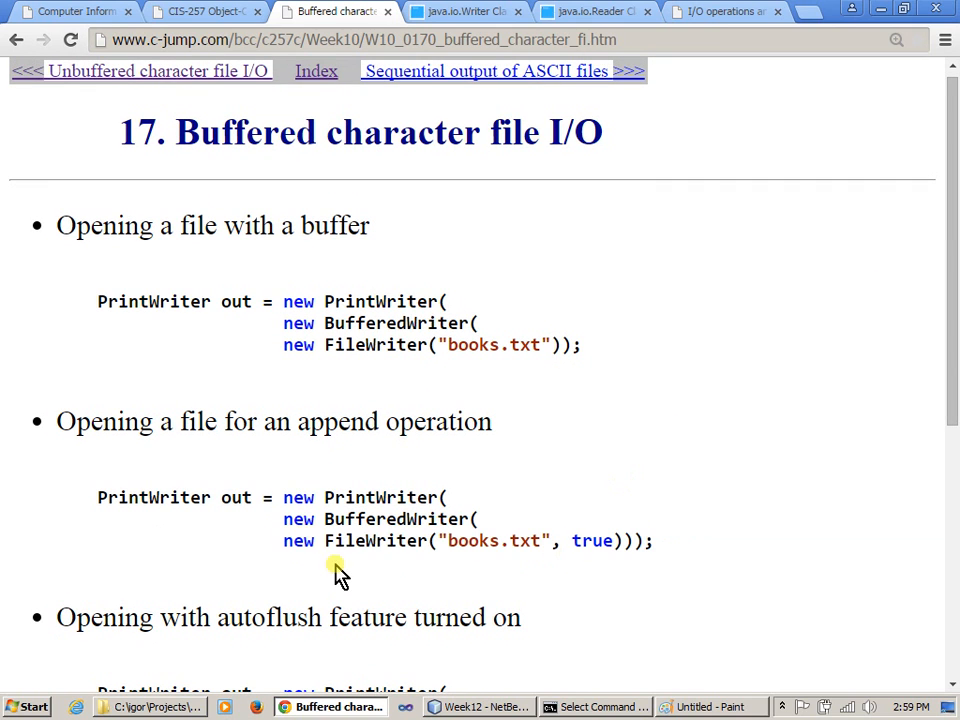
pyautogui.doubleClick(376, 540)
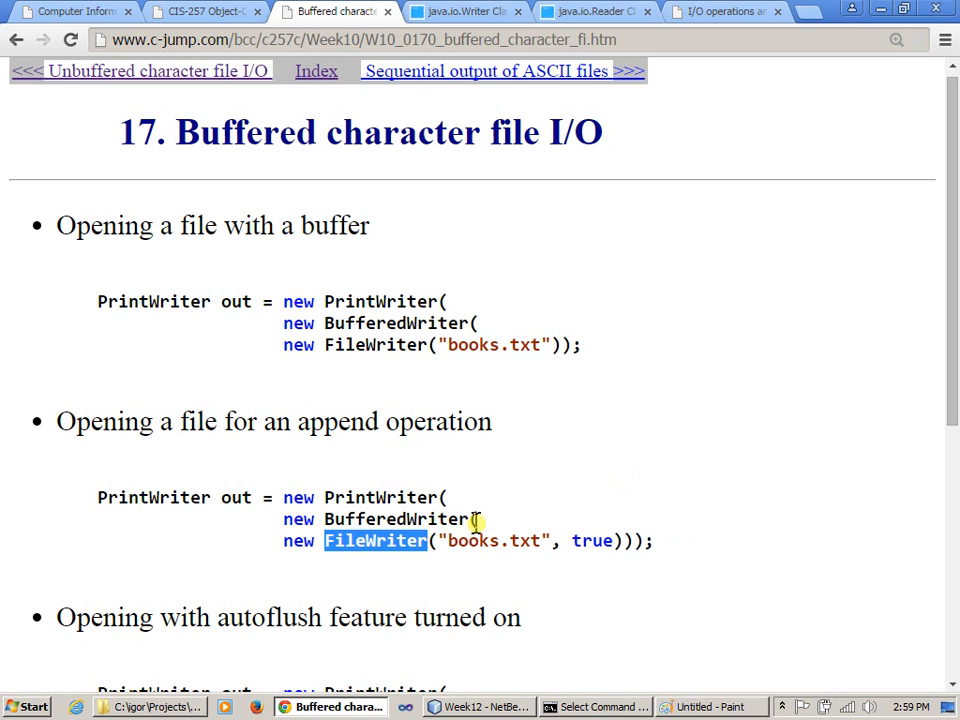
pyautogui.doubleClick(592, 540)
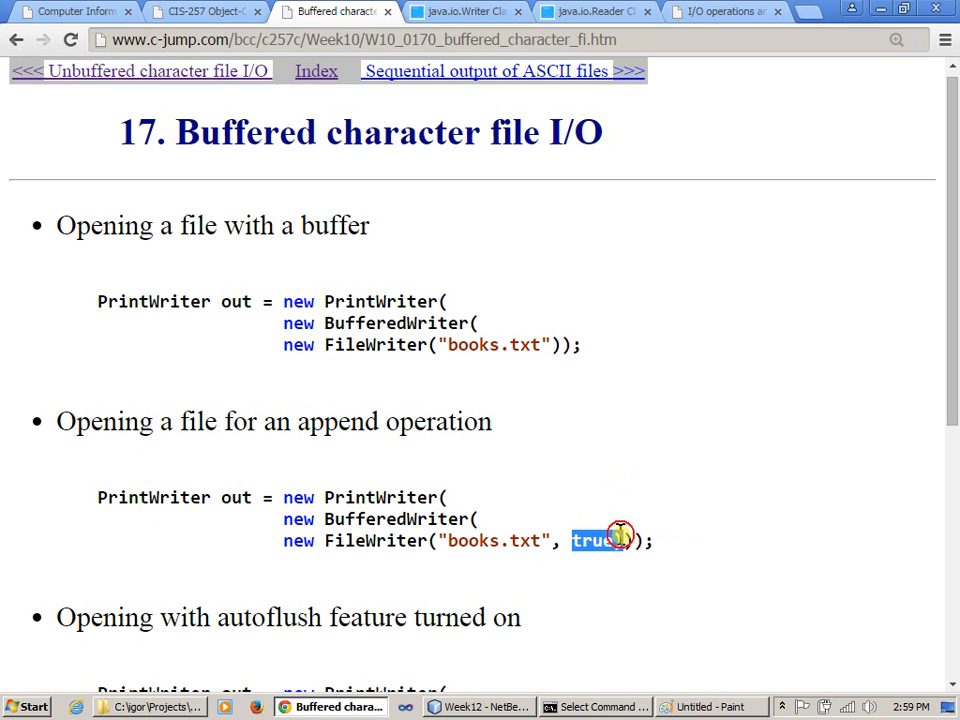
pyautogui.moveTo(750, 420)
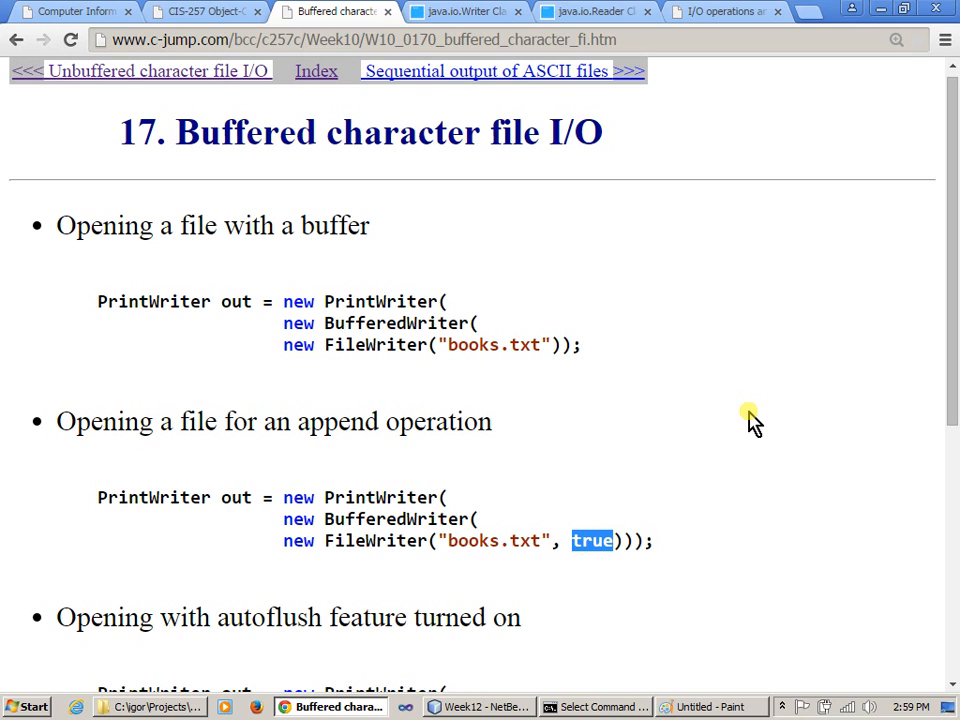
pyautogui.moveTo(348, 420)
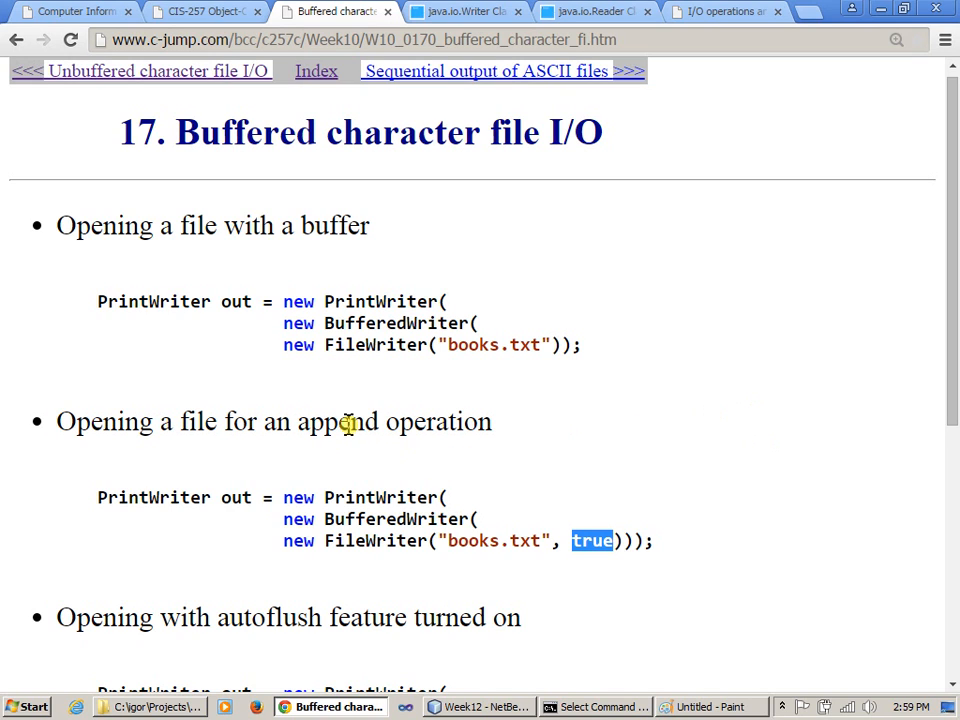
pyautogui.doubleClick(340, 420)
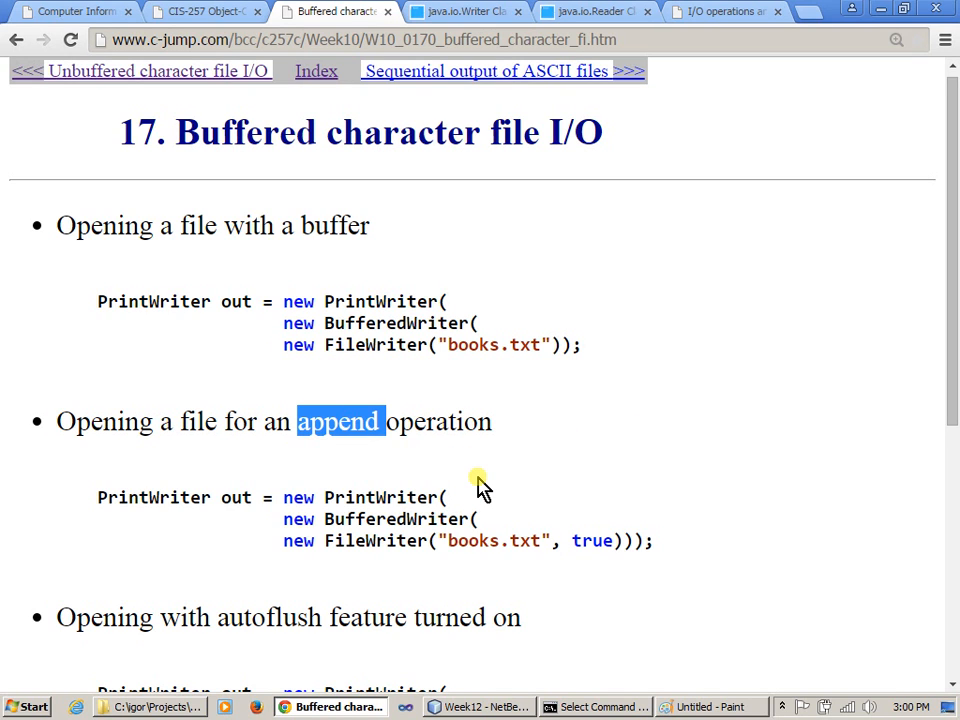
# Switch via the Paint sketch back to the NetBeans project code in MainApp.java
pyautogui.click(712, 708)
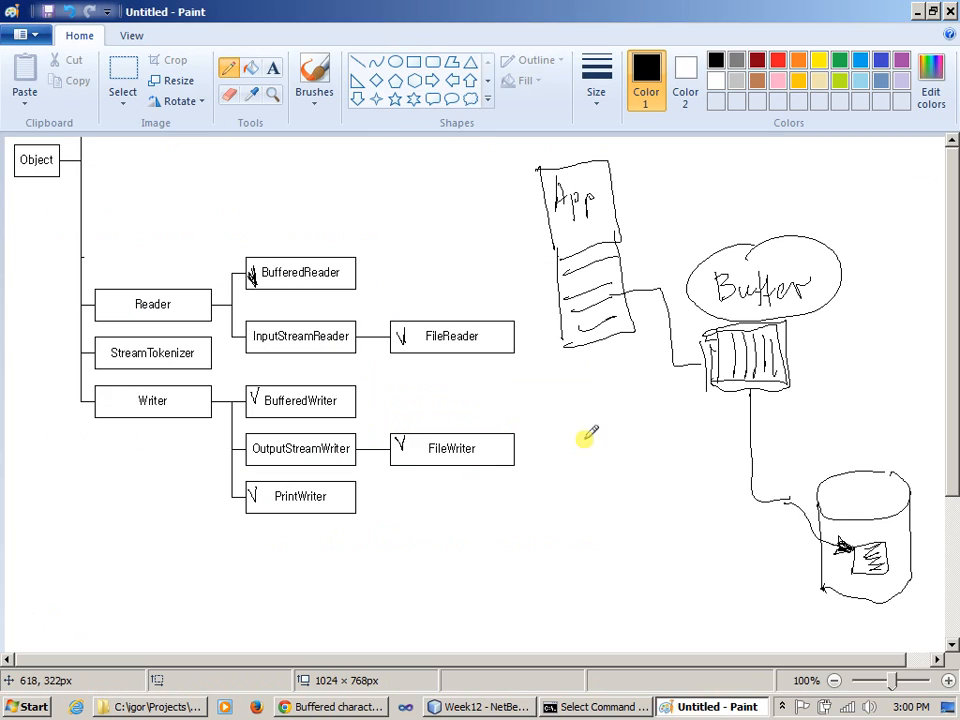
pyautogui.click(486, 708)
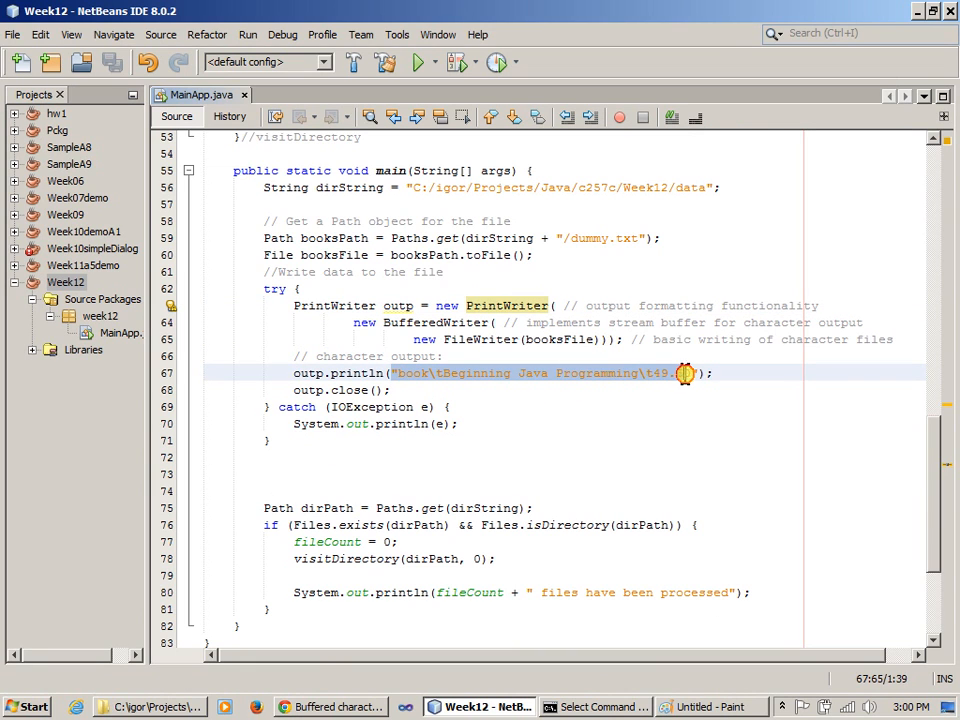
# Close FileWriter.java and change new FileWriter(booksFile) to append mode with ', true', writing C++ Programming lines
pyautogui.write('50')
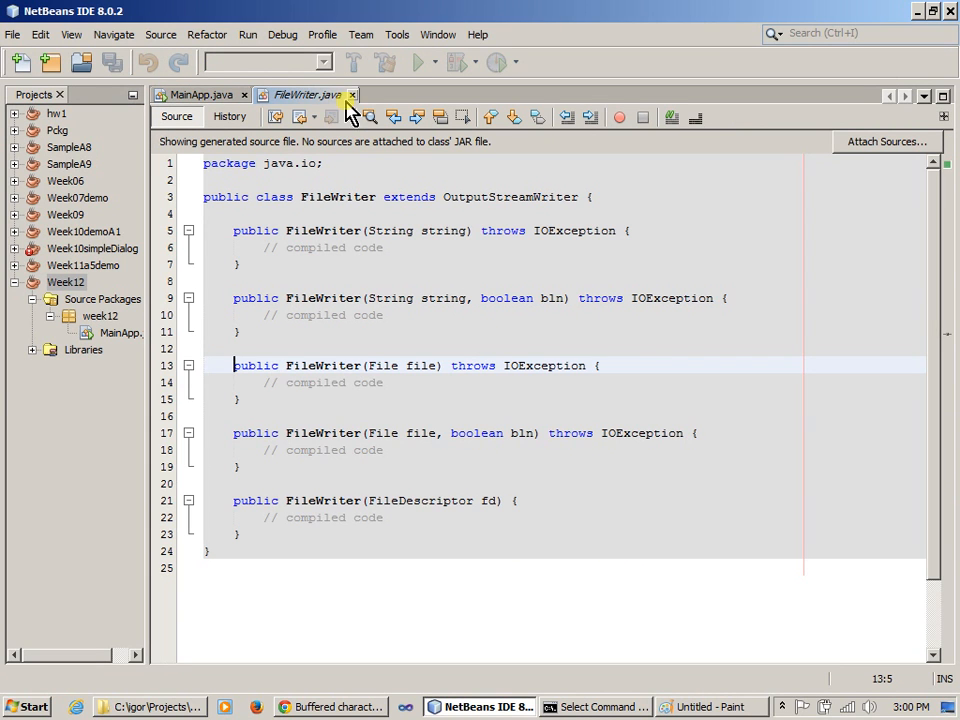
pyautogui.click(352, 94)
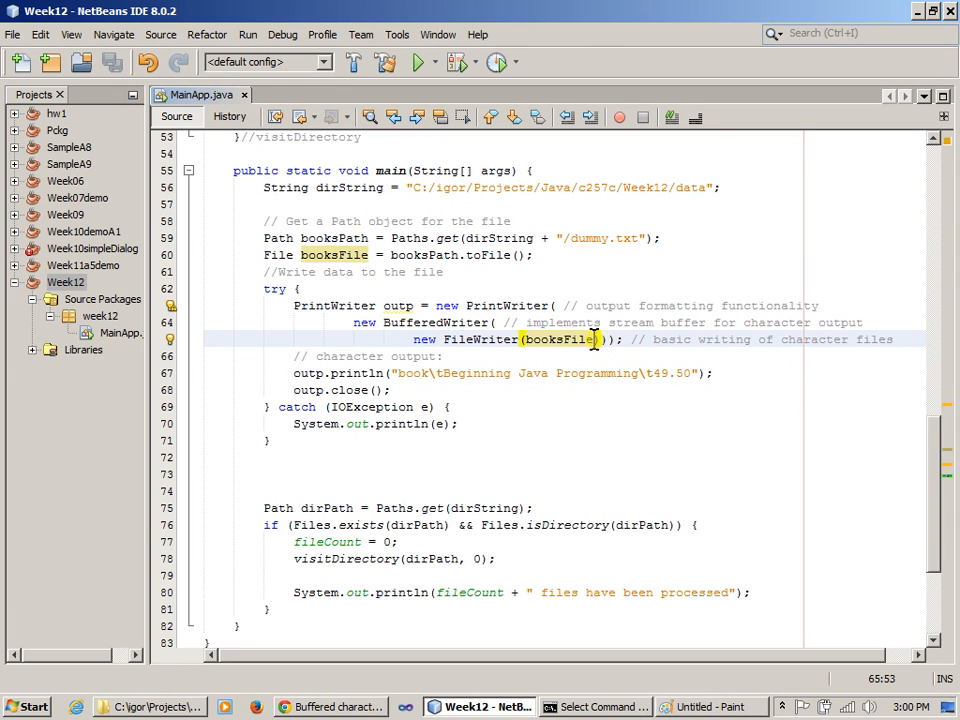
pyautogui.moveTo(672, 388)
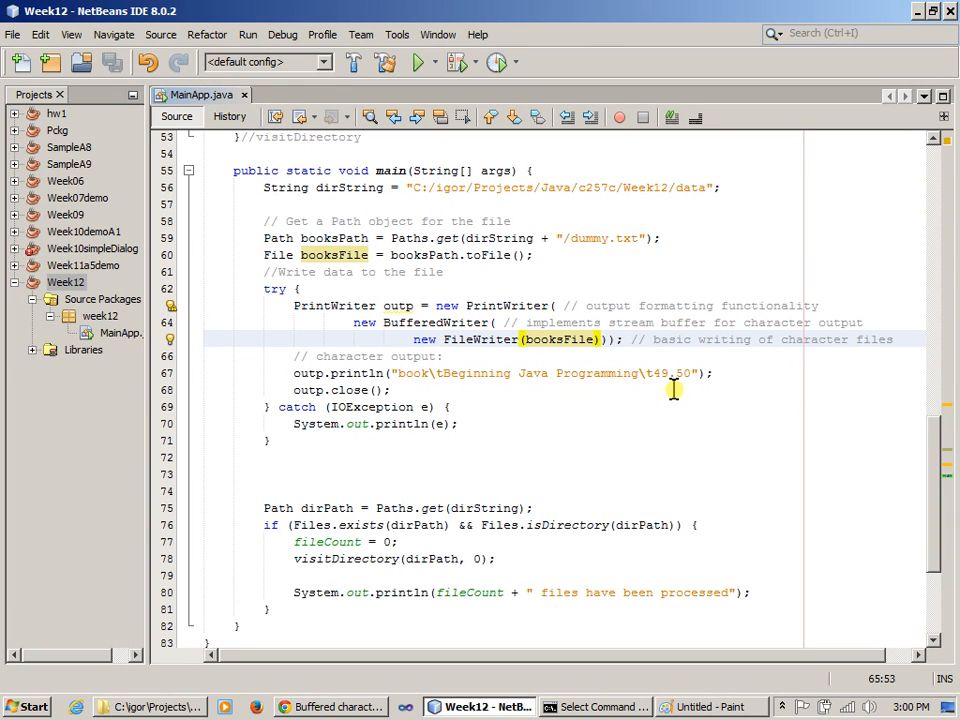
pyautogui.write(', true')
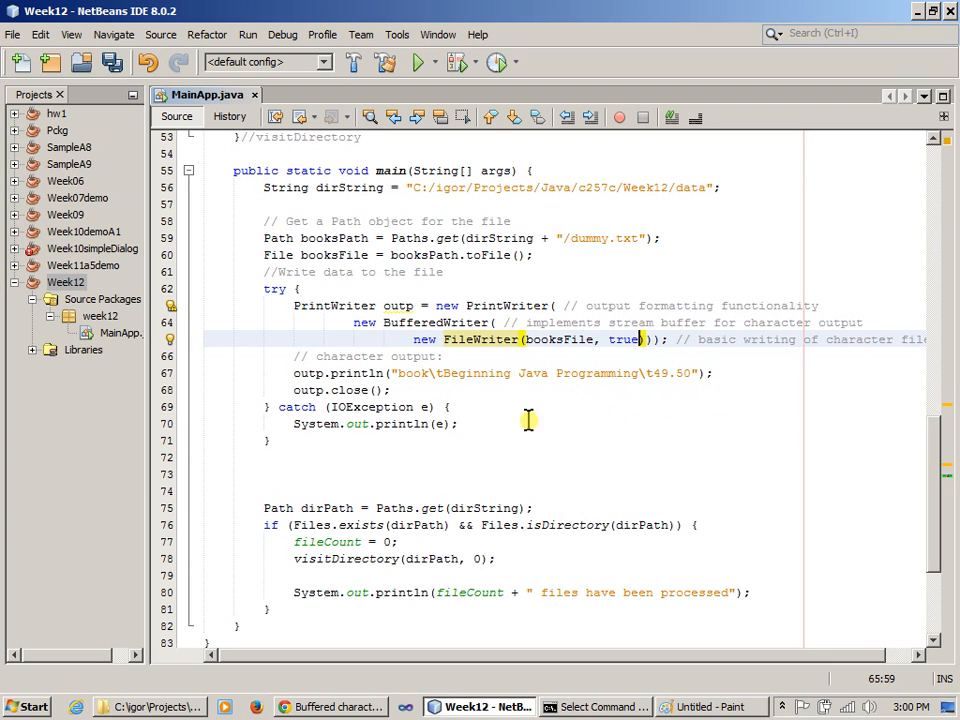
pyautogui.click(292, 374)
pyautogui.write('C++')
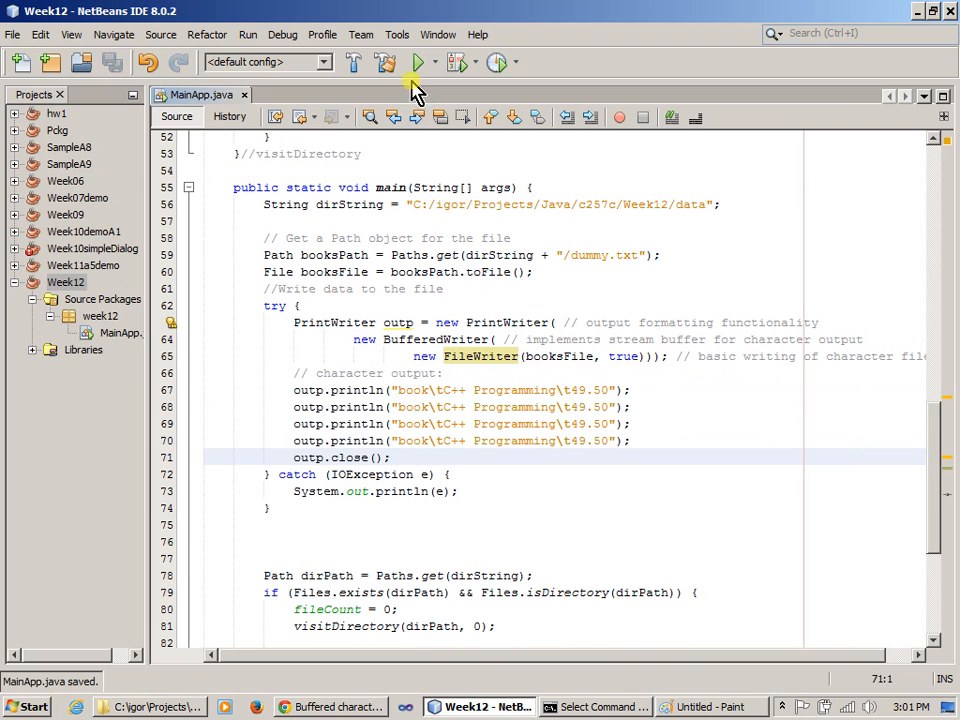
# Run the project and open dummy.txt in Notepad to show the appended C++ Programming lines
pyautogui.click(416, 62)
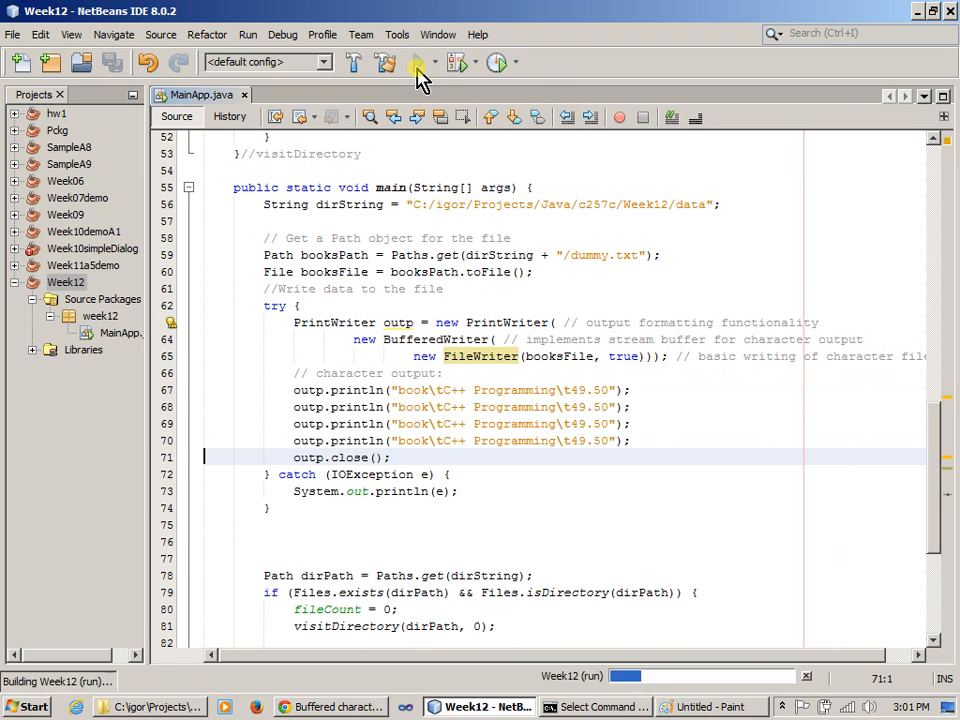
pyautogui.click(420, 62)
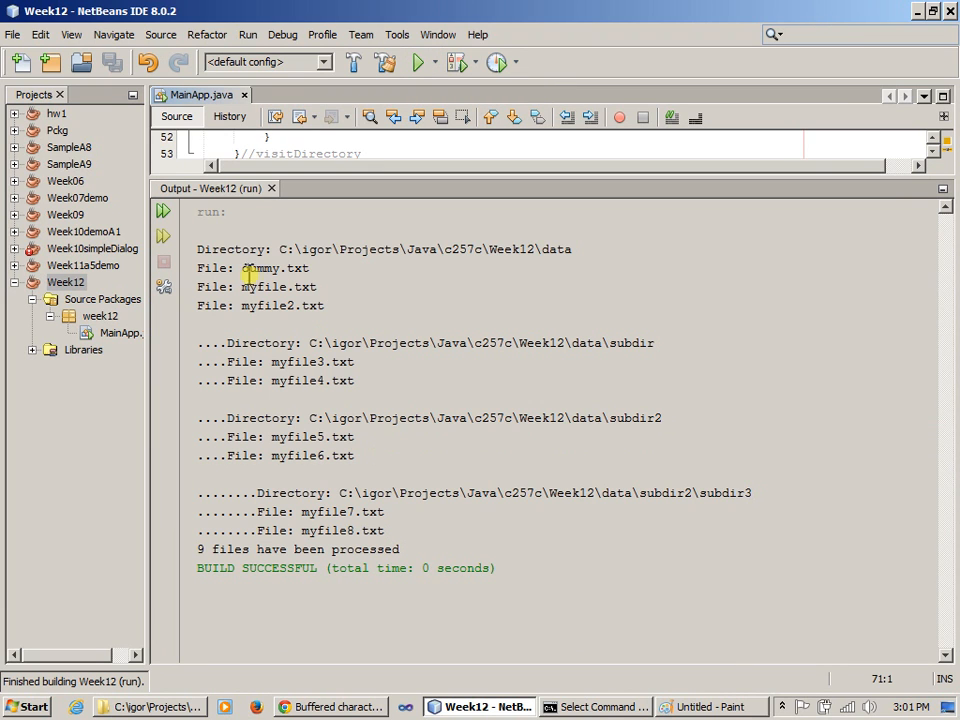
pyautogui.doubleClick(276, 268)
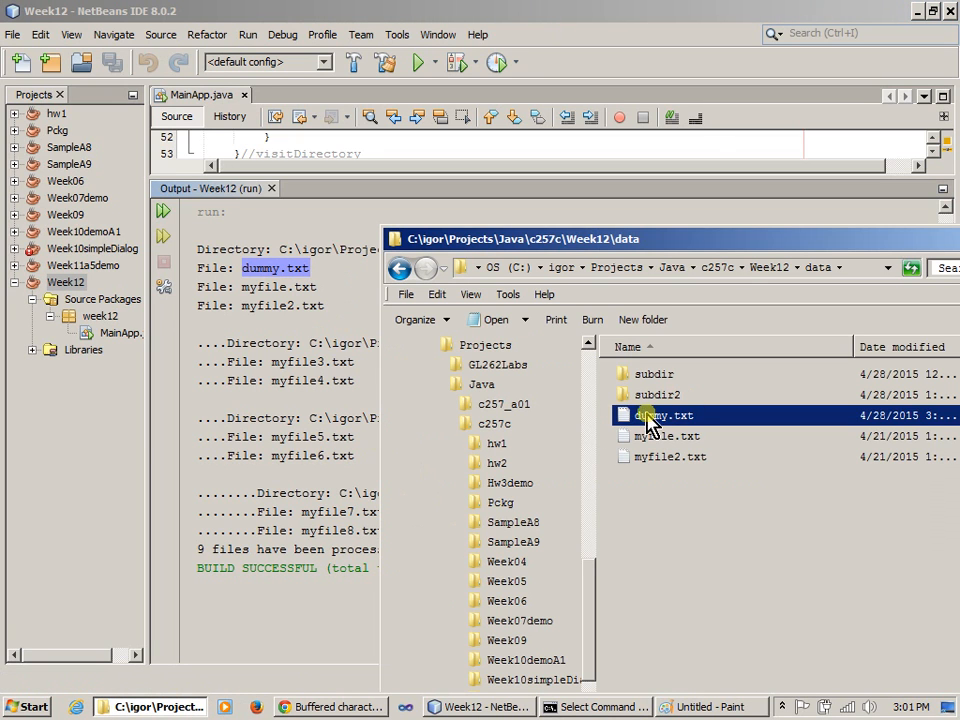
pyautogui.doubleClick(664, 414)
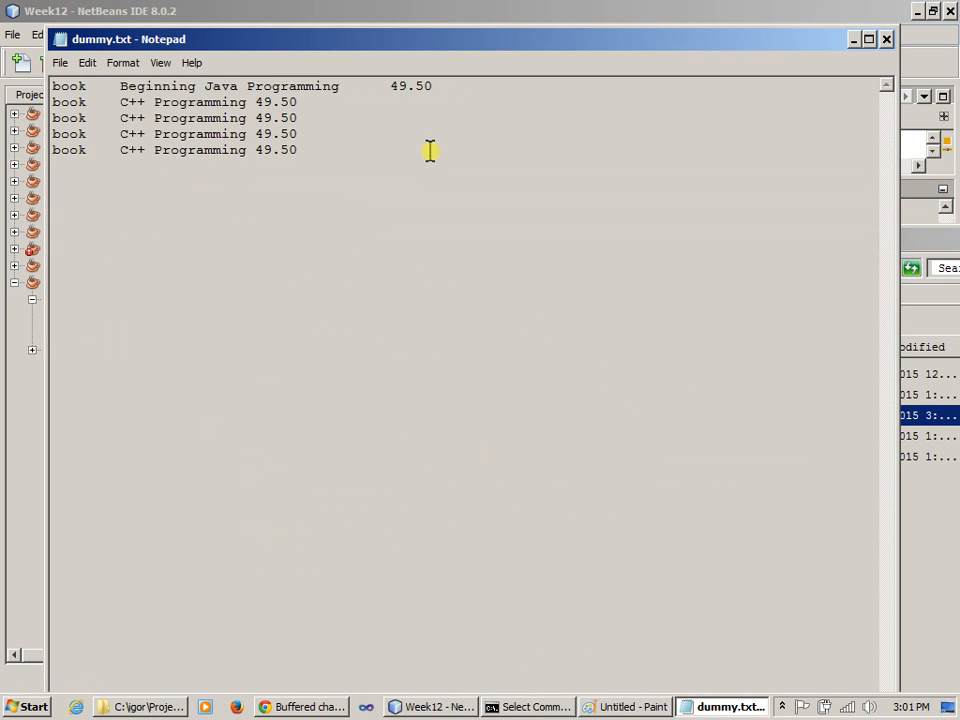